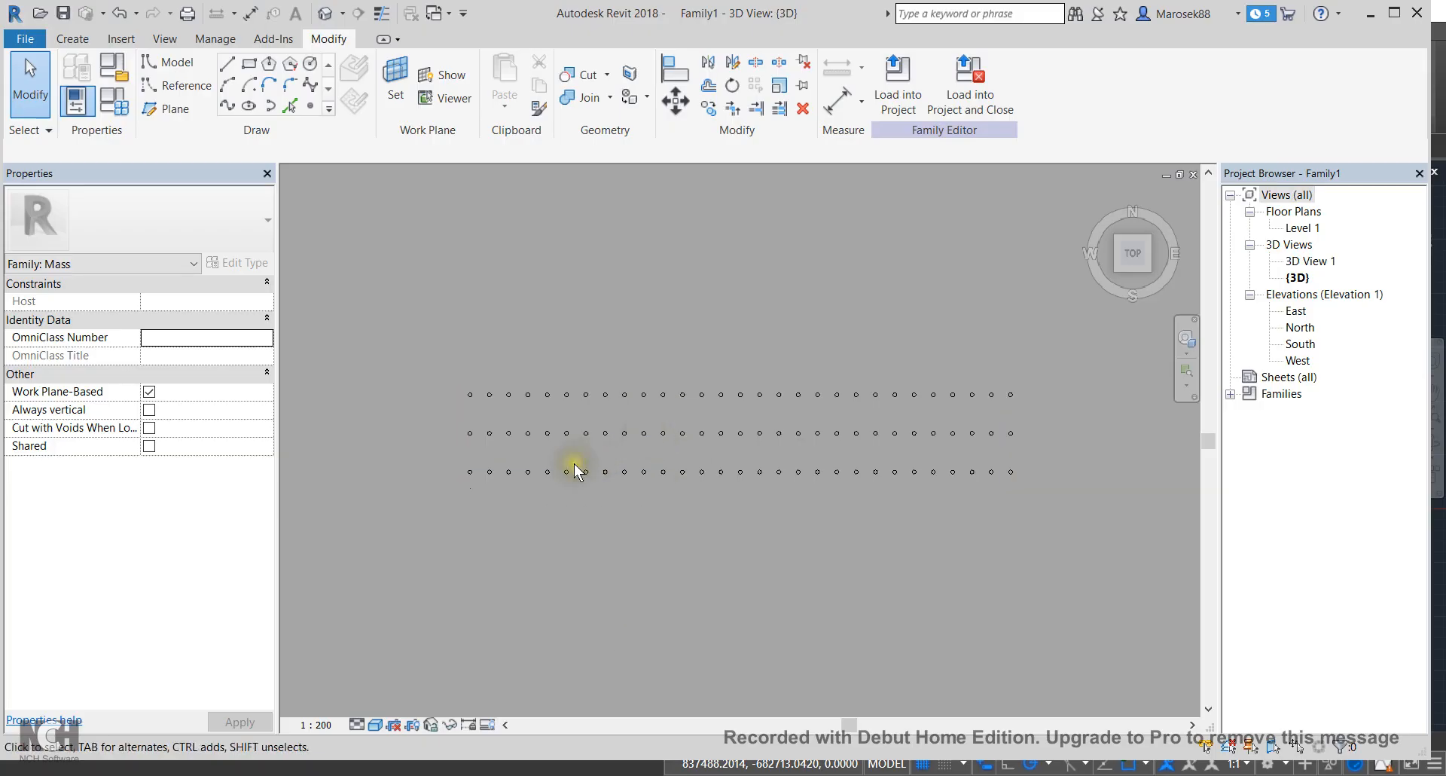
Step: Fully explode the selected circles.dwg import into individual Revit lines
left_click(573, 469)
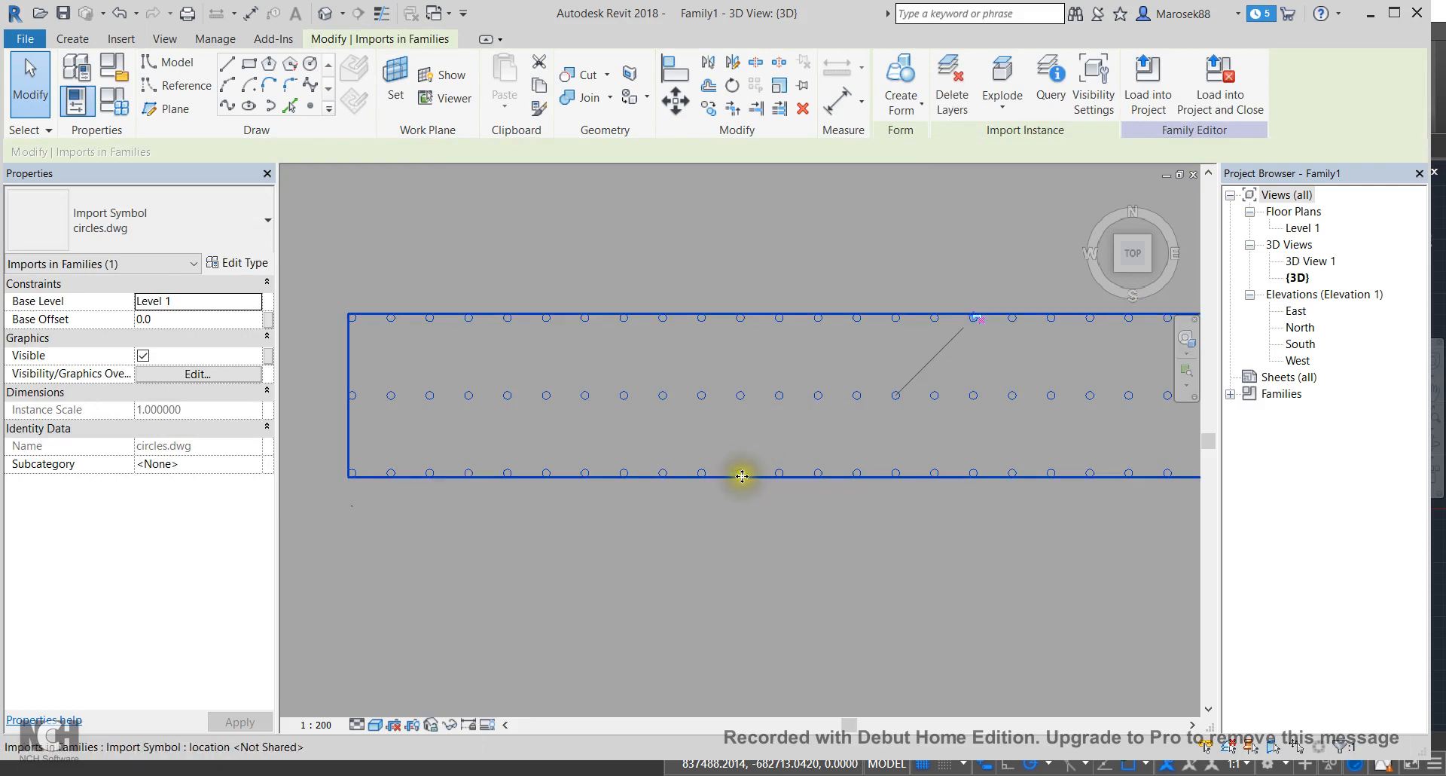
mouse_move(662, 398)
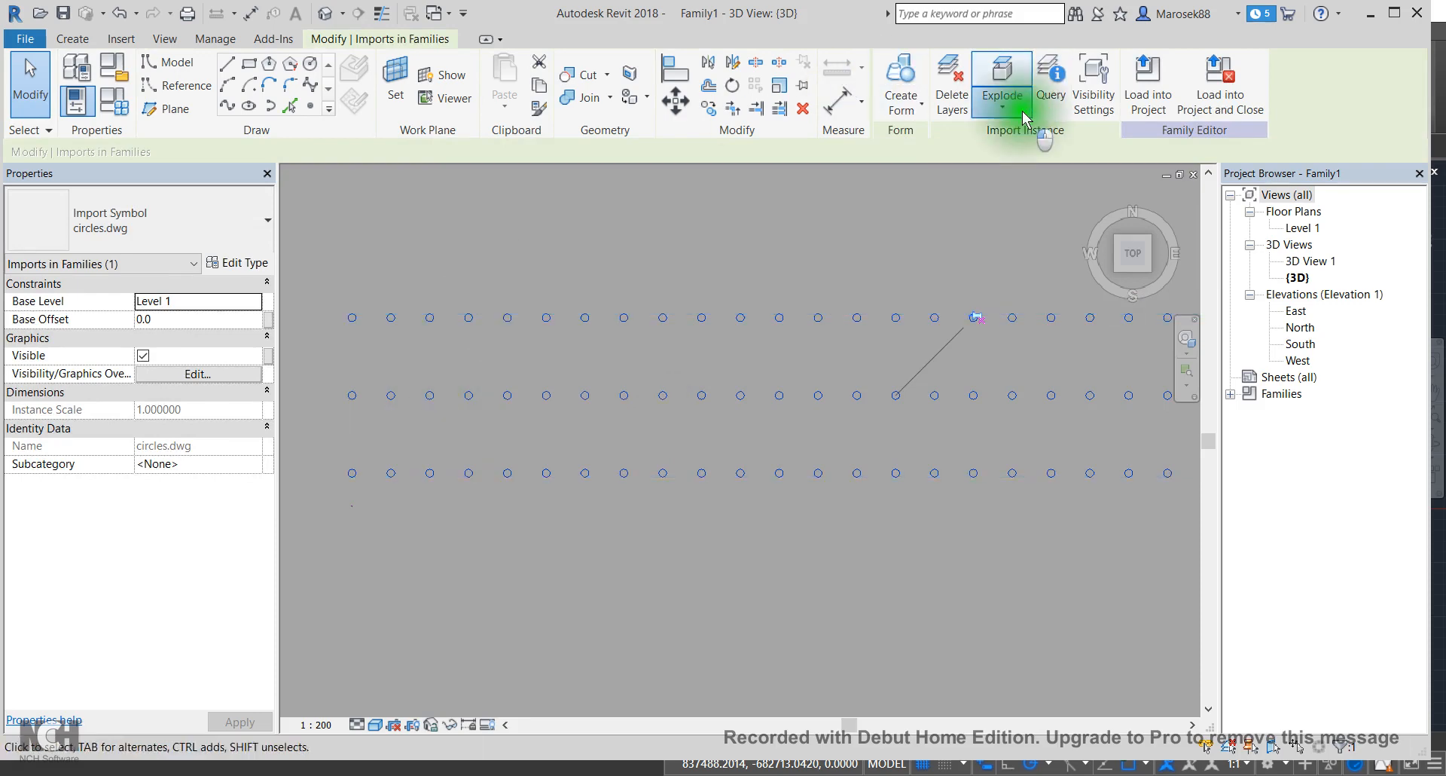
left_click(1000, 105)
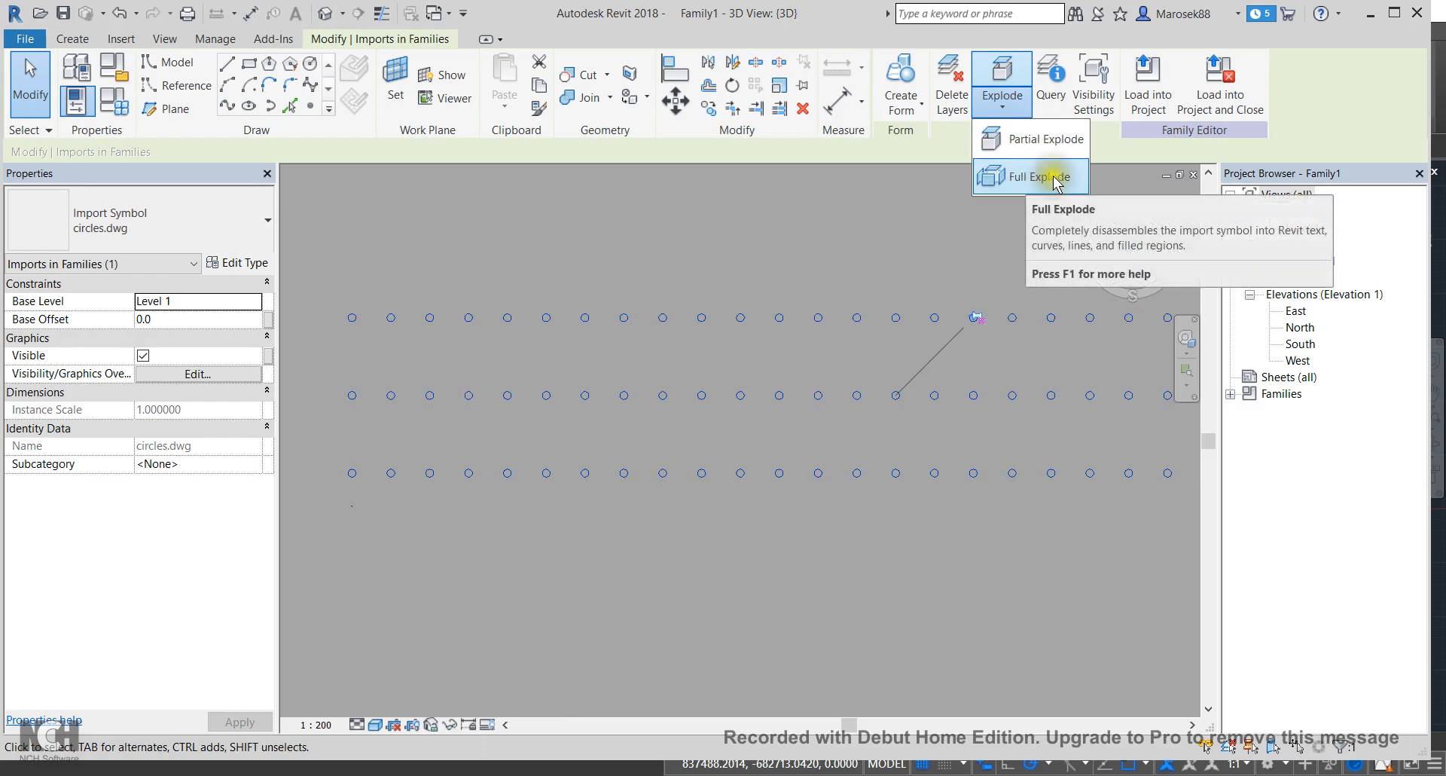
left_click(1030, 178)
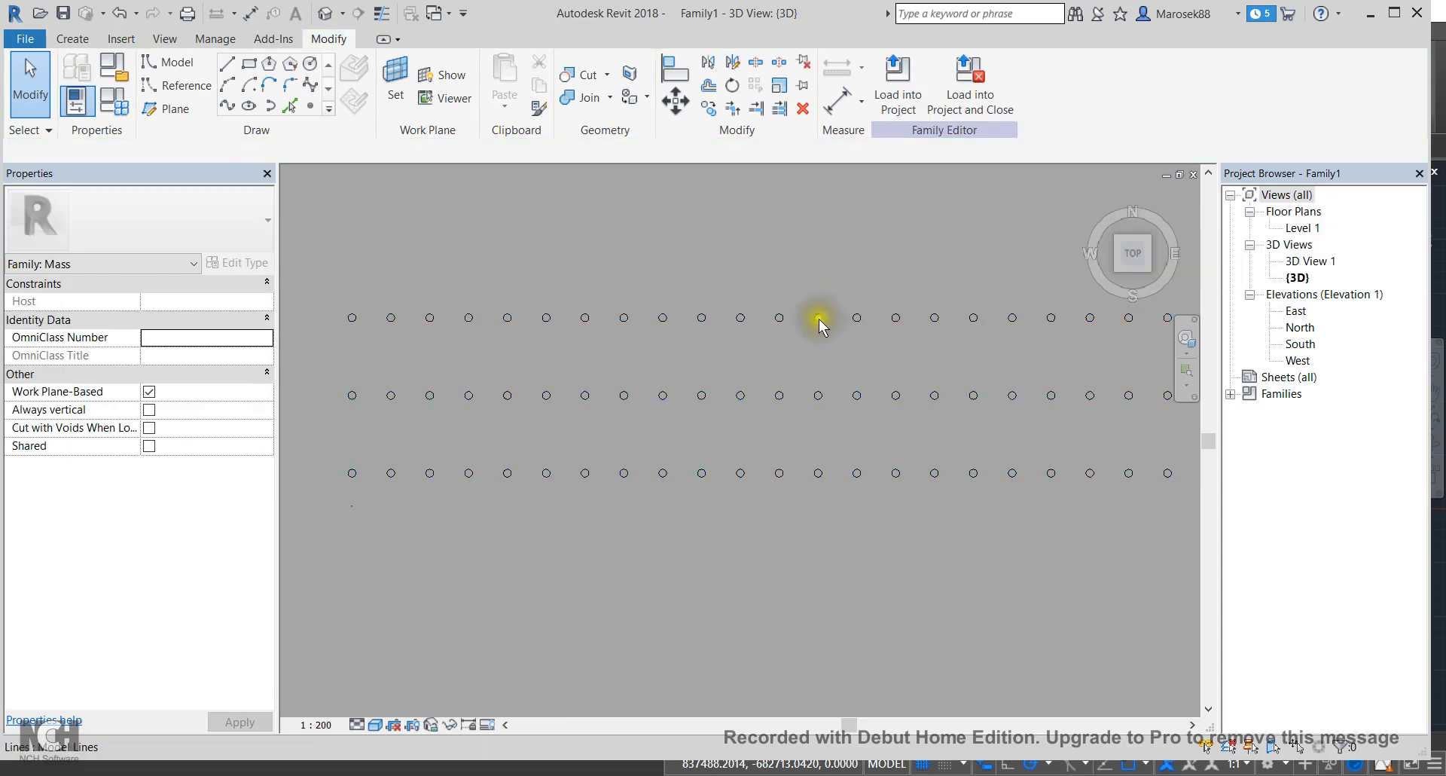
mouse_move(702, 319)
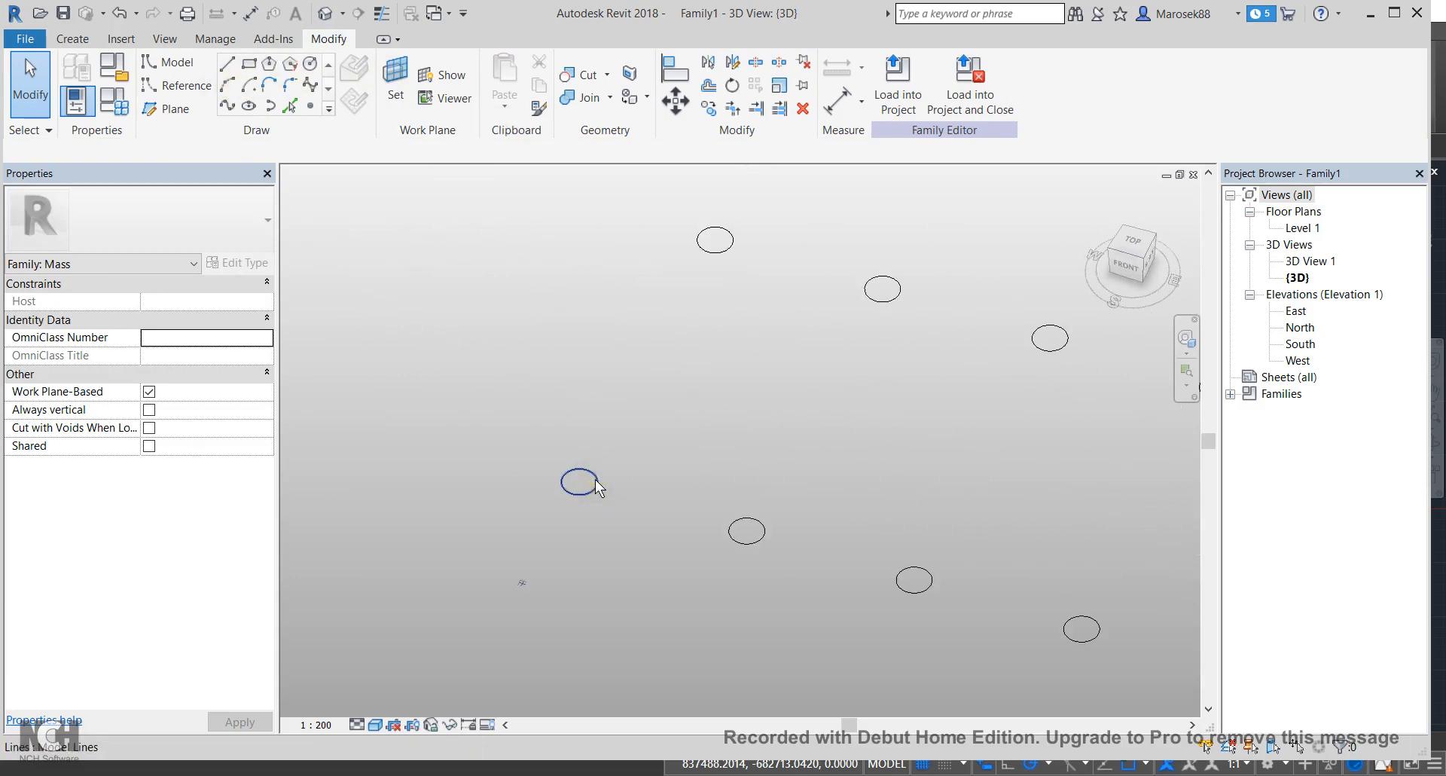
Step: Extrude a single circle into a solid cylinder form and select the new column
left_click(579, 482)
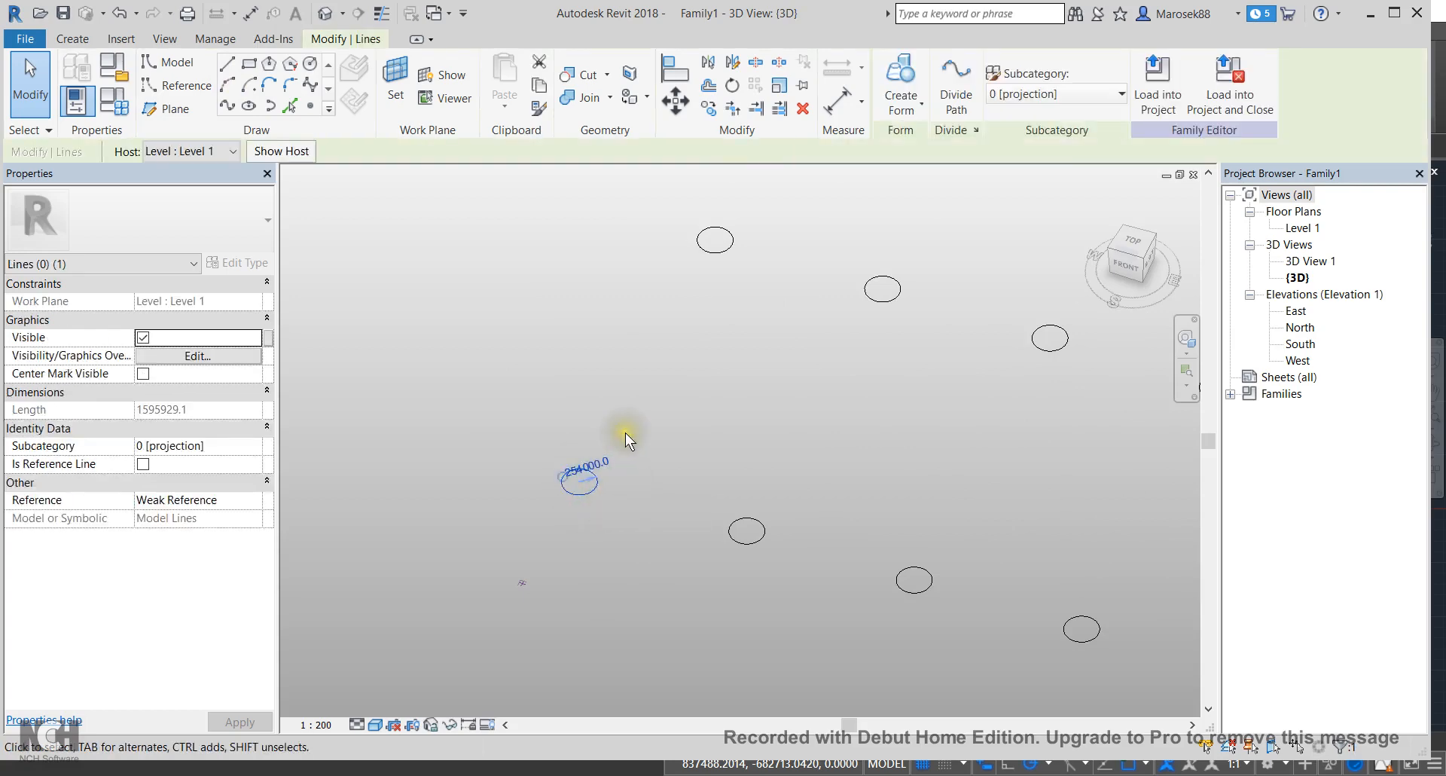
left_click(899, 75)
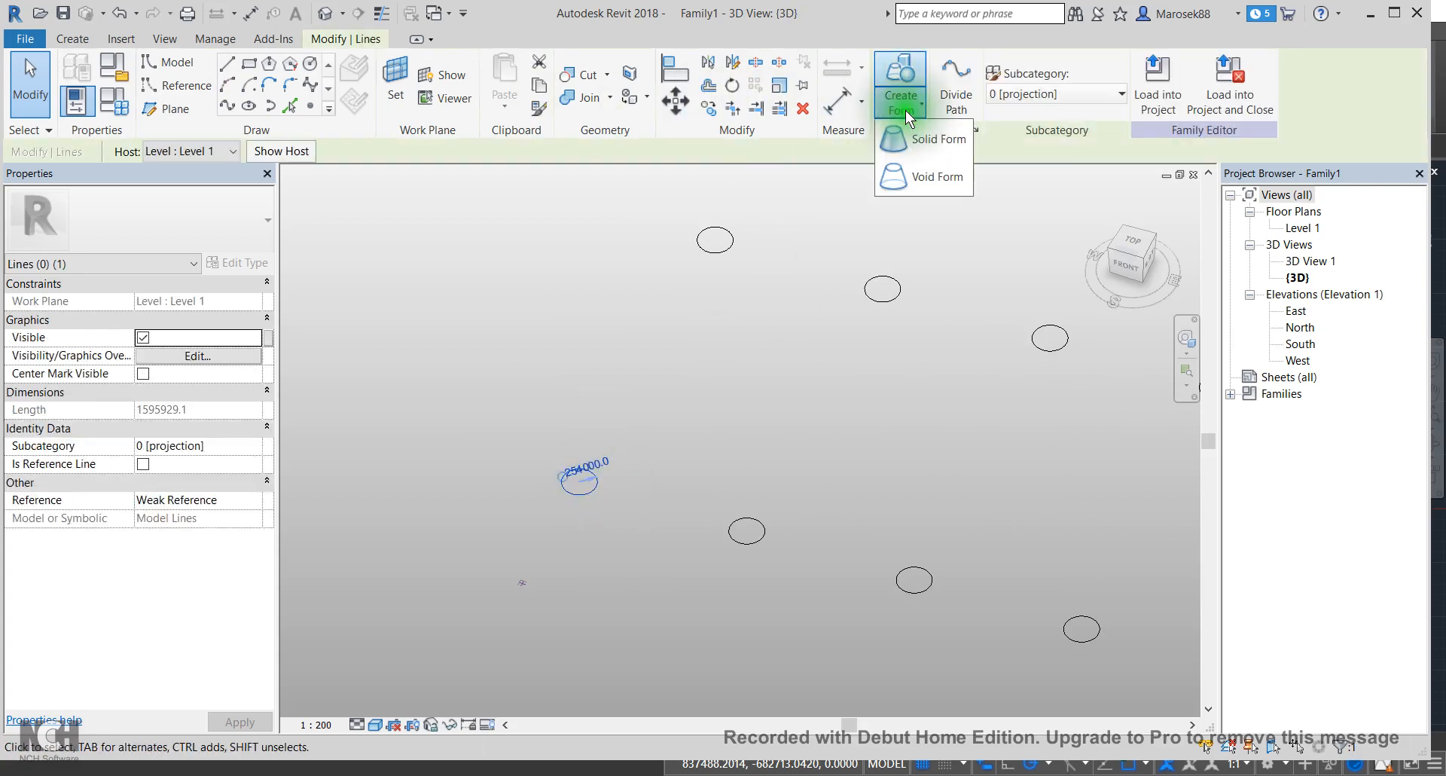
mouse_move(929, 148)
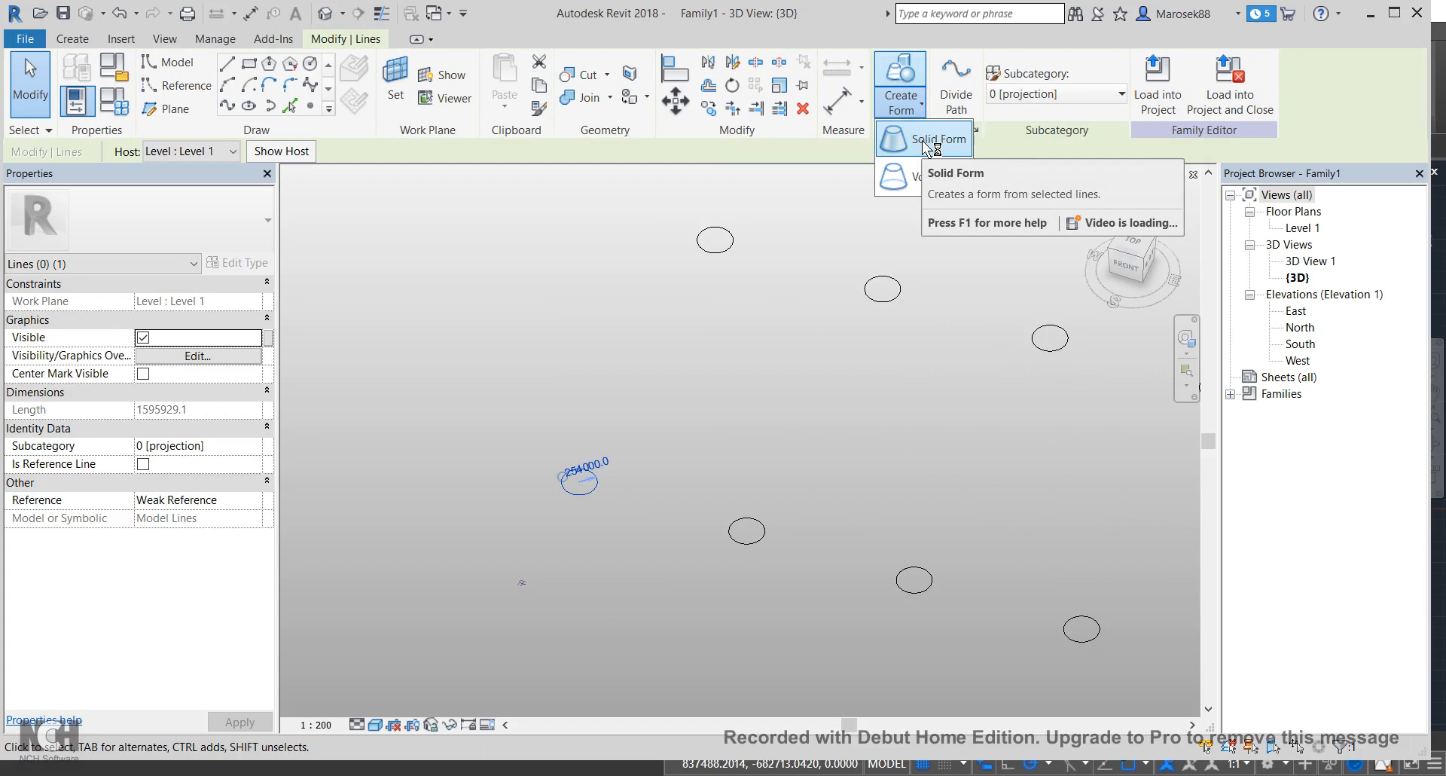
mouse_move(888, 168)
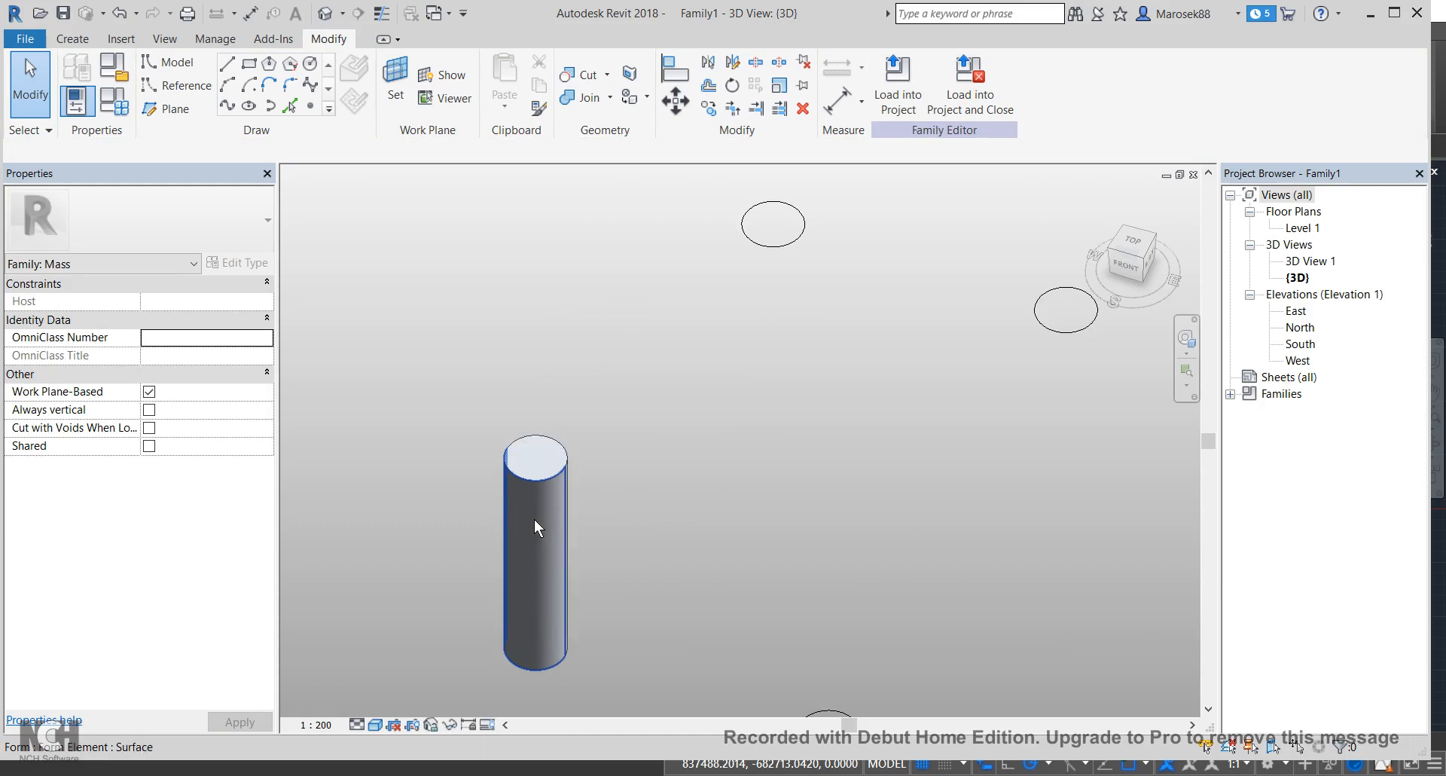
left_click(536, 548)
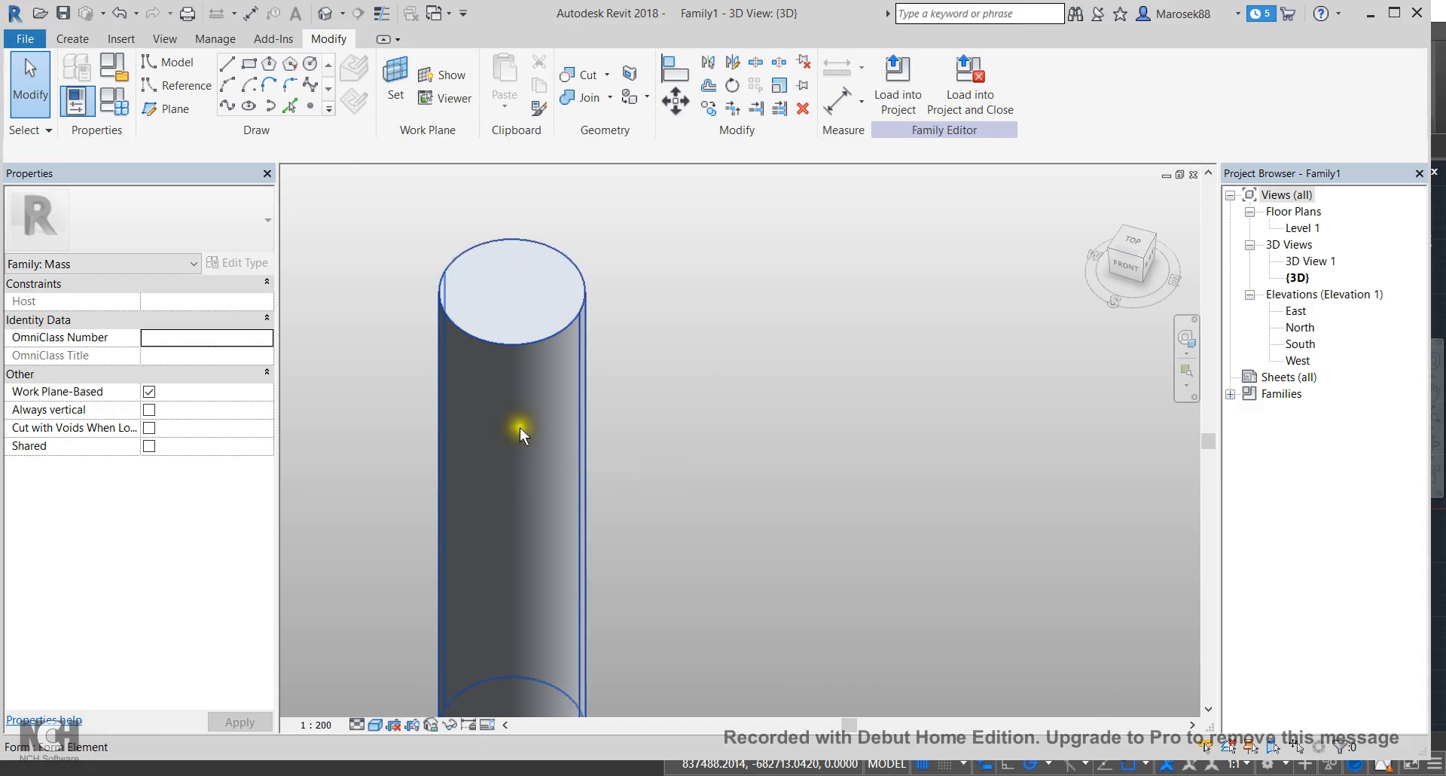
left_click(518, 431)
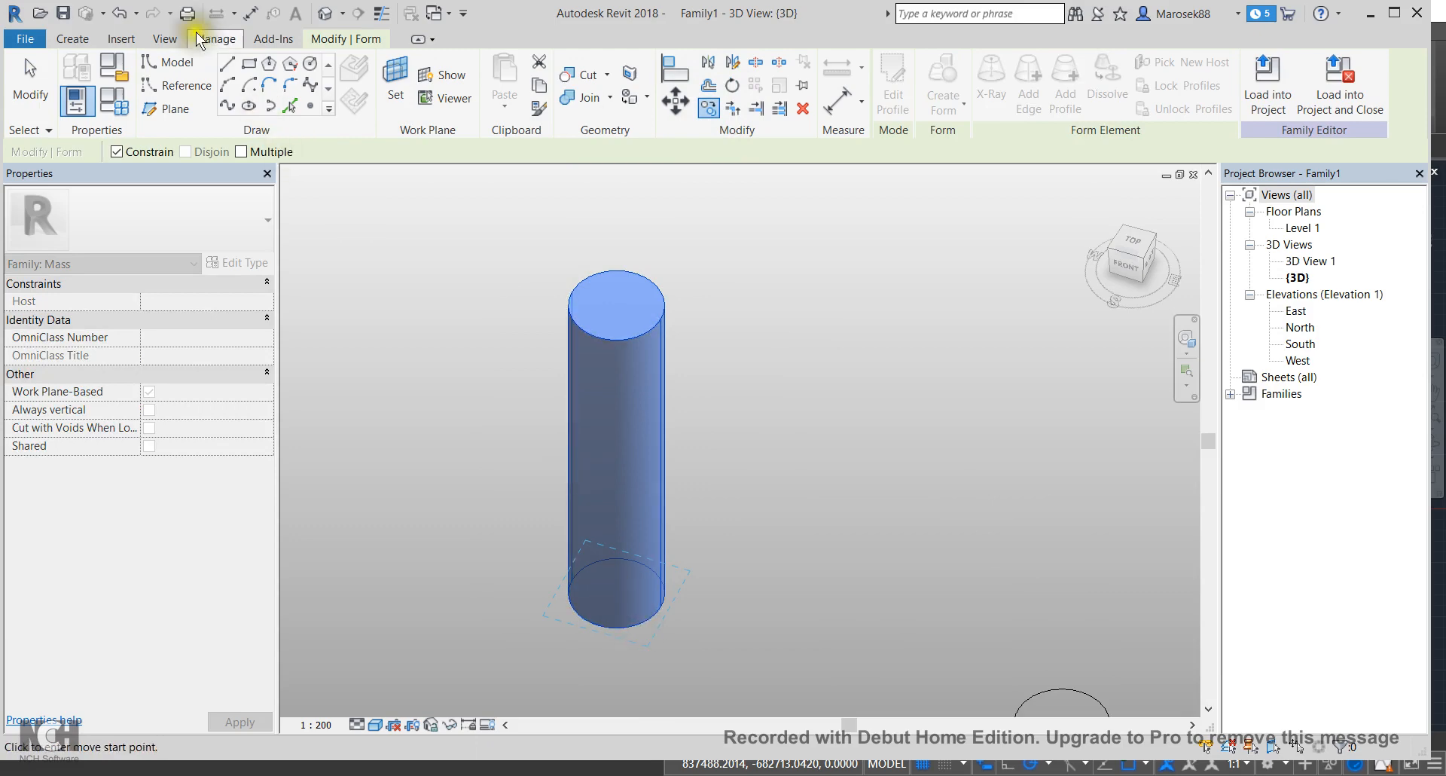
Step: Enable snapping to Centers in the Manage > Snaps settings
left_click(216, 39)
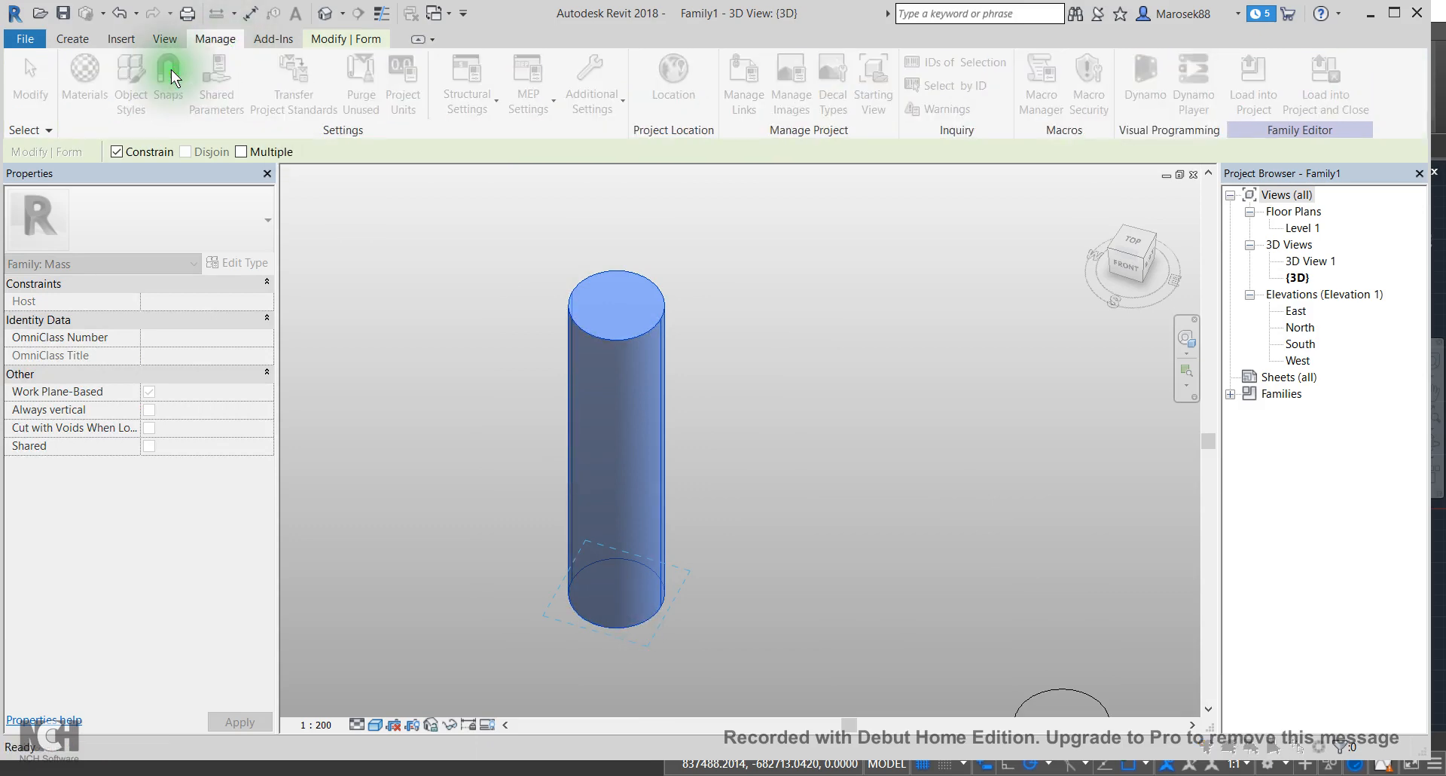
left_click(169, 75)
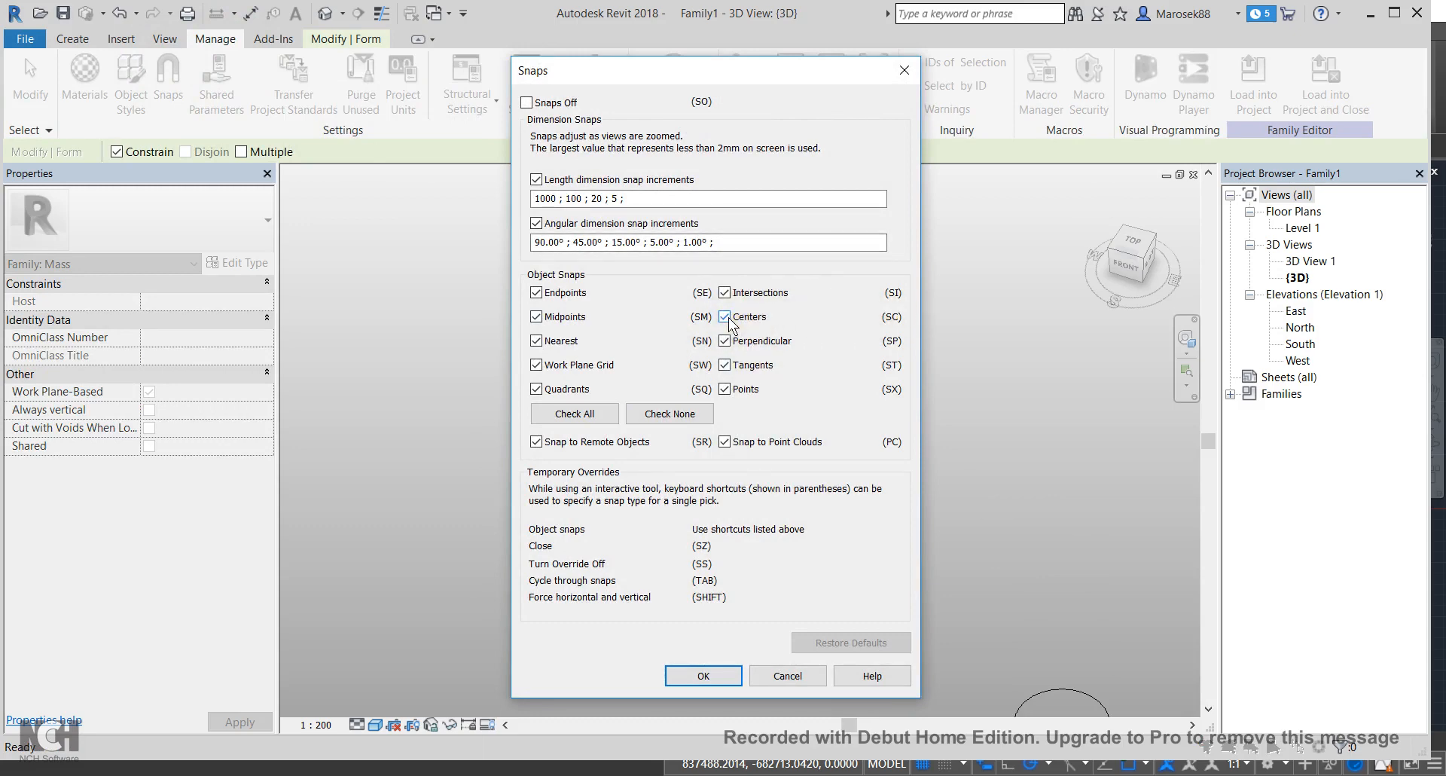
left_click(703, 676)
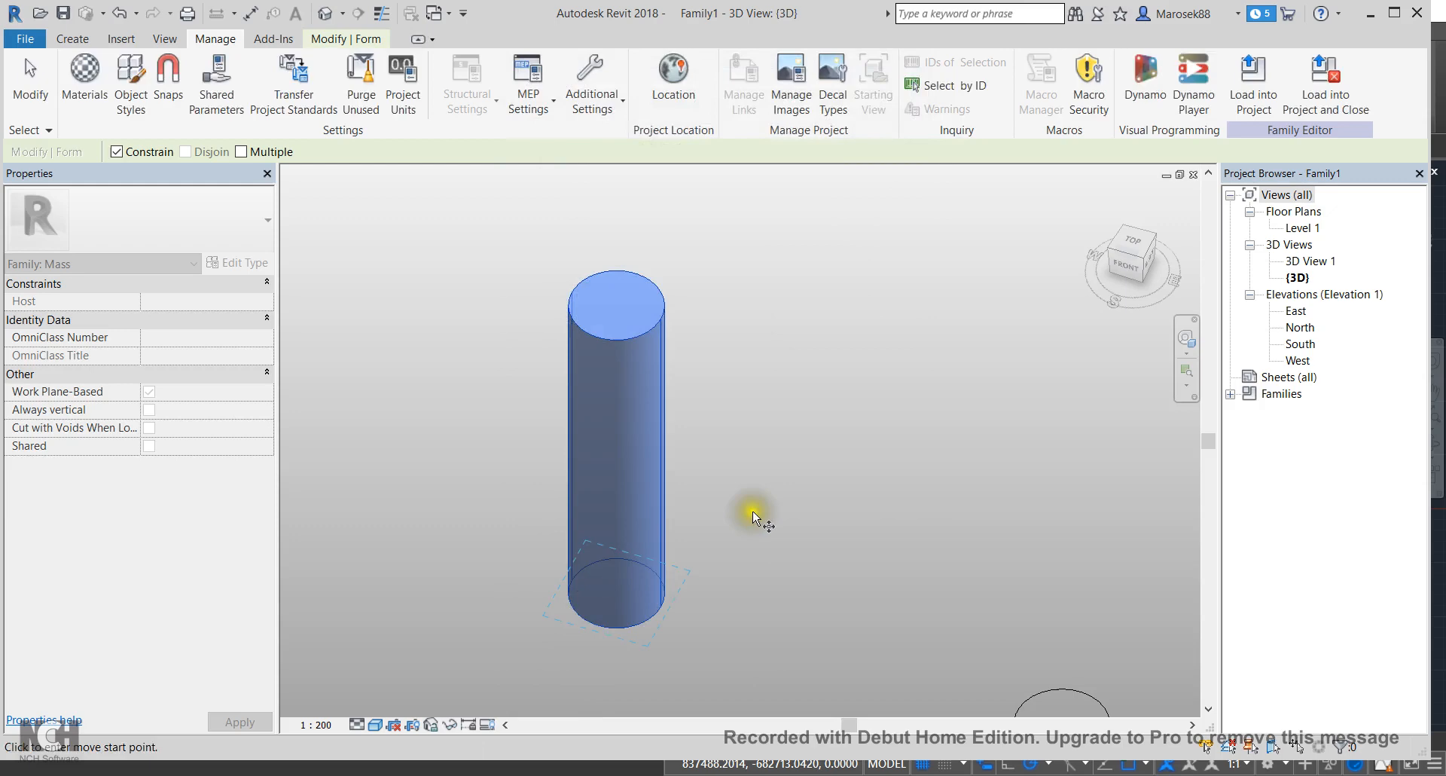
mouse_move(763, 426)
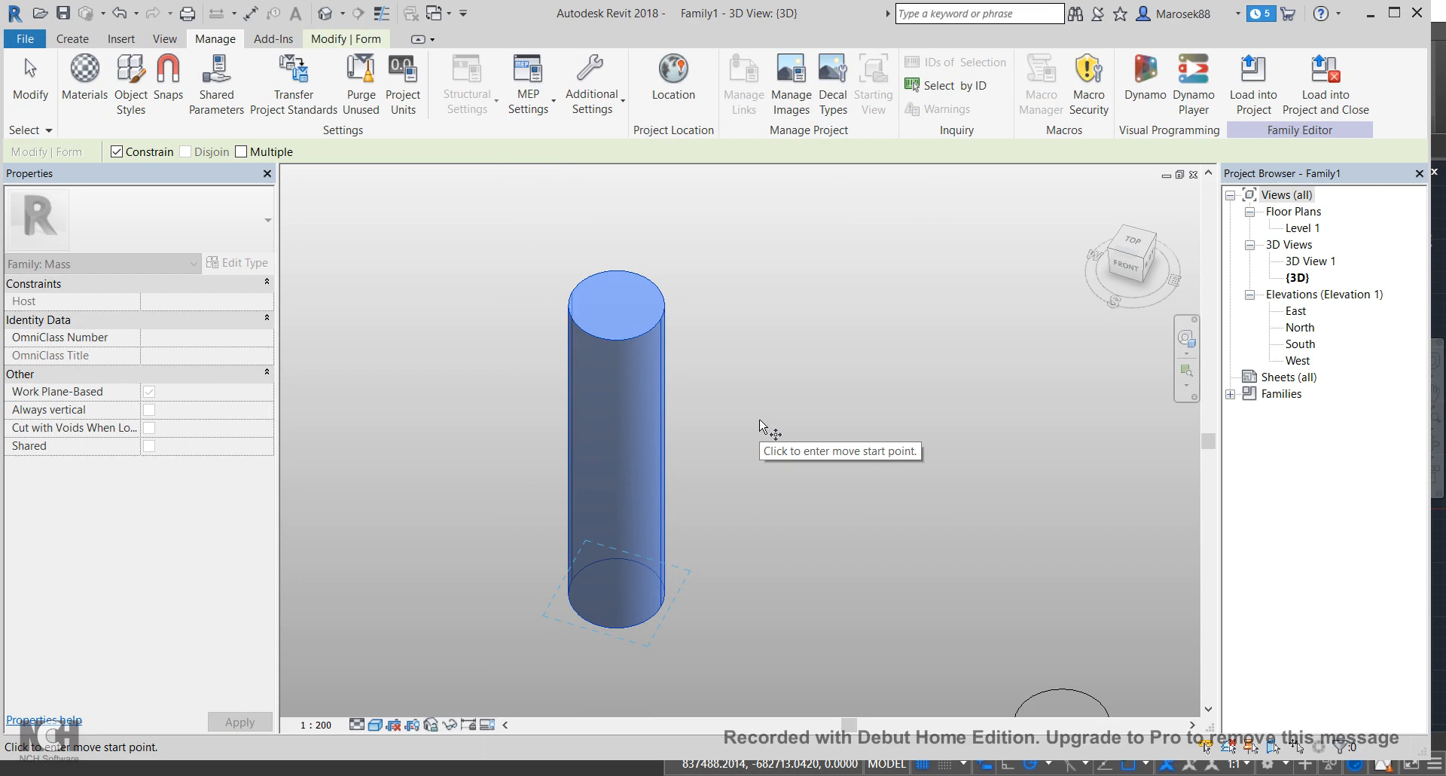
mouse_move(763, 428)
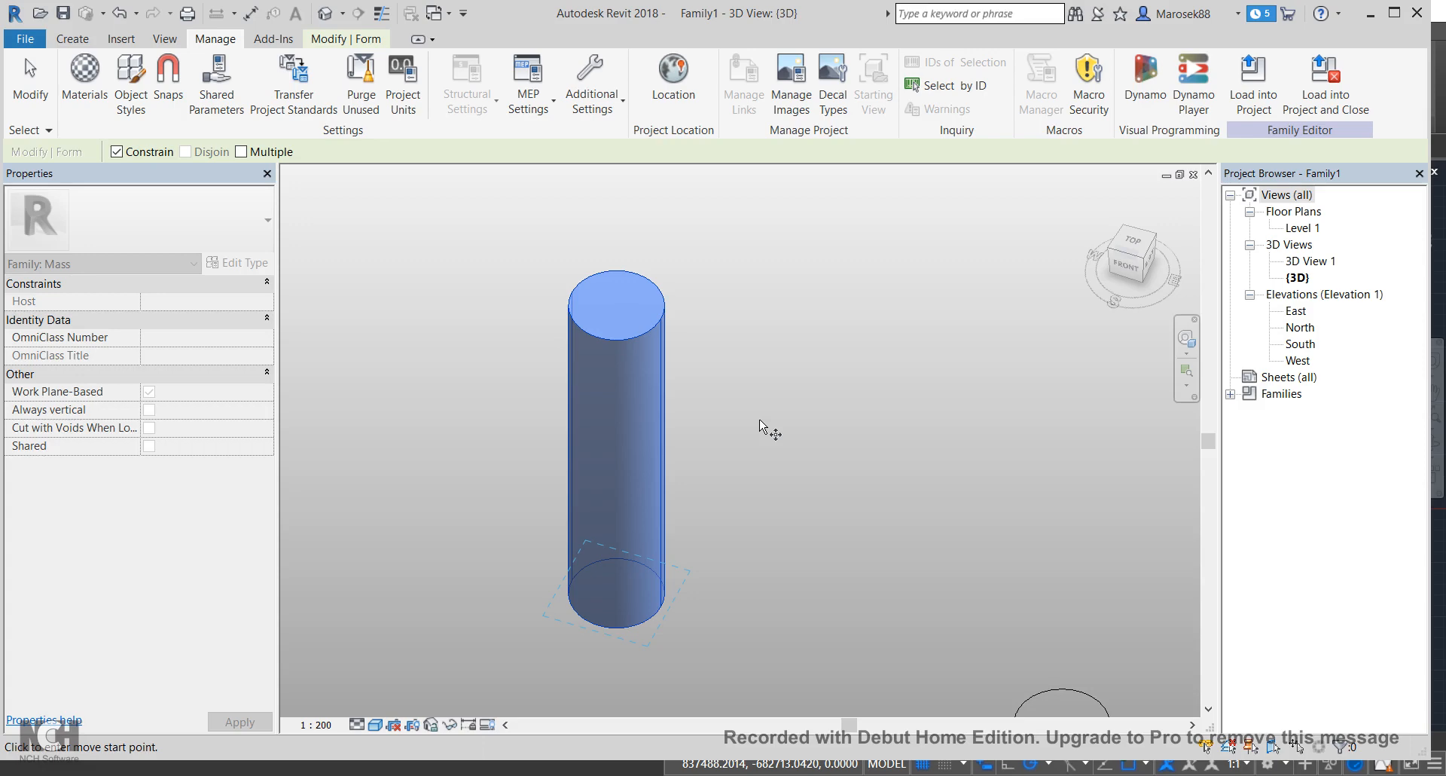
Step: Start copying the cylinder and re-confirm centre snapping before placing it
left_click(737, 417)
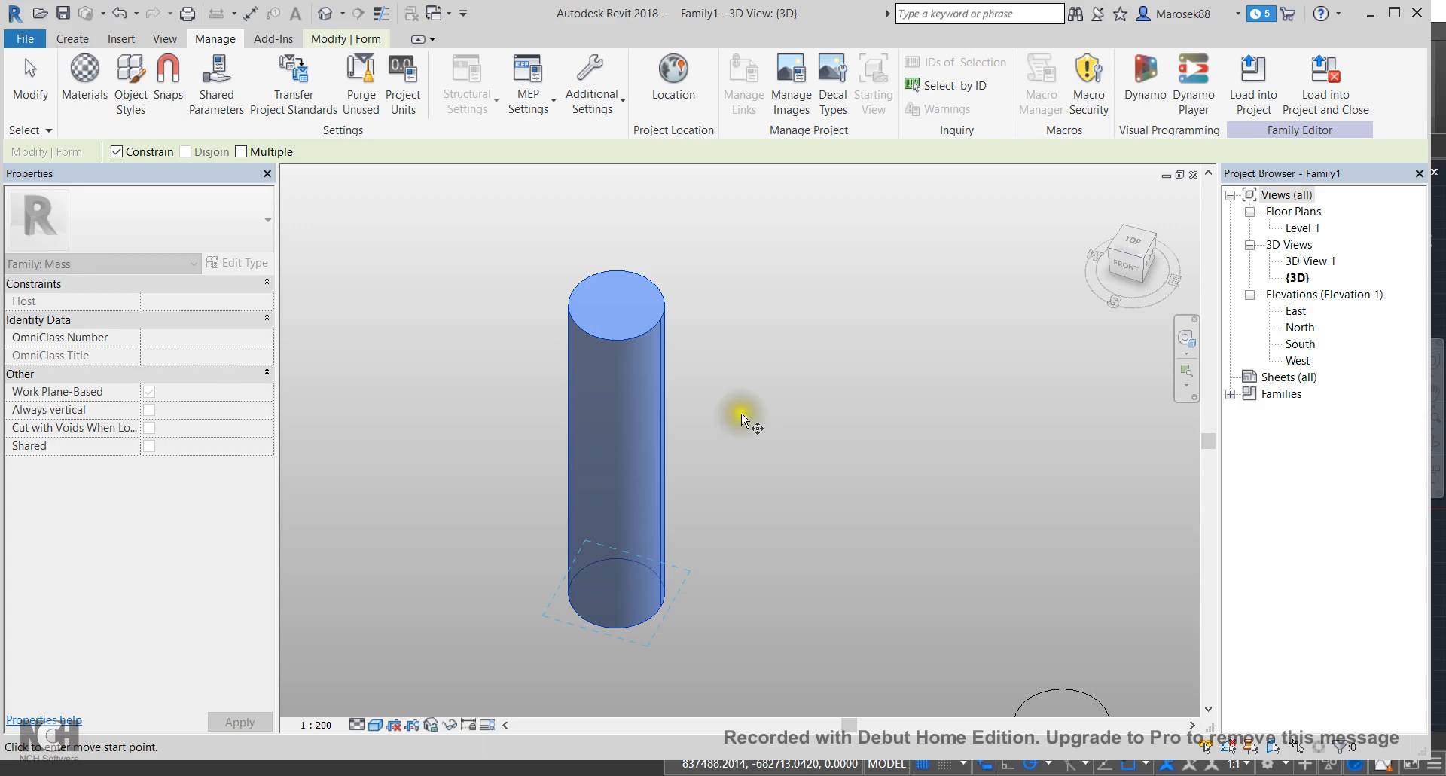
mouse_move(169, 75)
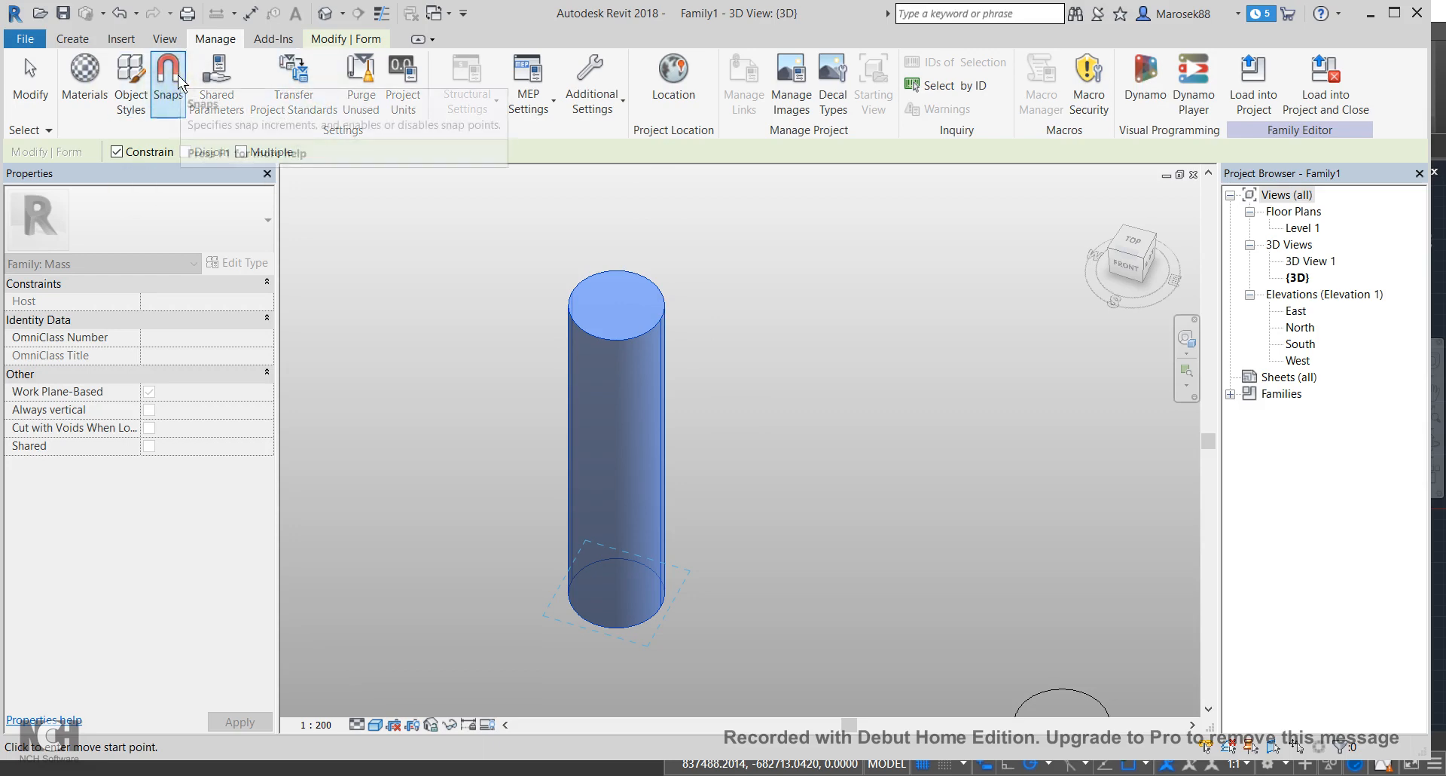
left_click(169, 72)
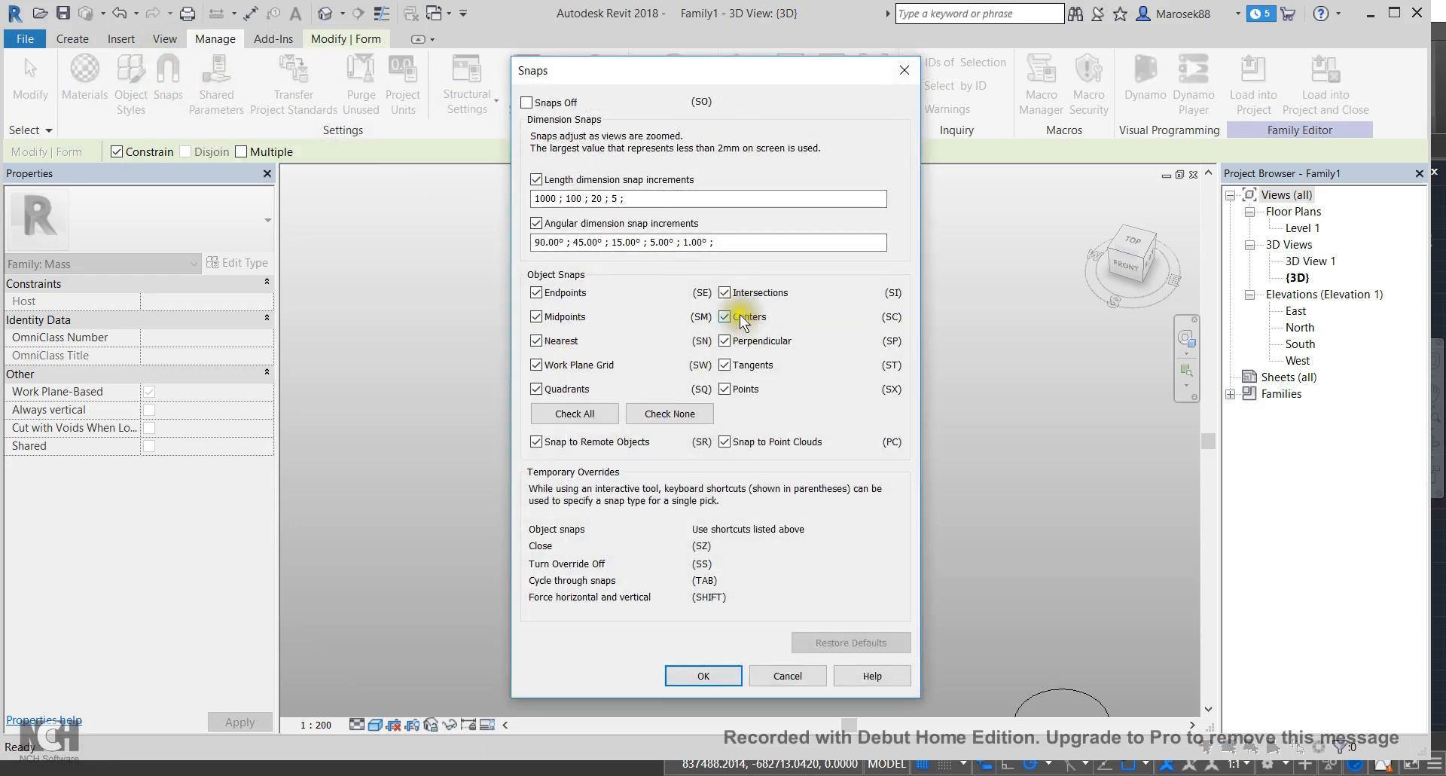
left_click(702, 676)
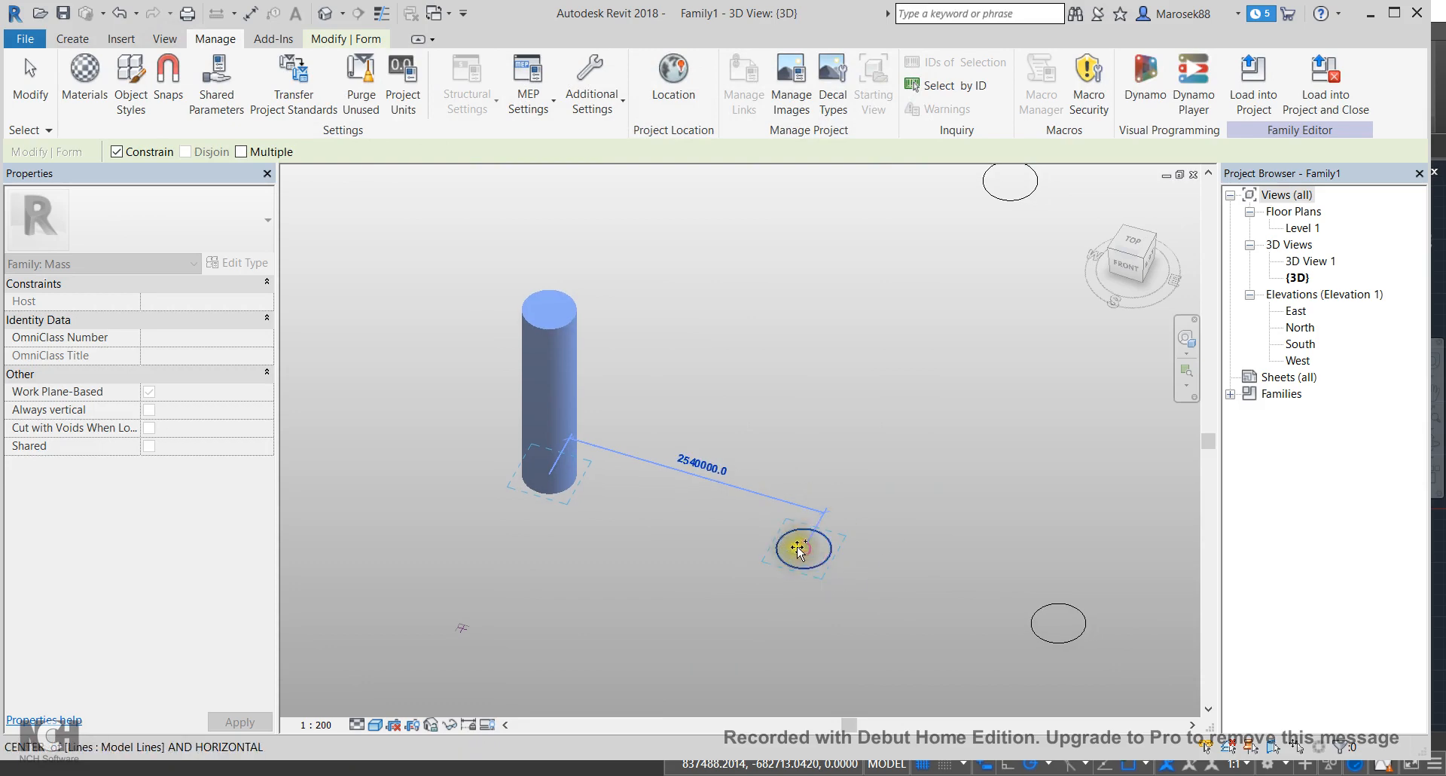
Step: Place column copies on successive circle centres until seven stand in the row
left_click(799, 550)
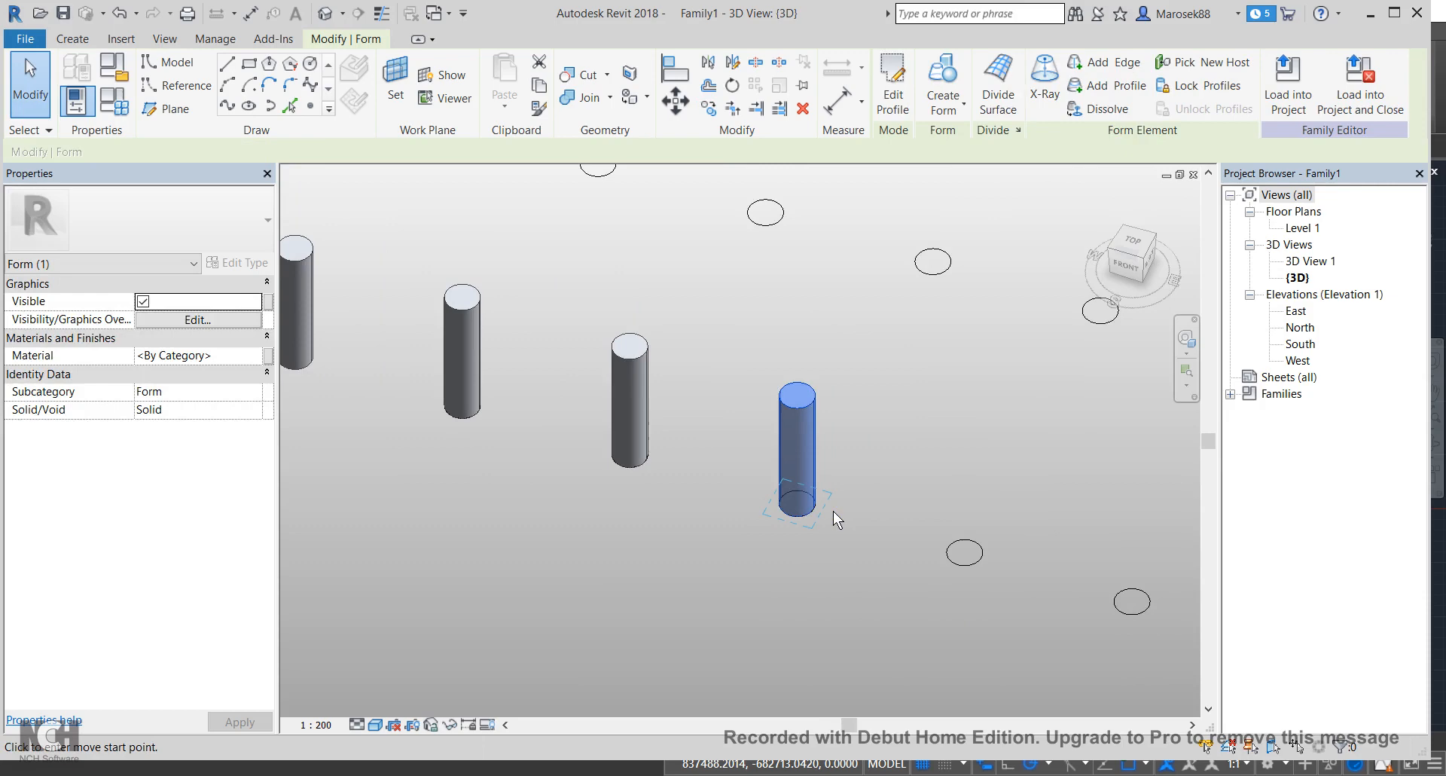
left_click_drag(795, 503, 969, 557)
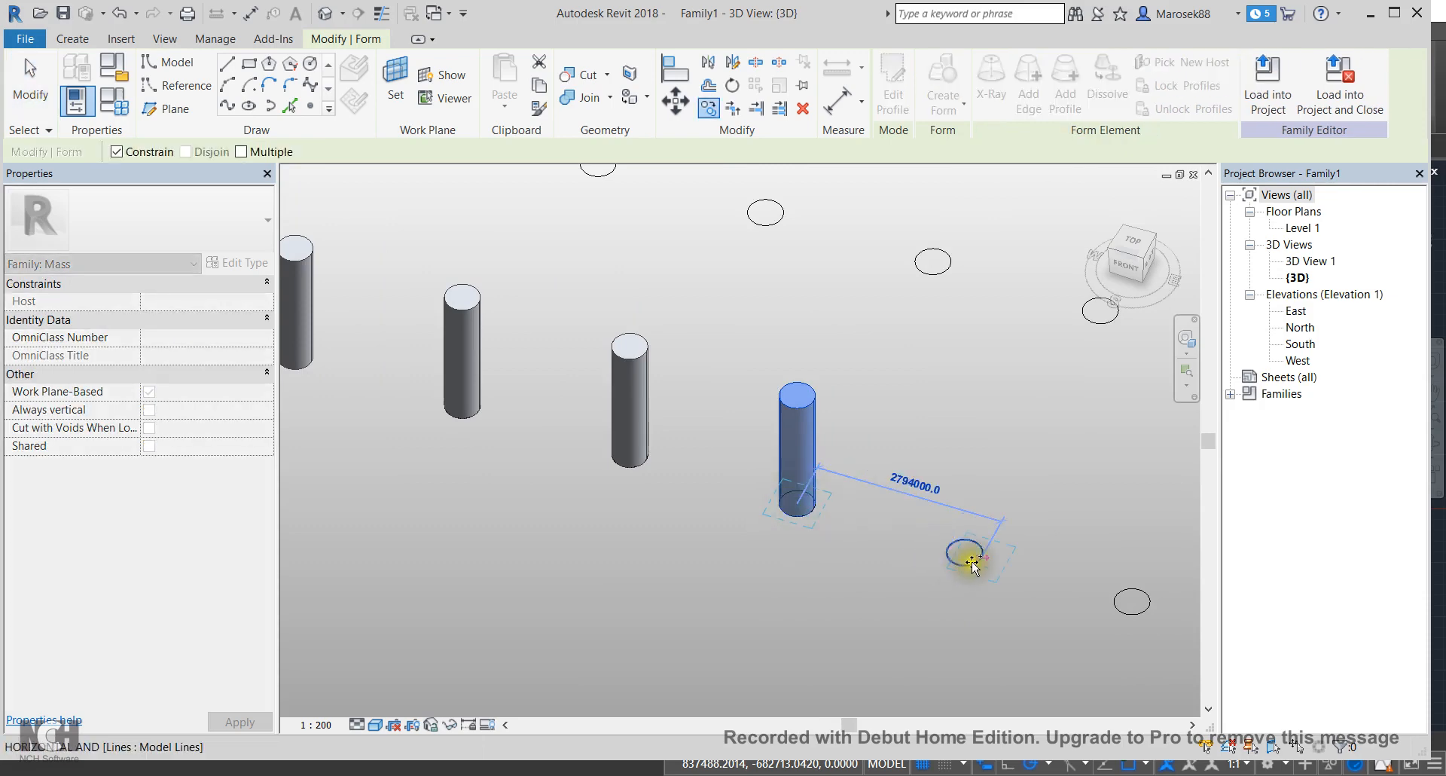
left_click_drag(971, 563, 963, 553)
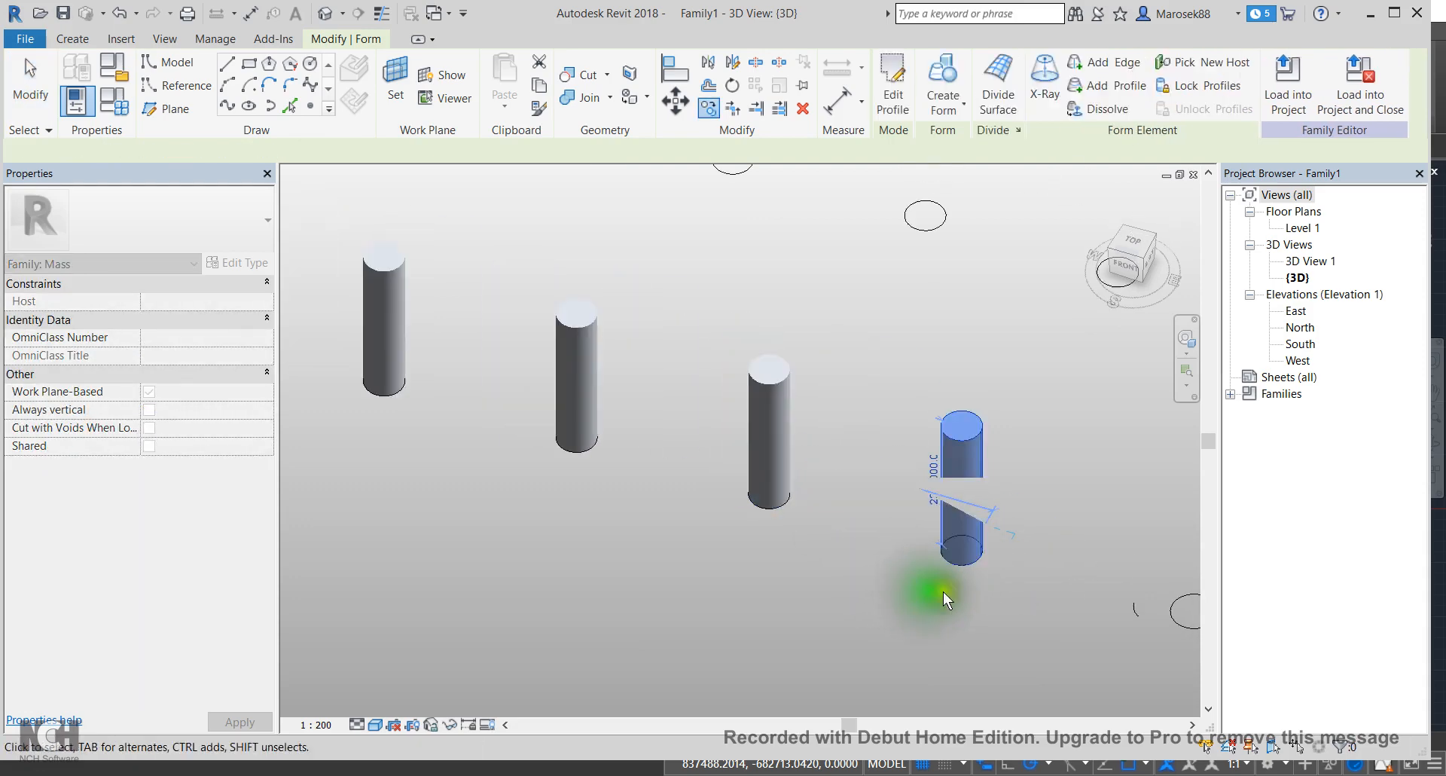
left_click(961, 443)
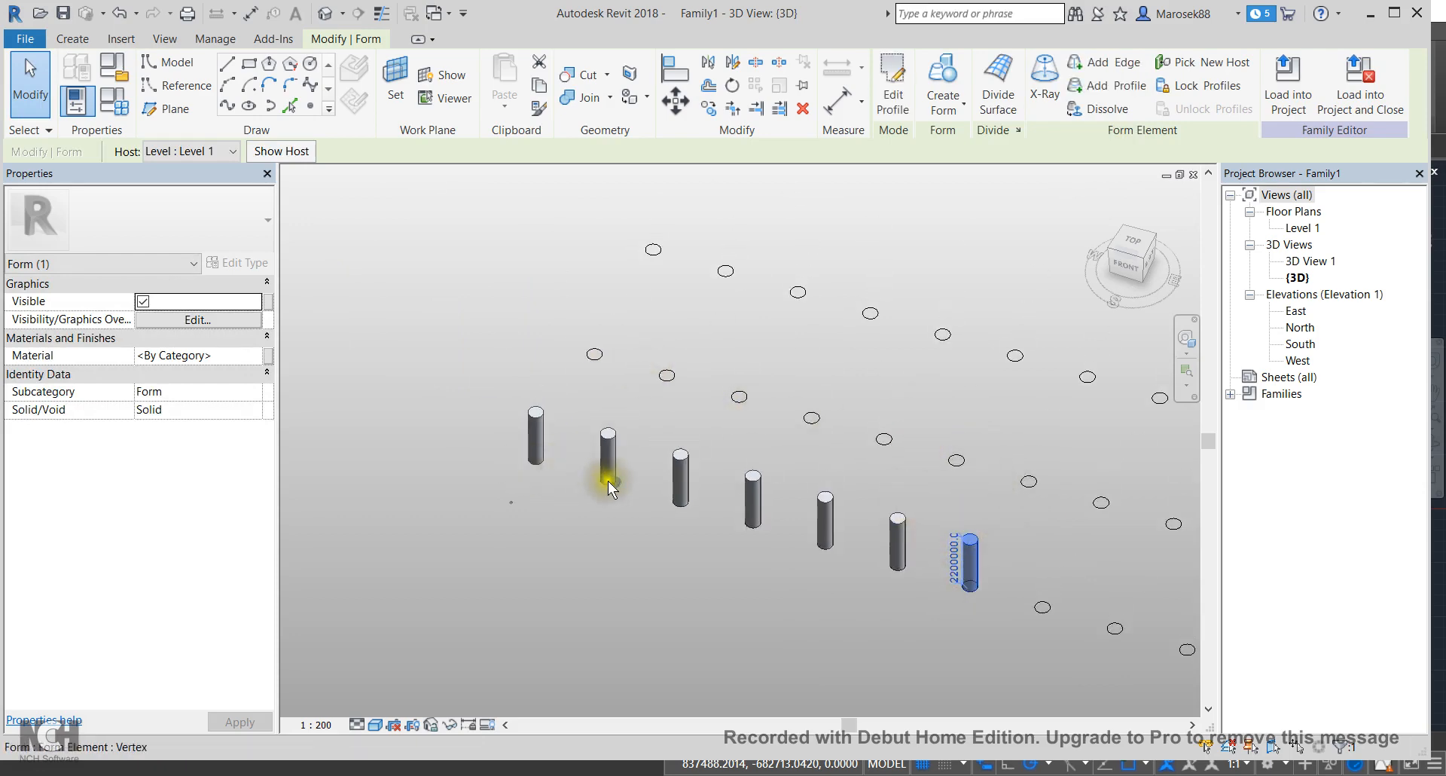
mouse_move(668, 379)
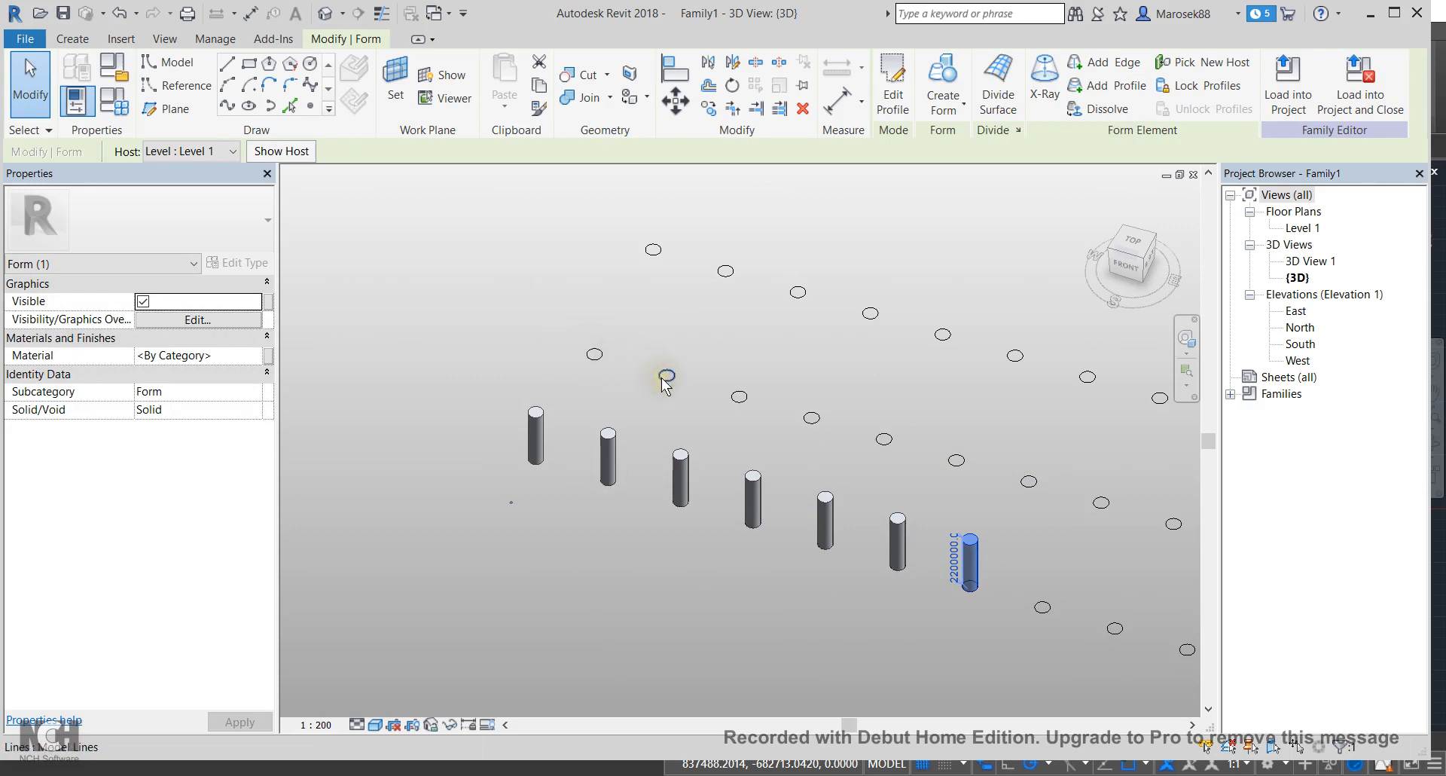
mouse_move(622, 494)
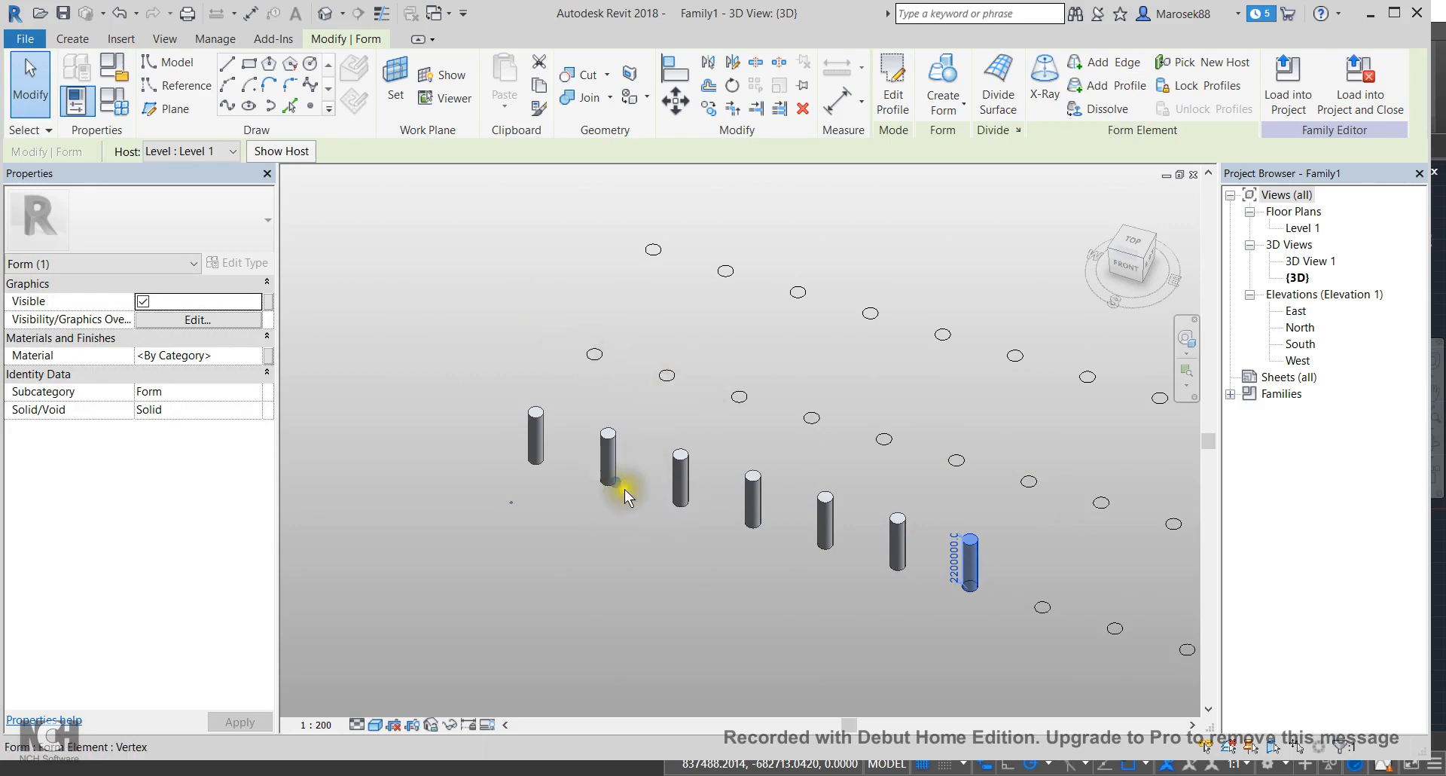
mouse_move(669, 498)
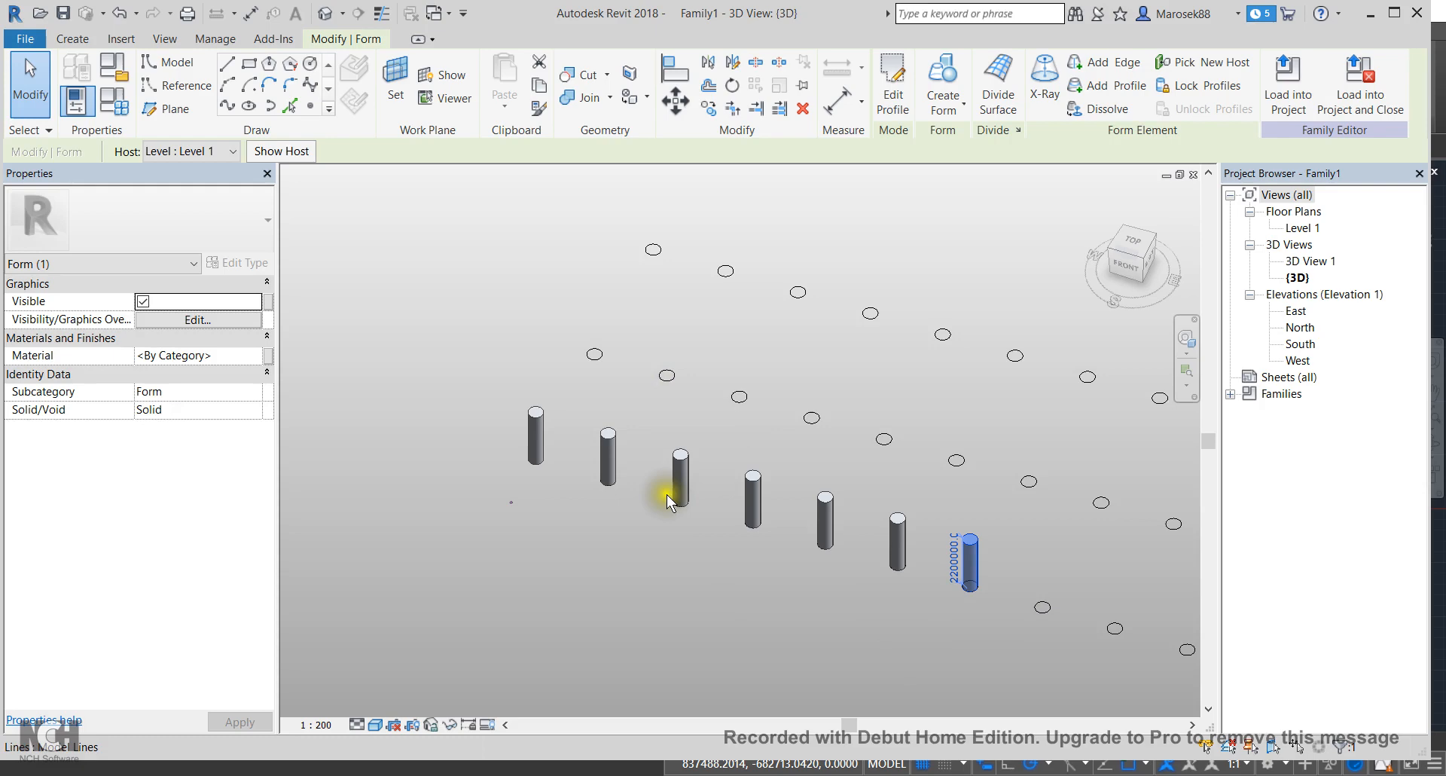
Step: Ctrl-select several first-row columns and copy them onto the next row of circles
left_click(536, 446)
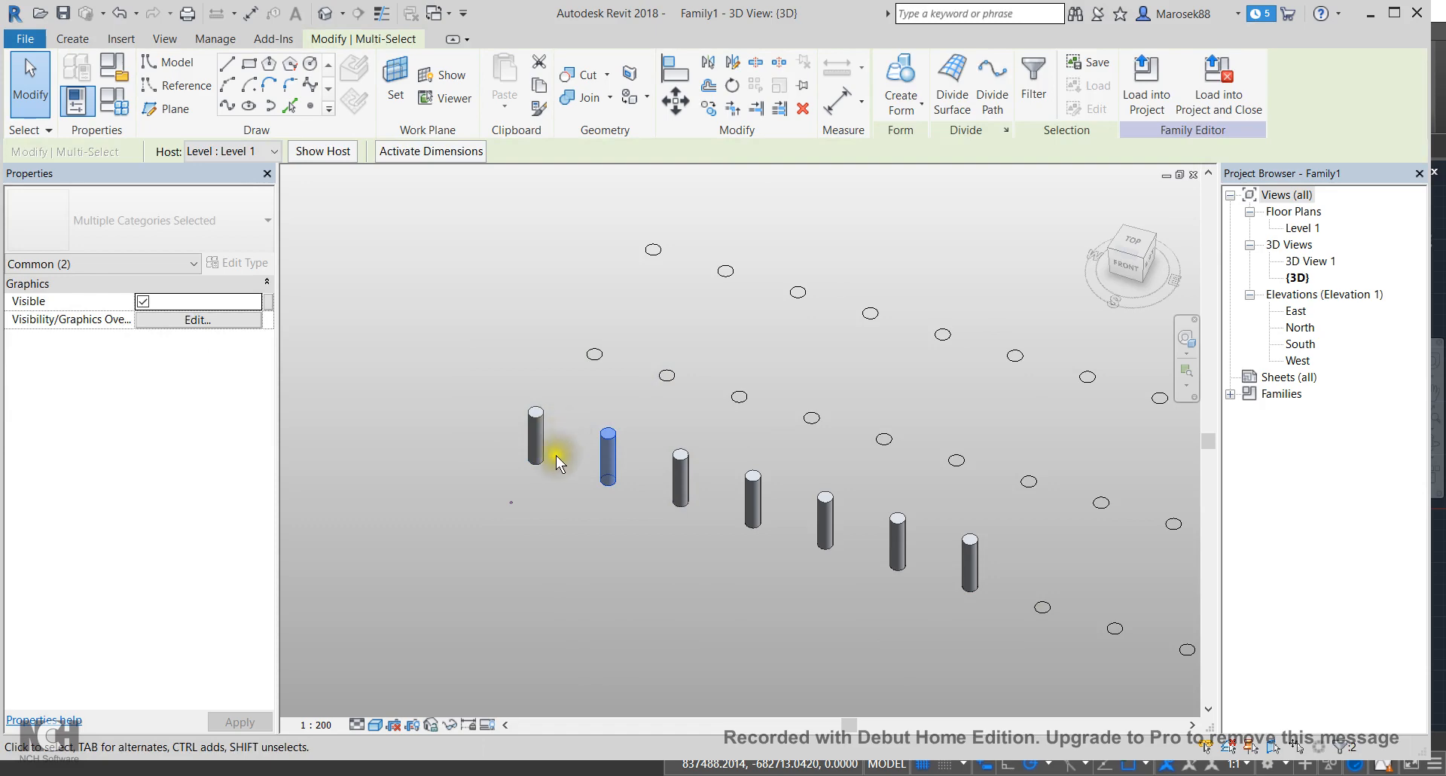
mouse_move(558, 479)
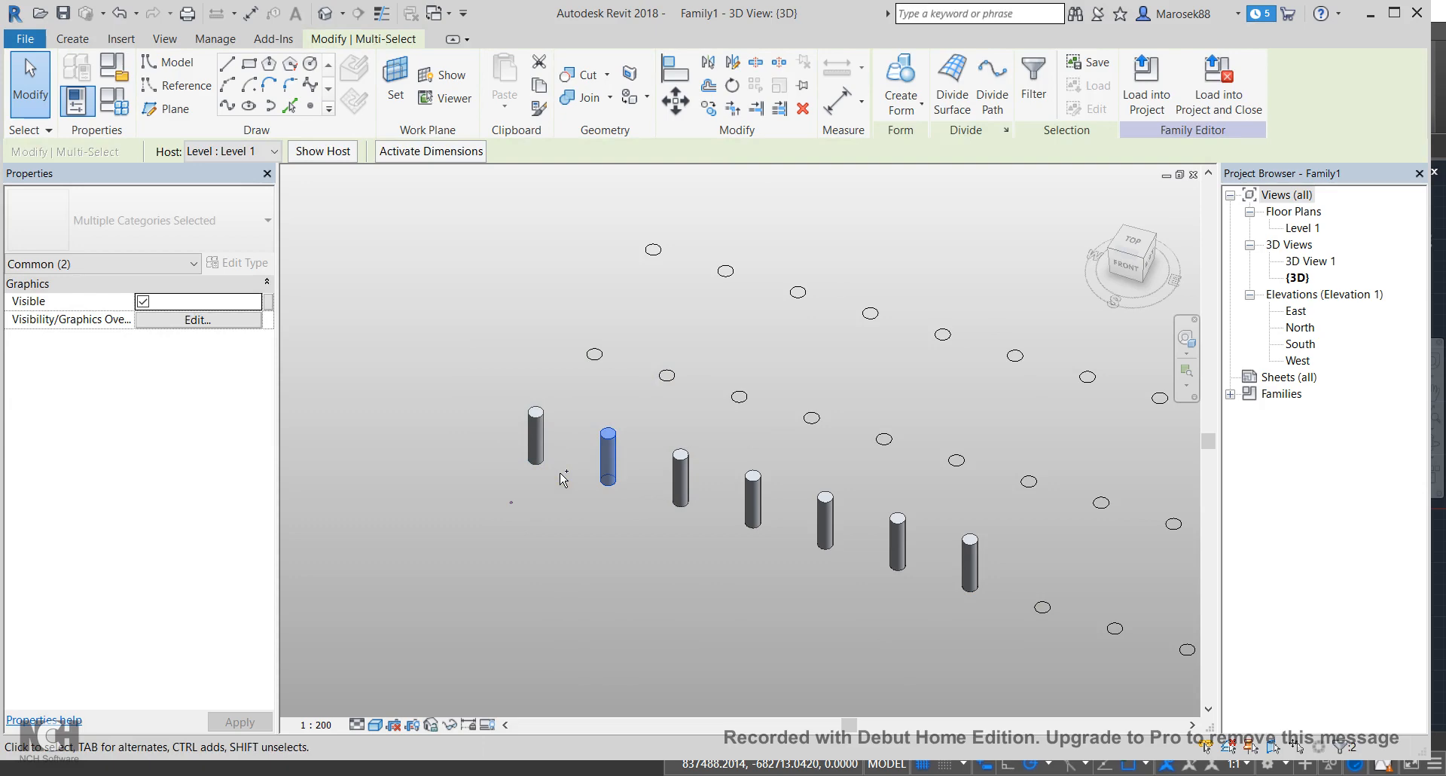
mouse_move(563, 477)
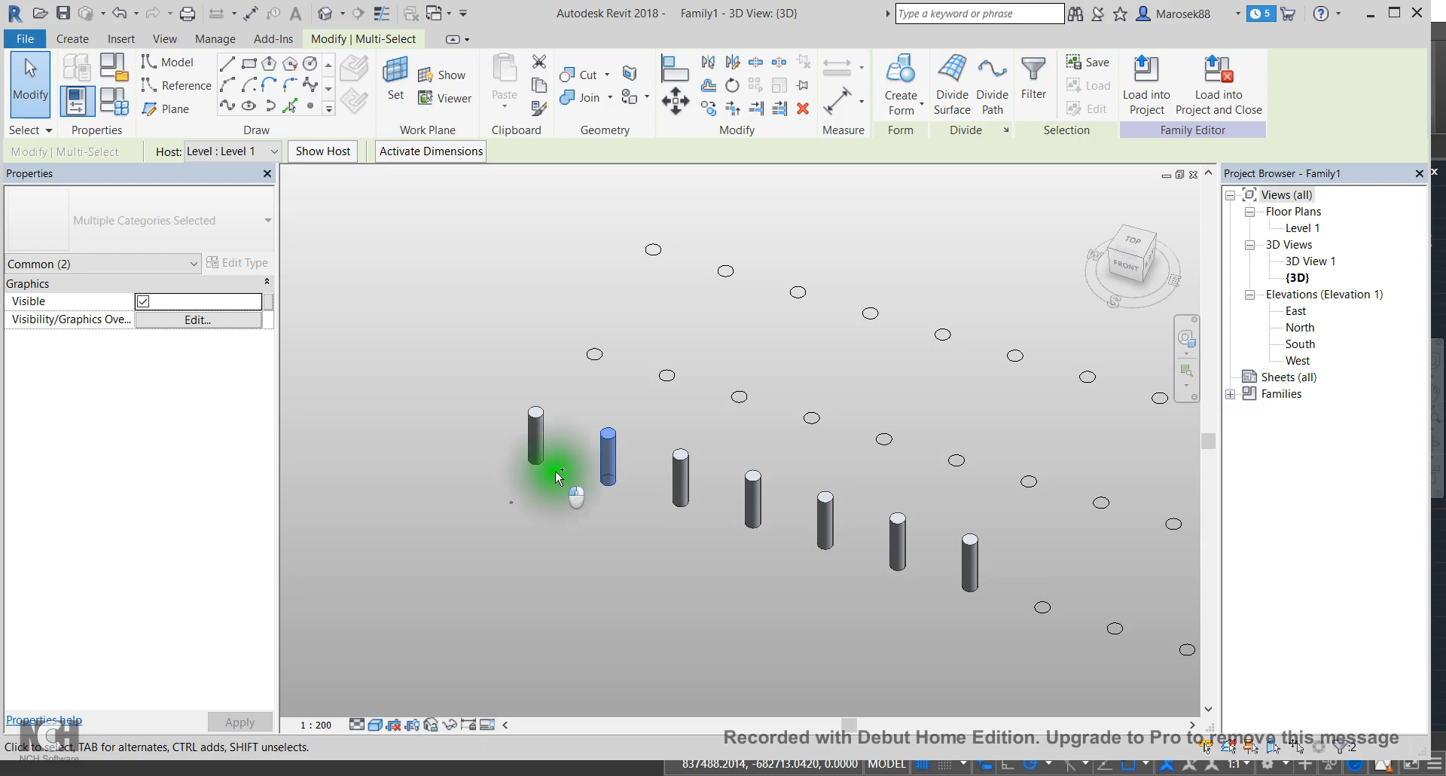
left_click(536, 453)
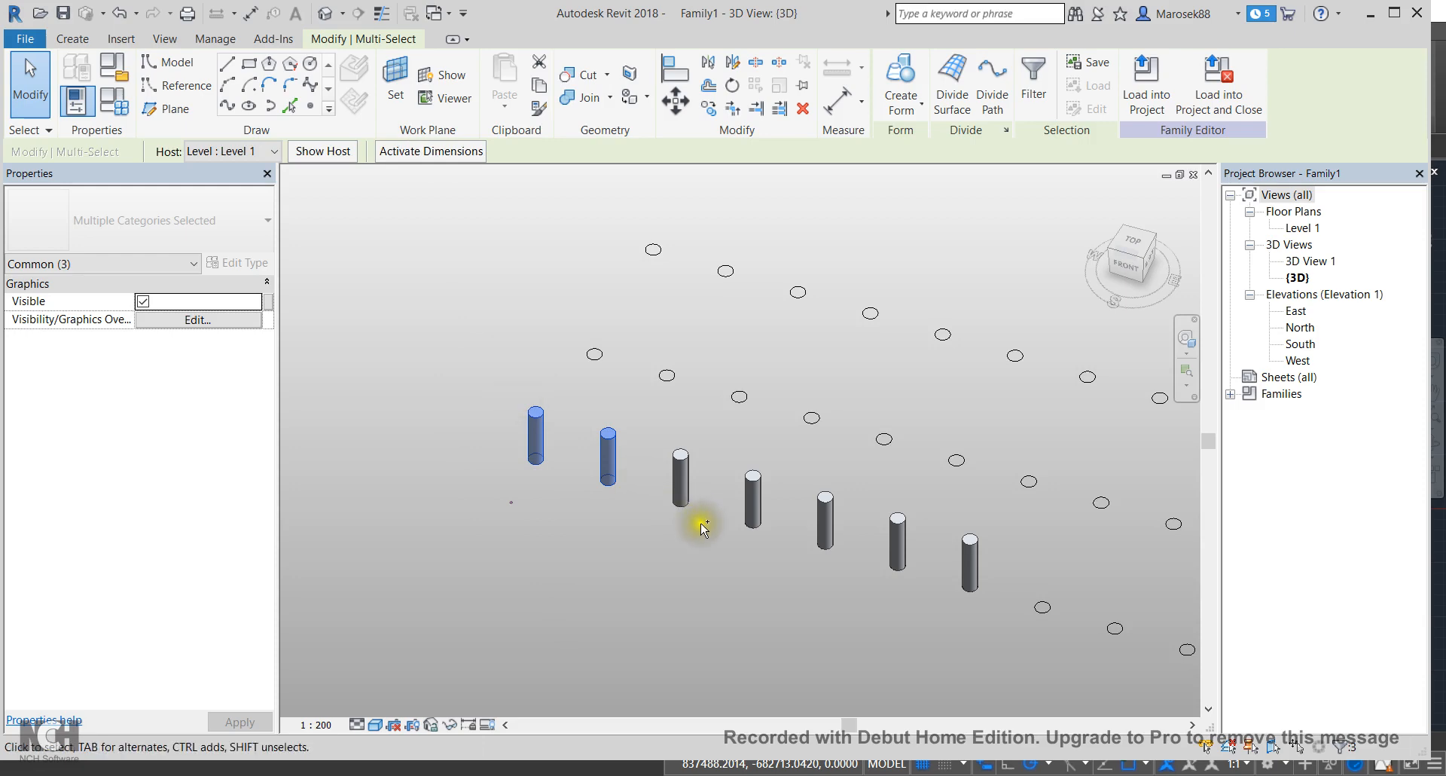
left_click(753, 491)
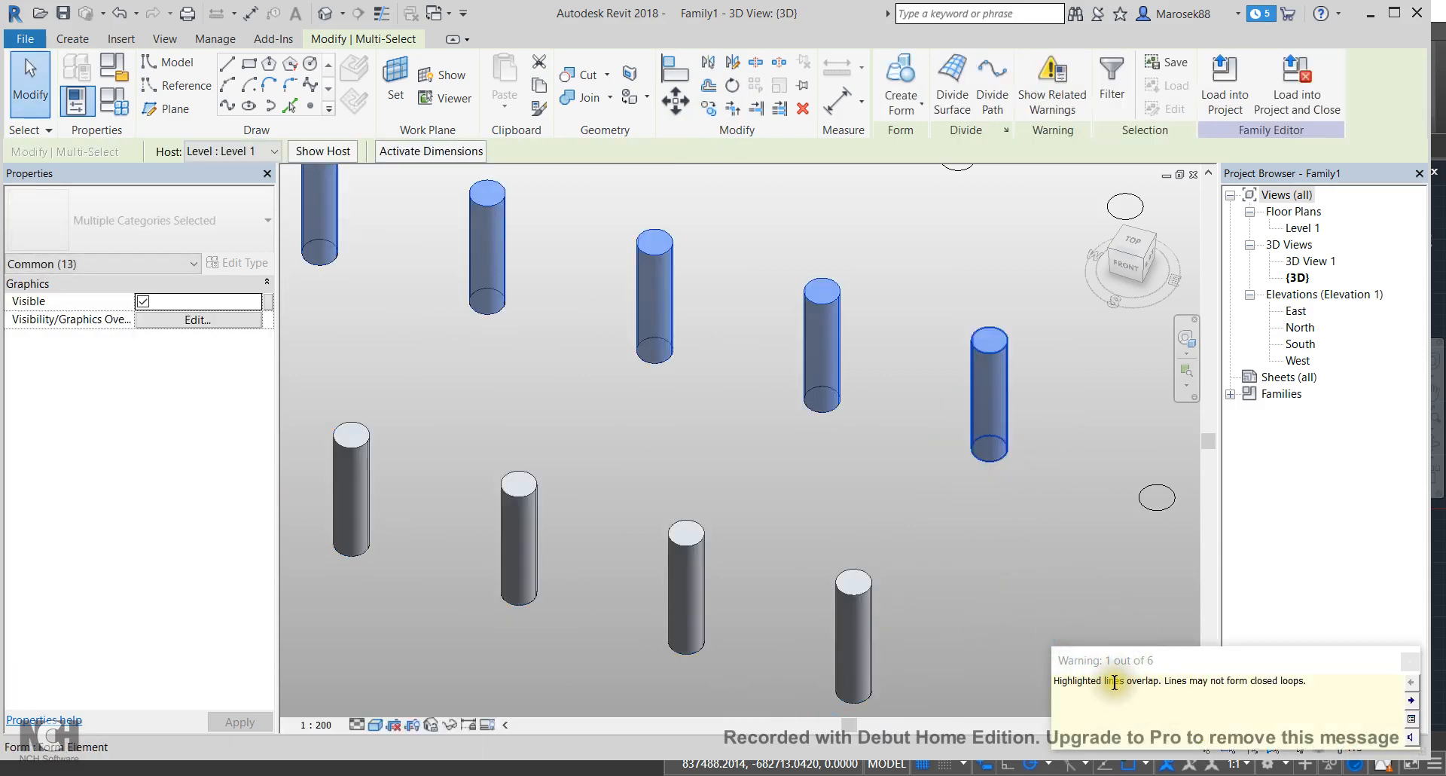
mouse_move(1214, 681)
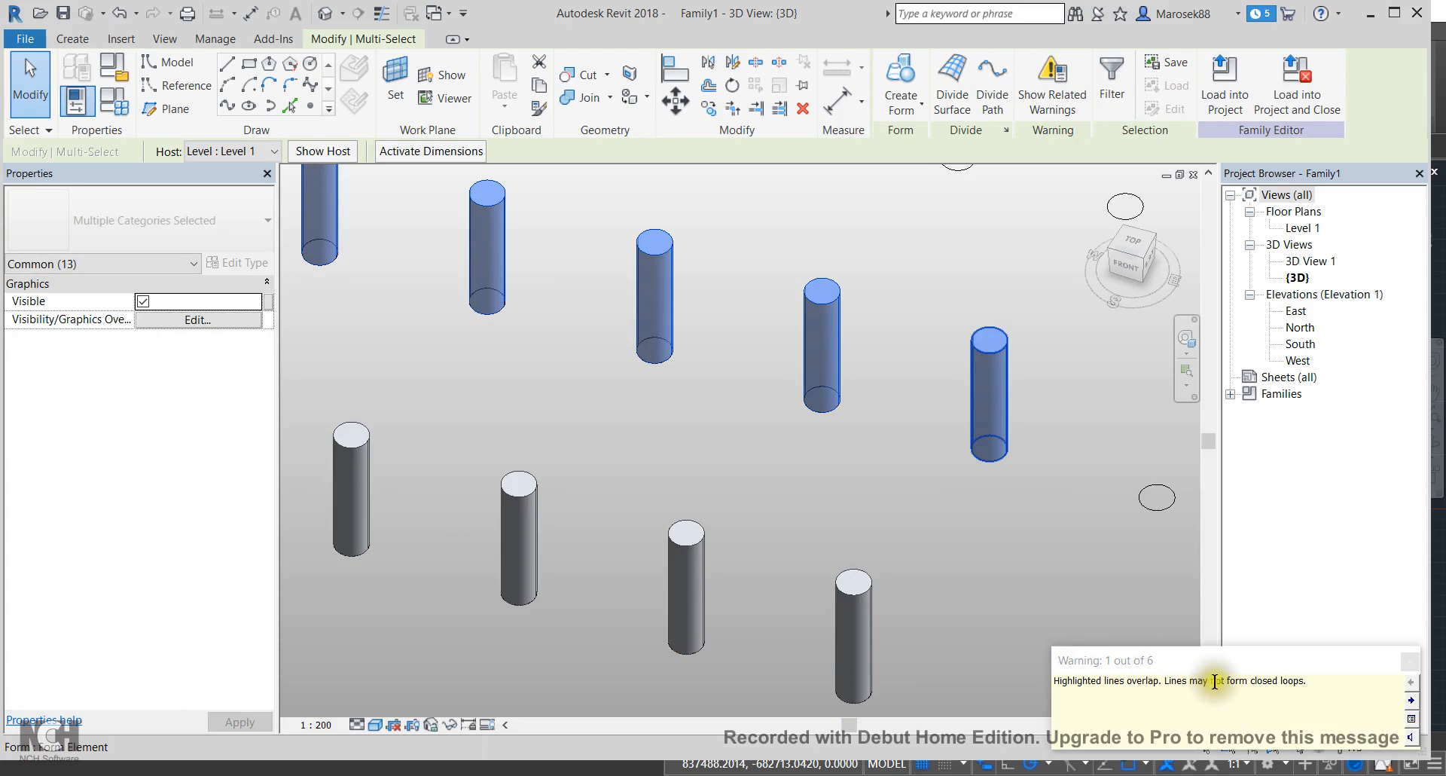
mouse_move(1054, 666)
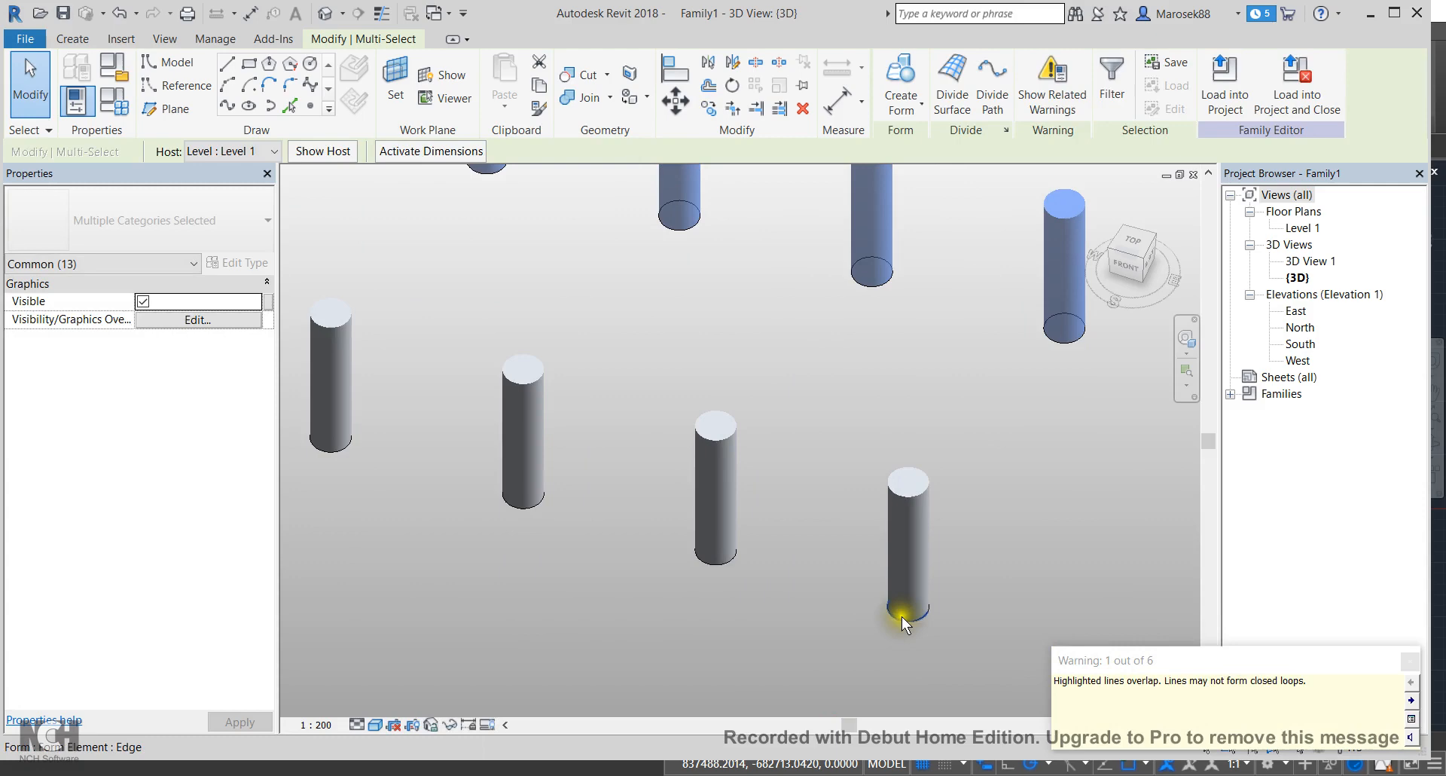
Step: Undo the faulty copy so only the original row of seven columns remains
left_click(905, 619)
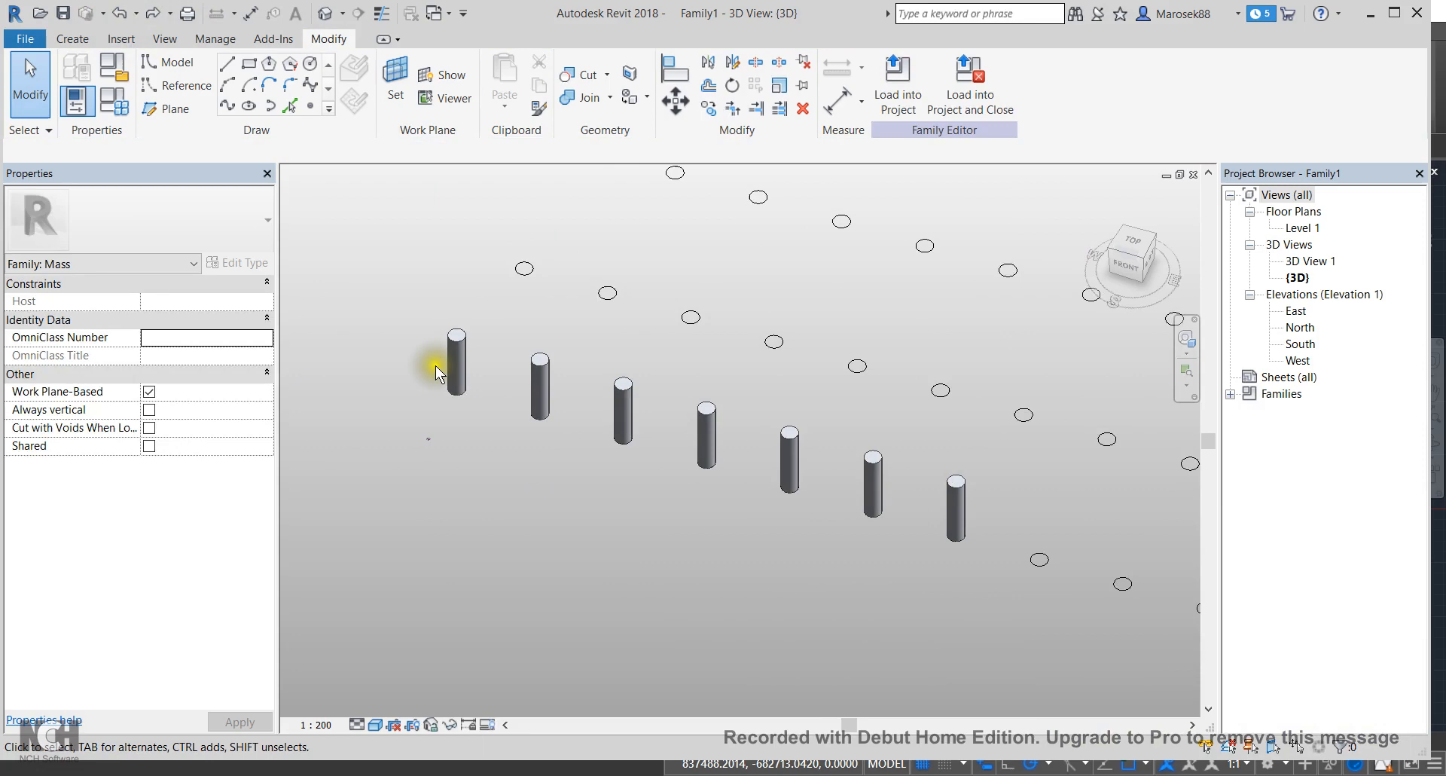
Step: Ctrl-select the row's columns one by one until Form (7) is selected, without circles
left_click(456, 365)
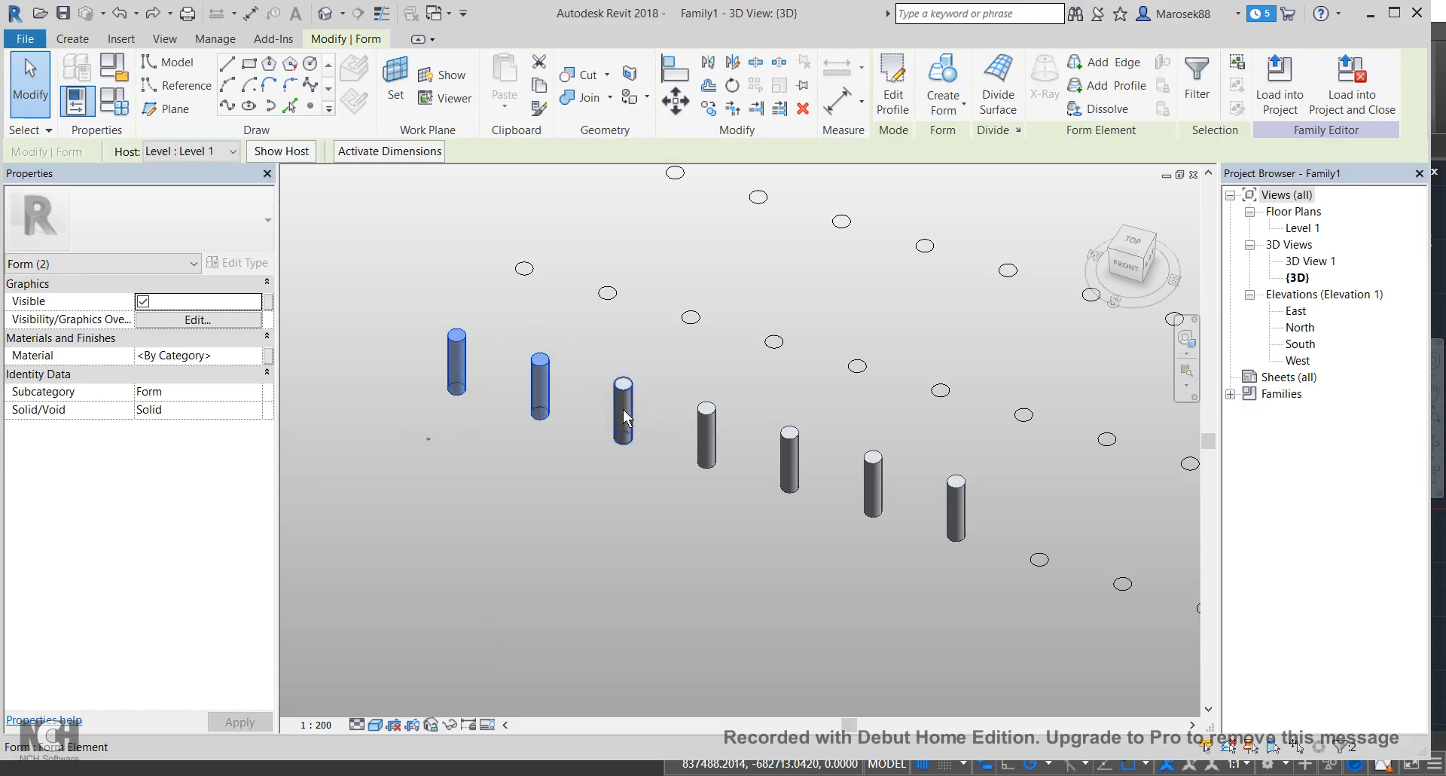
left_click(624, 417)
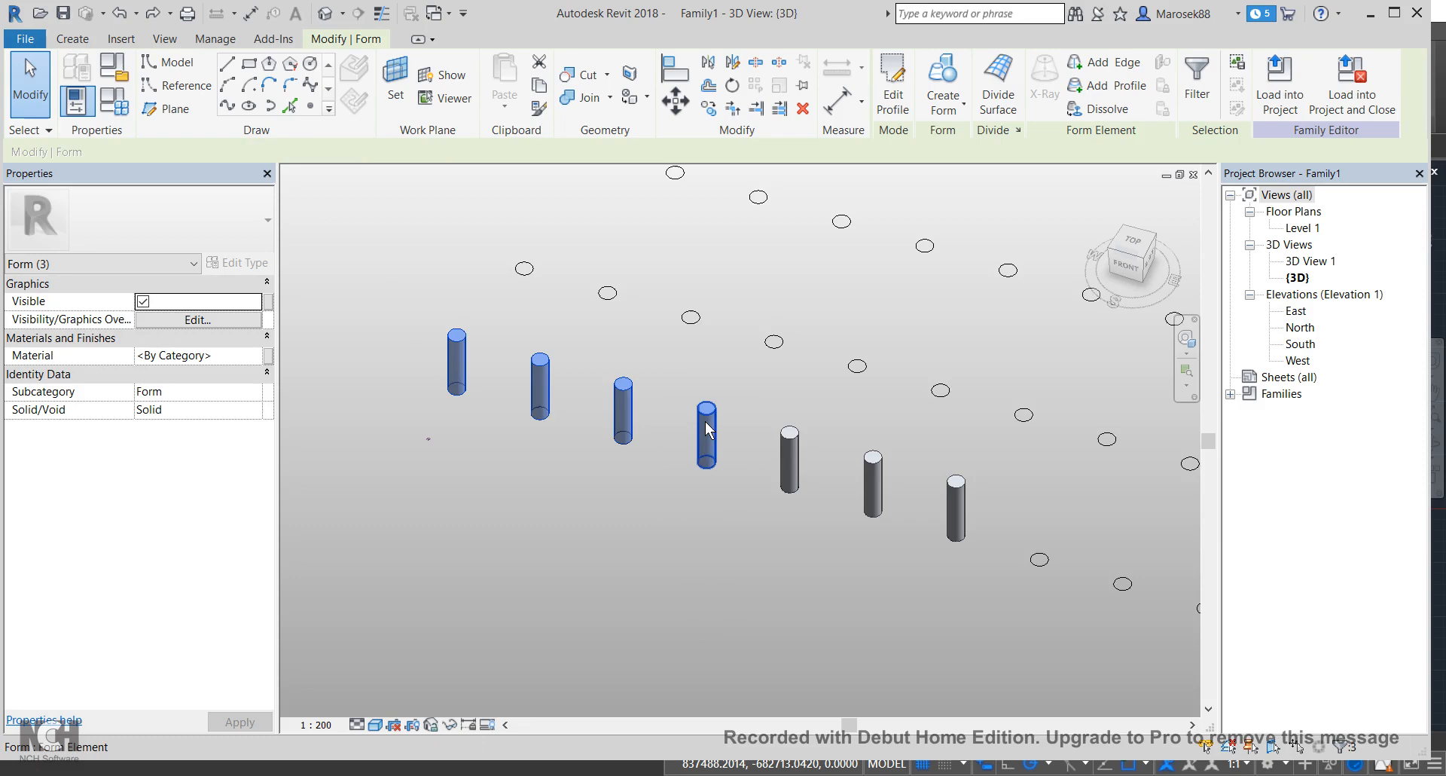
left_click(790, 464)
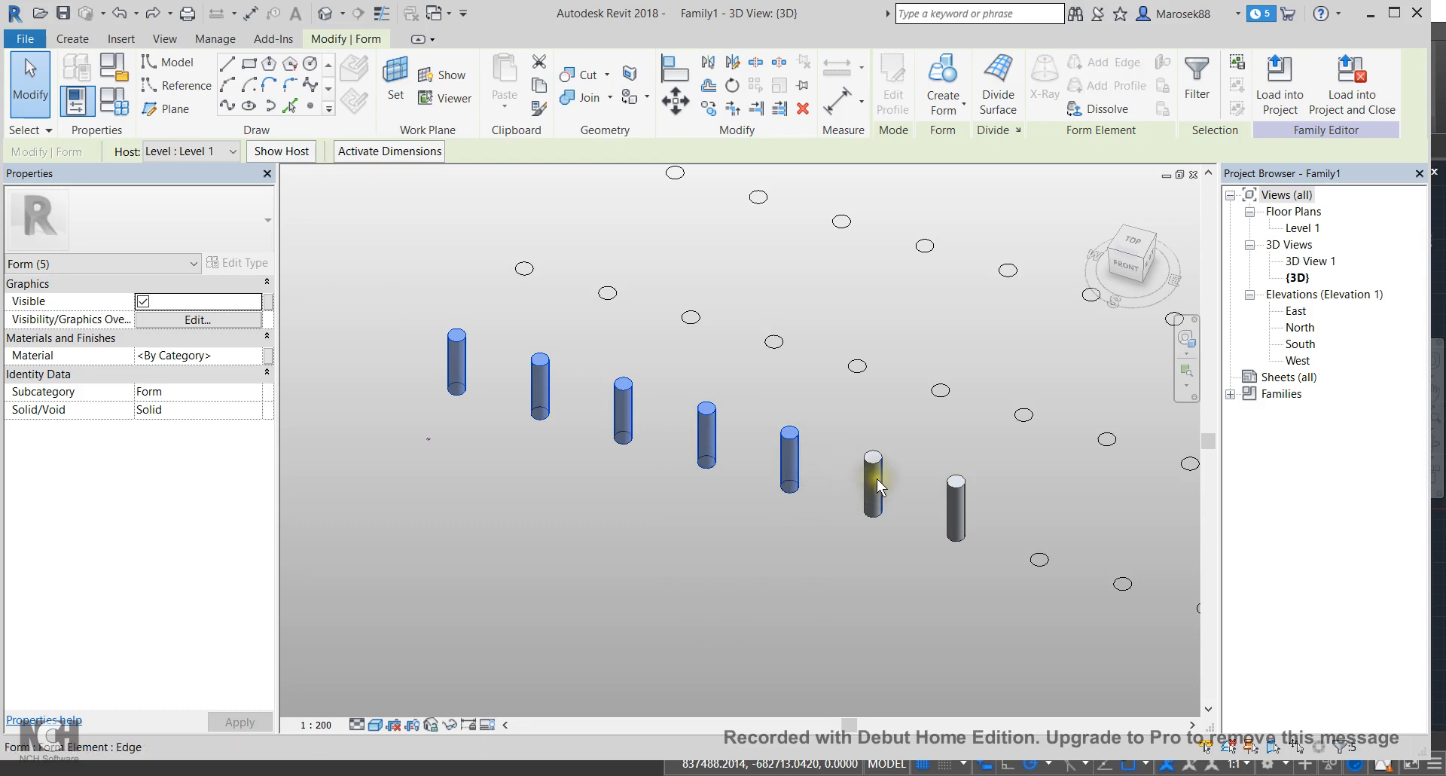
left_click(874, 488)
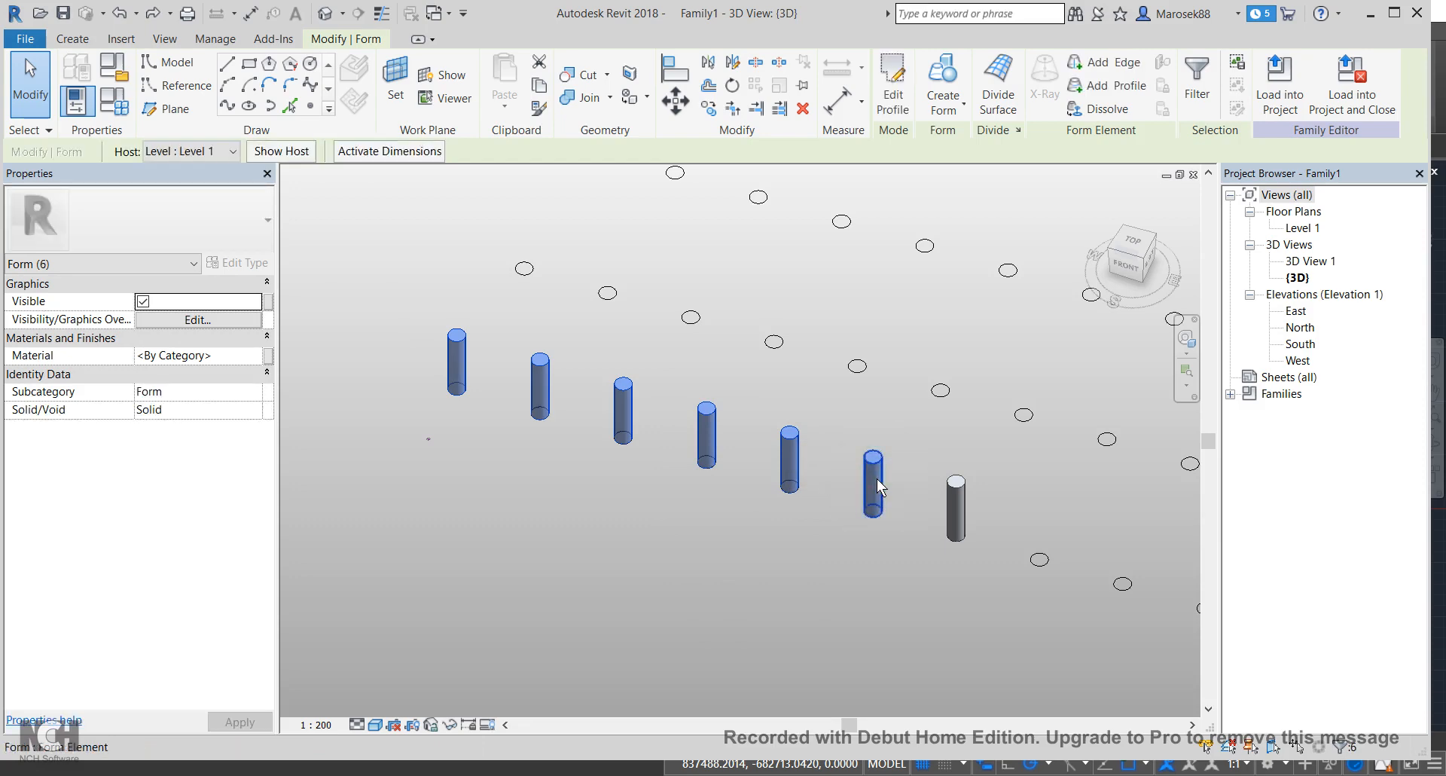
left_click(955, 509)
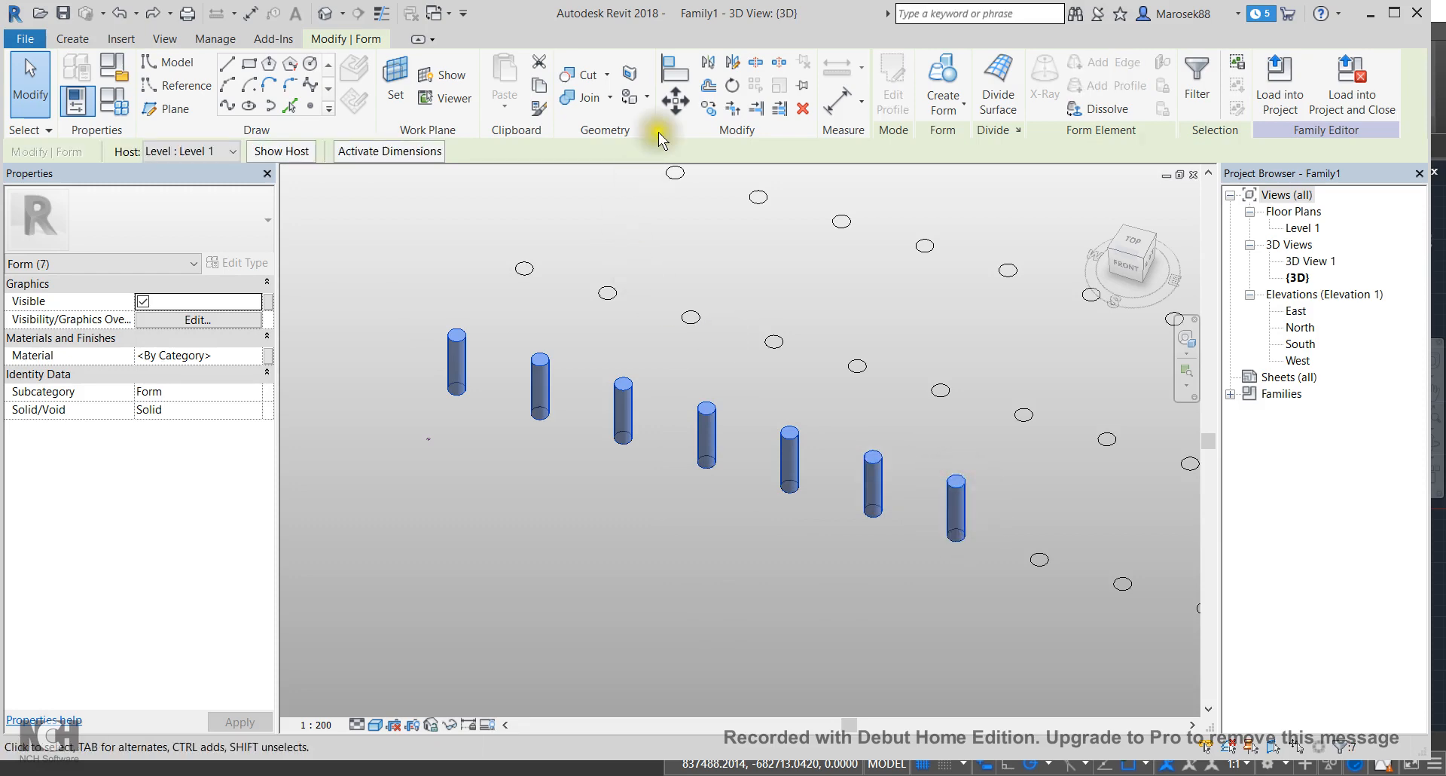
mouse_move(709, 84)
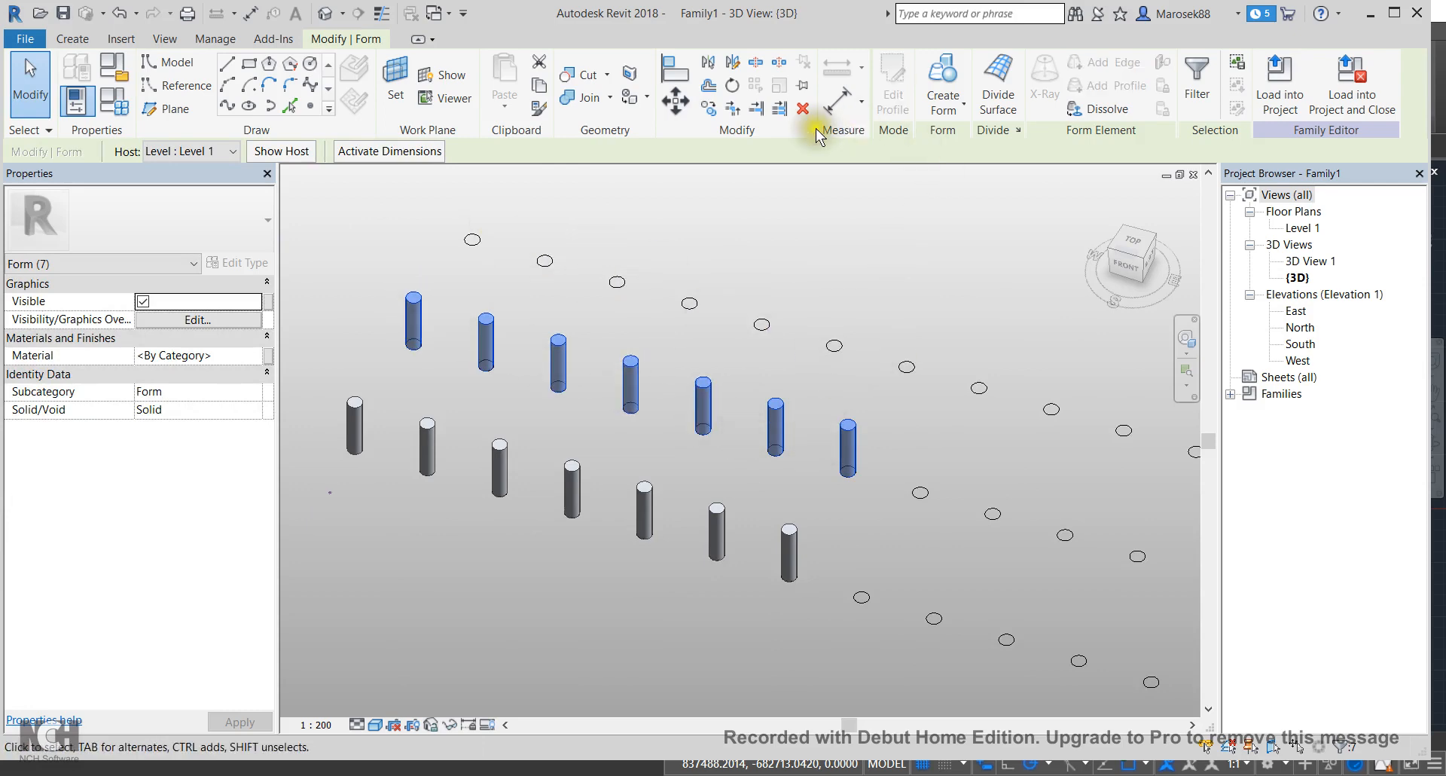
mouse_move(897, 88)
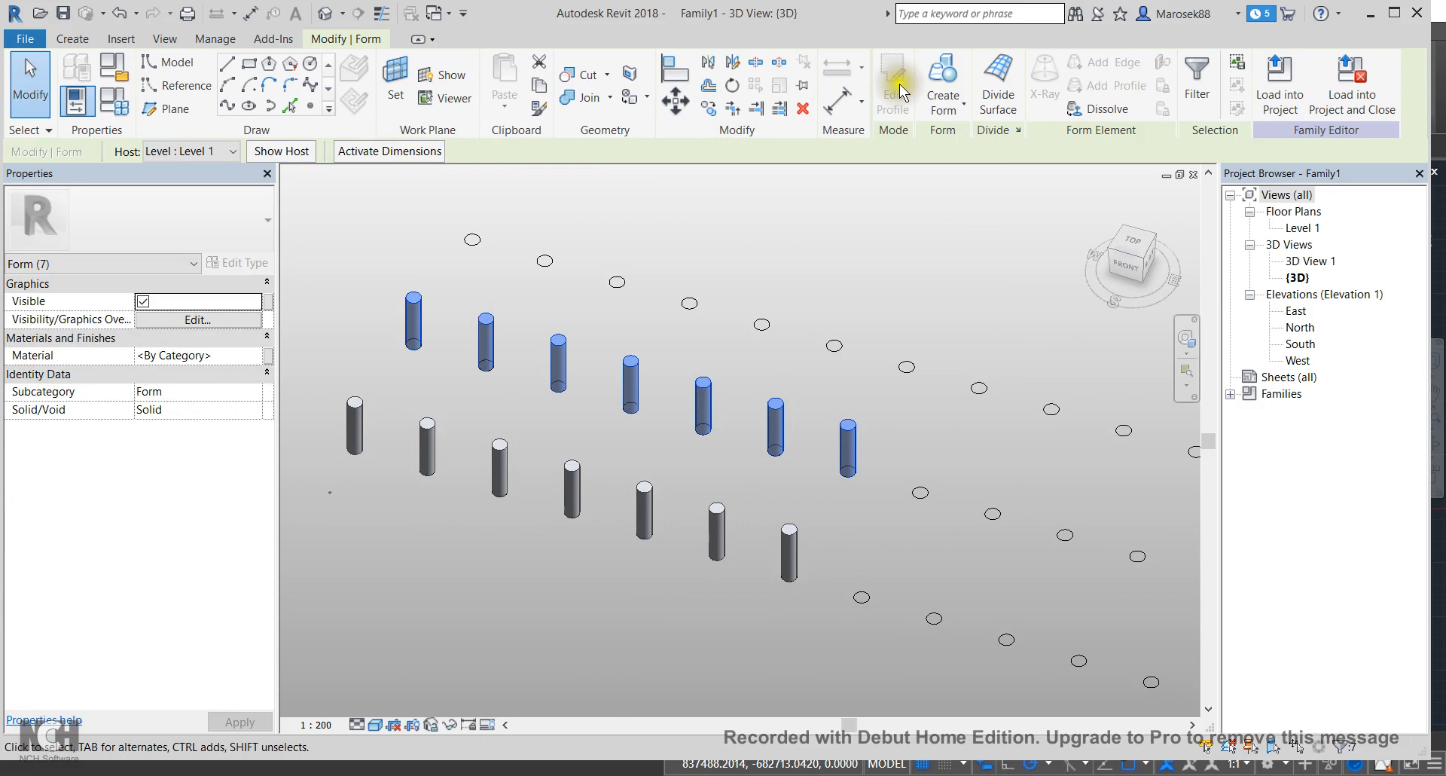
Step: Copy the seven selected forms with Multiple onto the following rows' circle centres
left_click(708, 105)
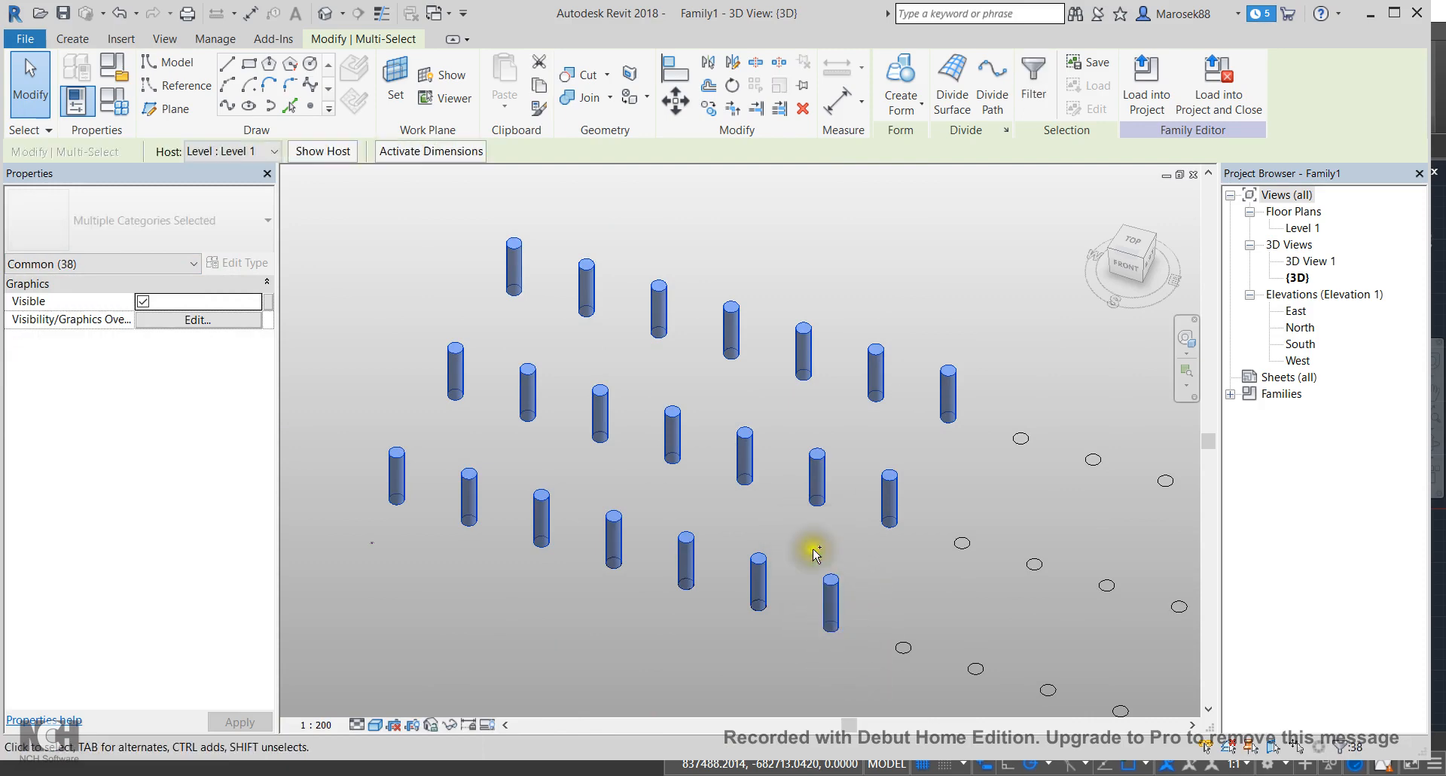
Step: Filter the selection to Form (21) and copy-paste the columns onto the next block
left_click(193, 264)
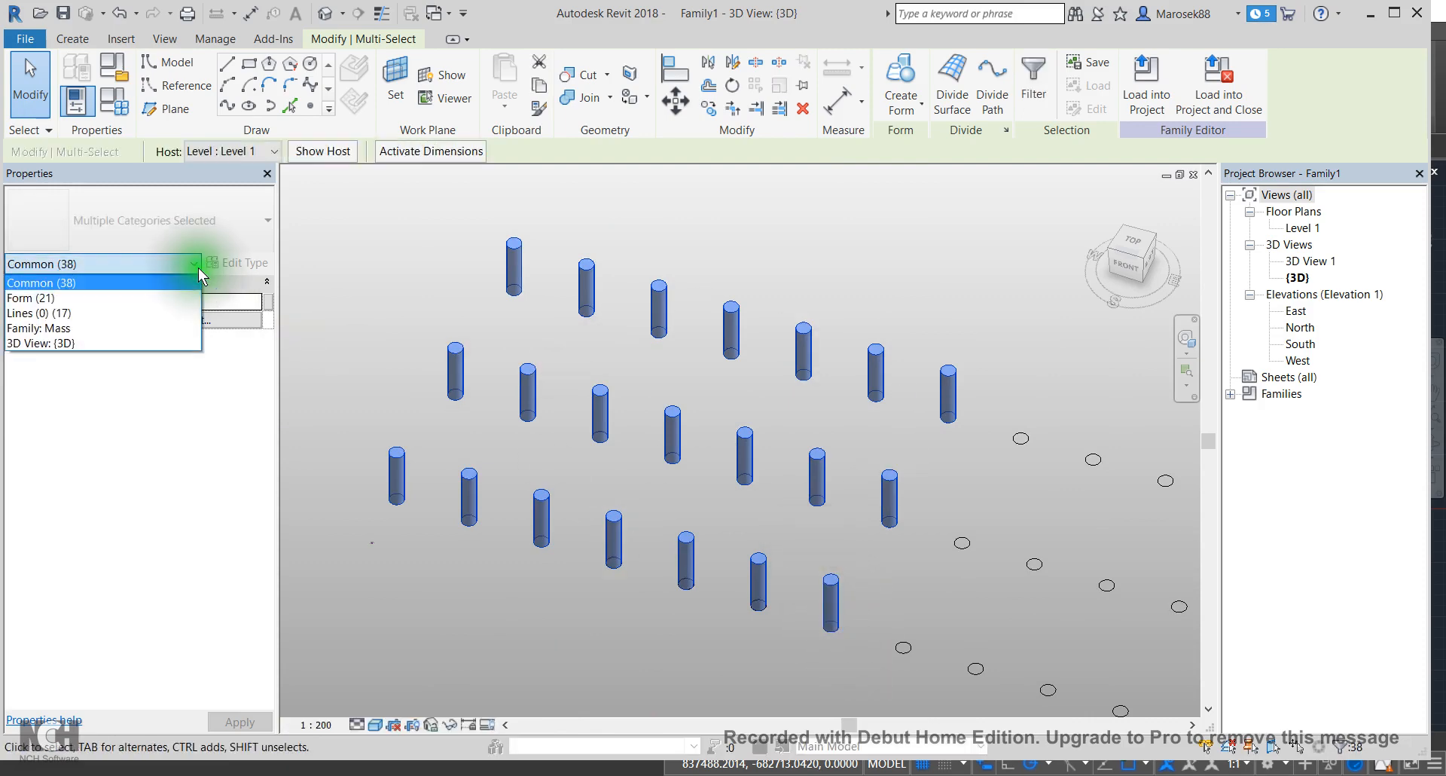
left_click(30, 299)
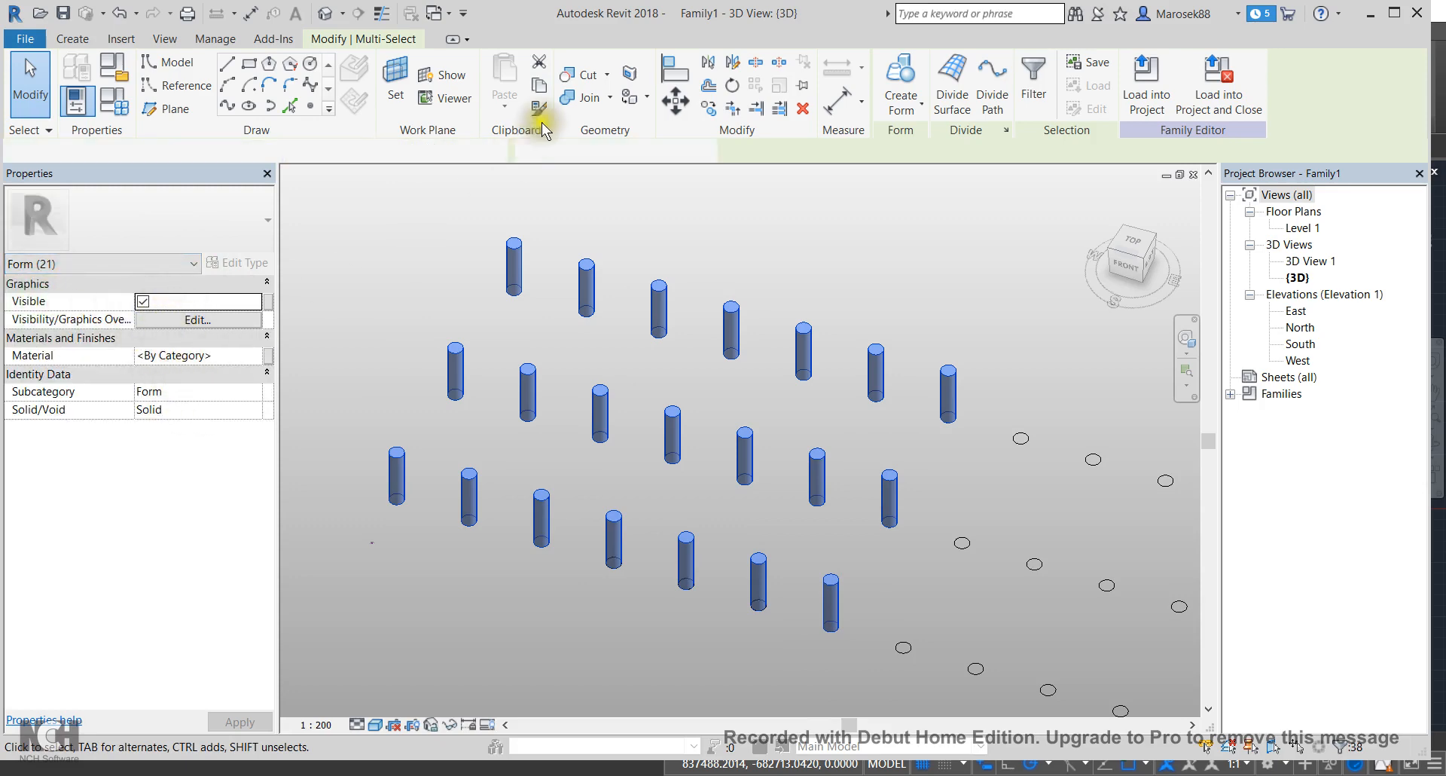
left_click(708, 108)
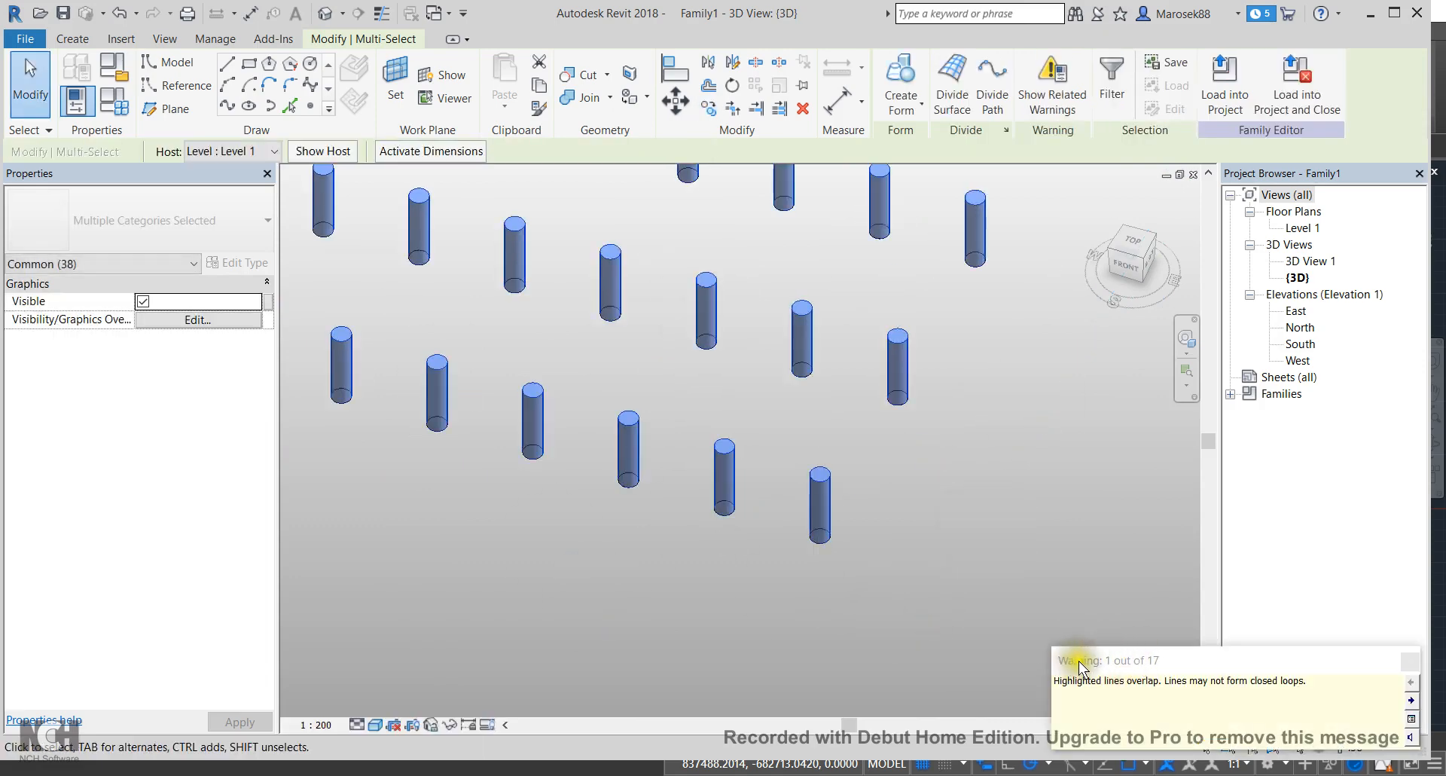
mouse_move(1097, 667)
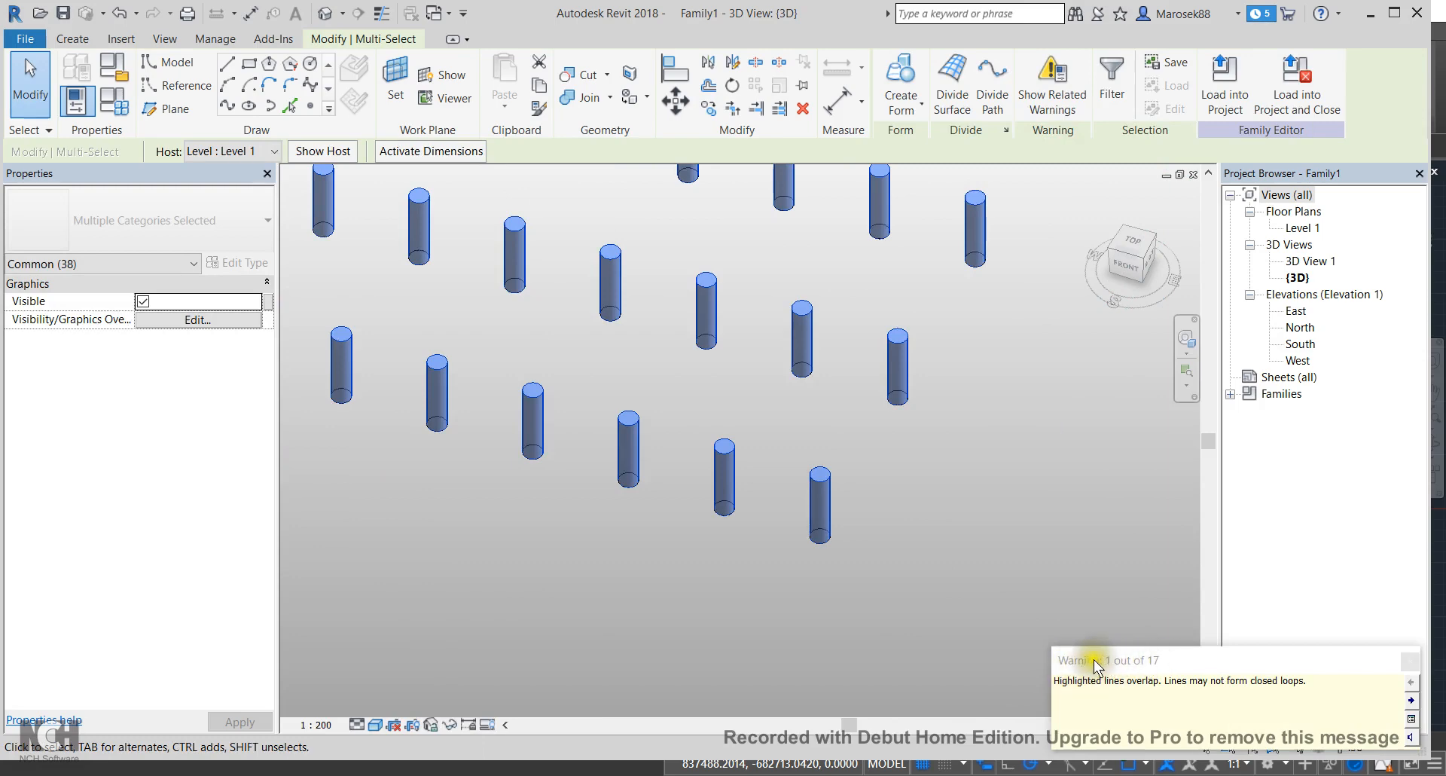
mouse_move(1150, 692)
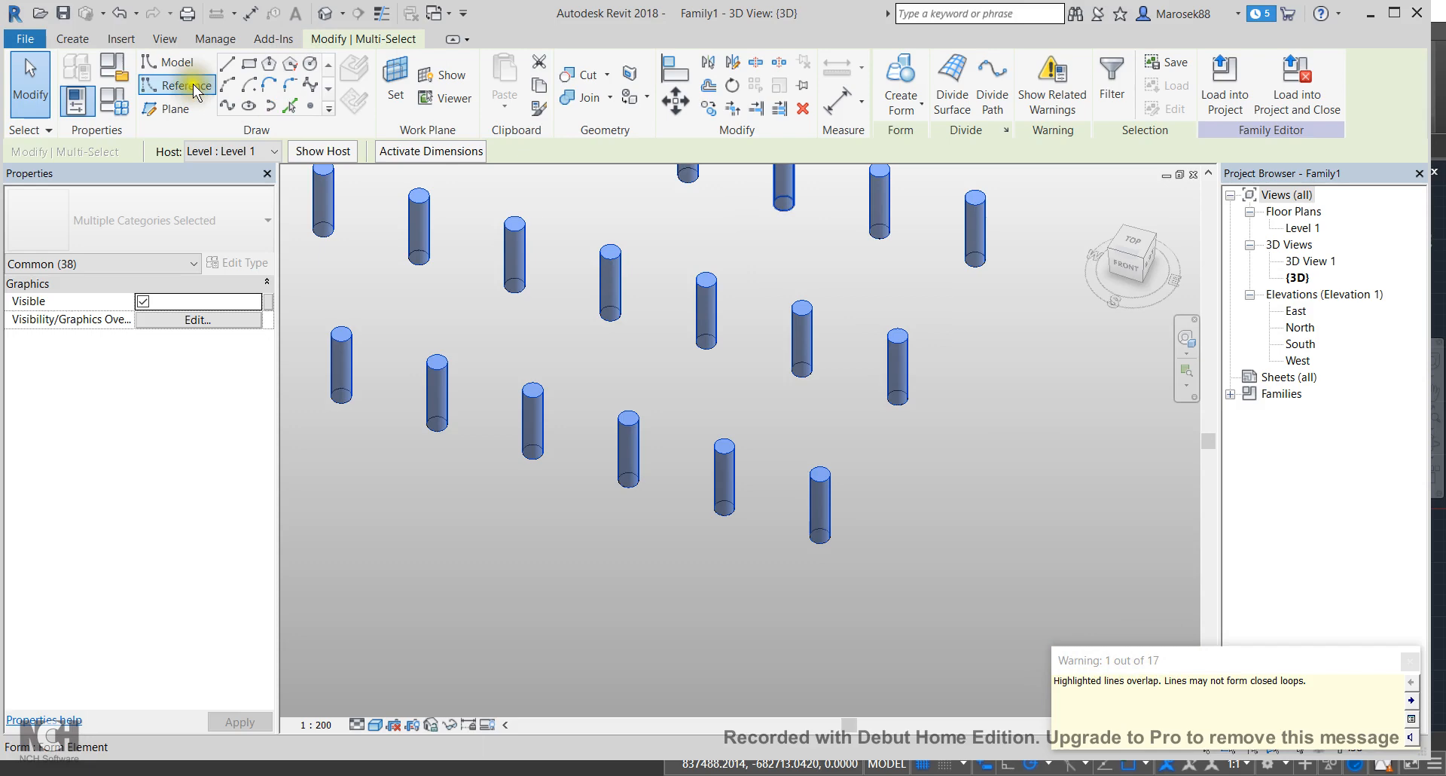
Step: Expand Warning 1 and Warning 2 and tick their Model Lines entries for deletion
left_click(214, 39)
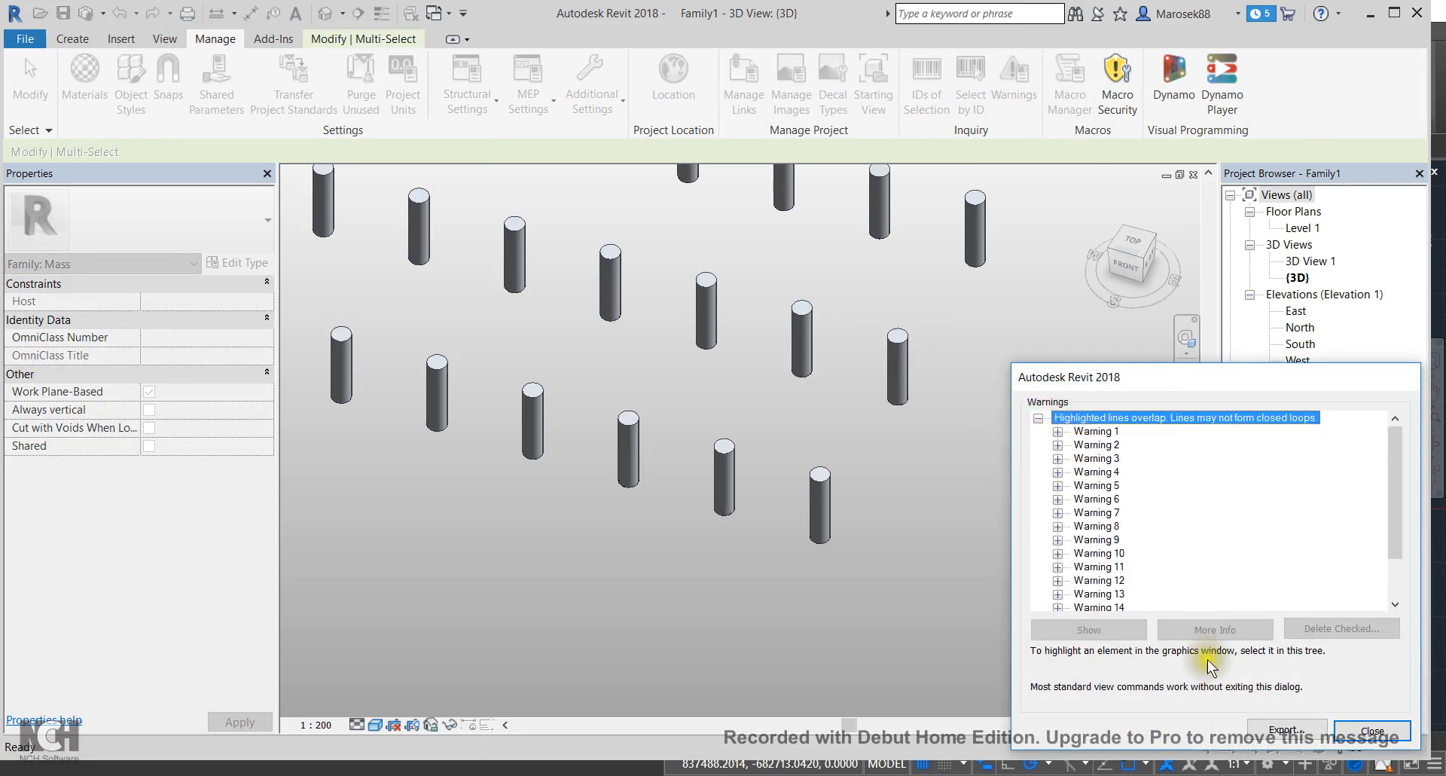
mouse_move(1325, 636)
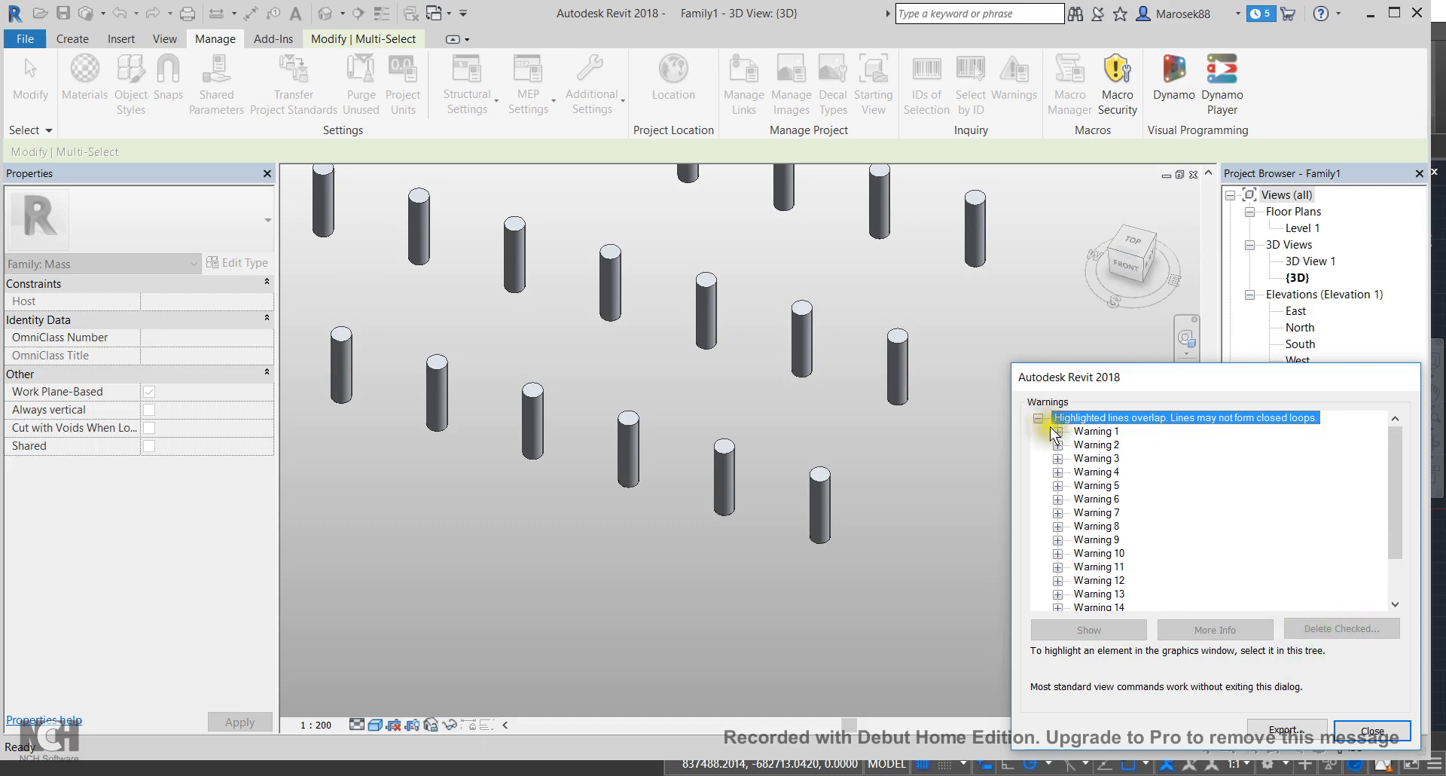
left_click(1057, 431)
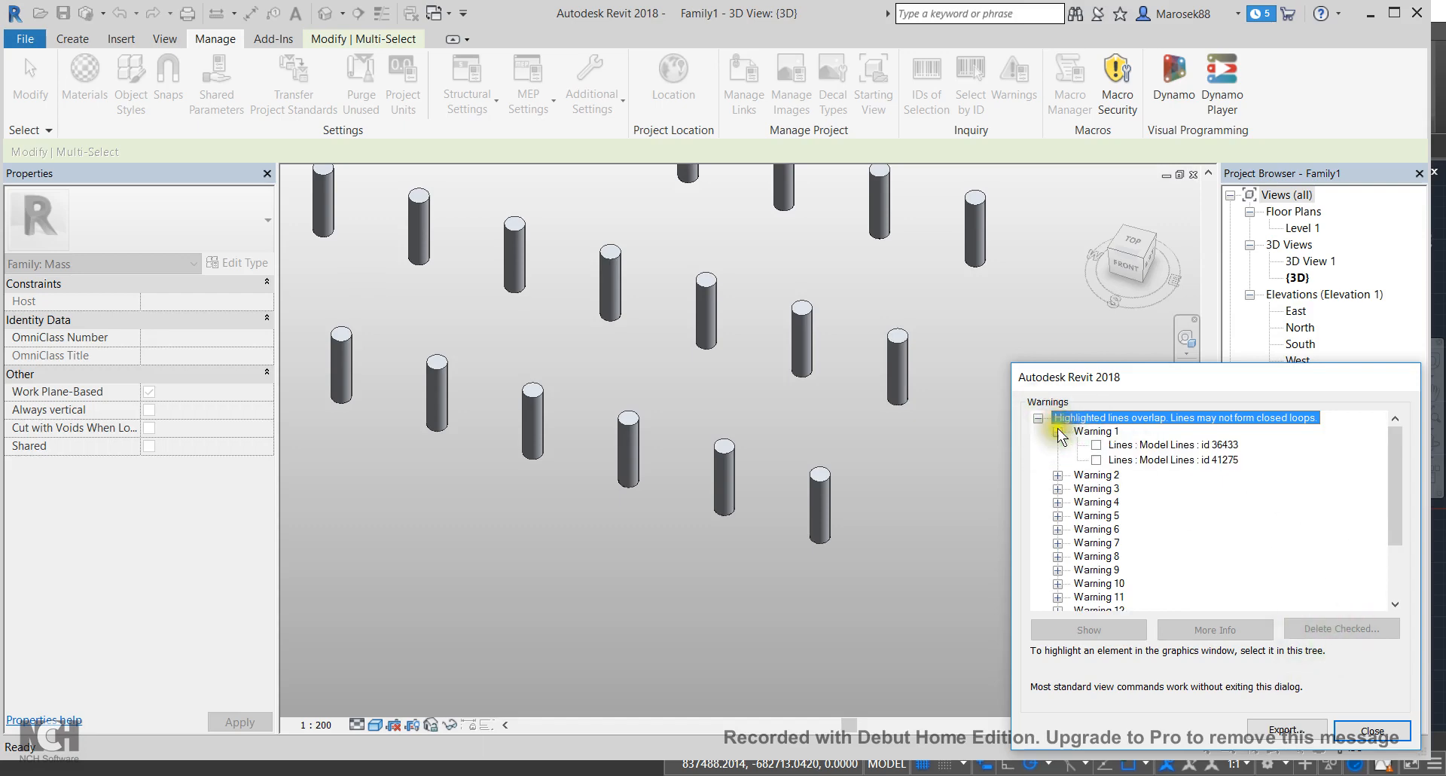
left_click(1096, 444)
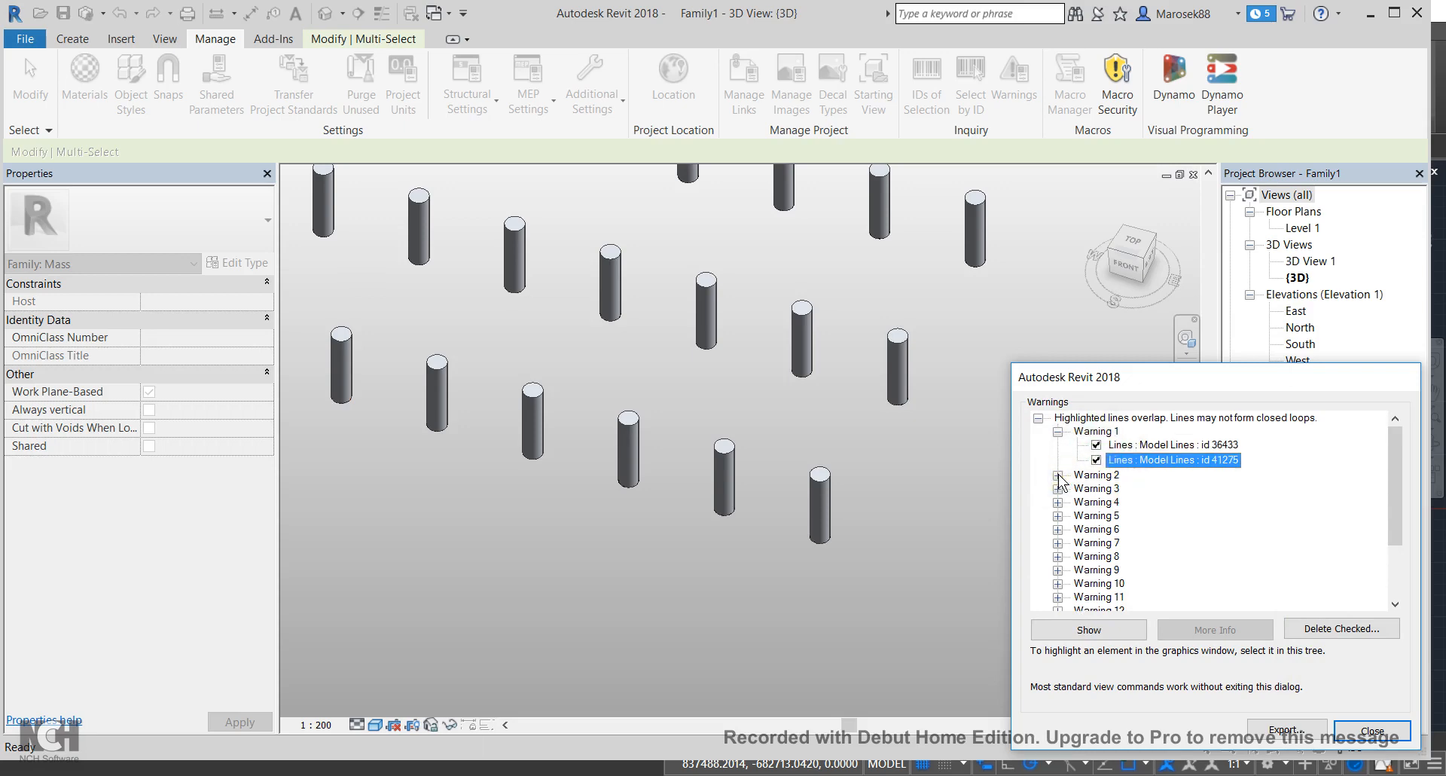
left_click(1058, 474)
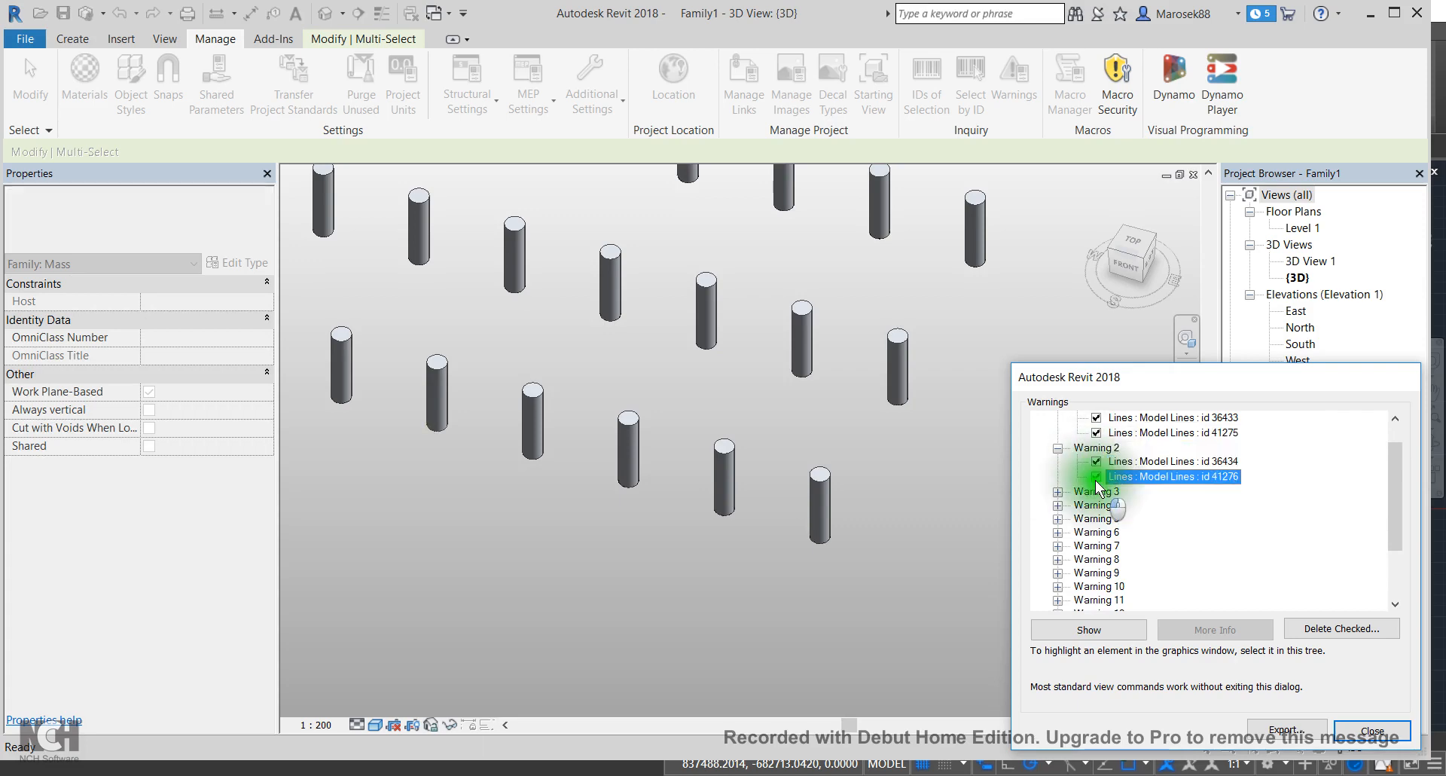
left_click(1374, 731)
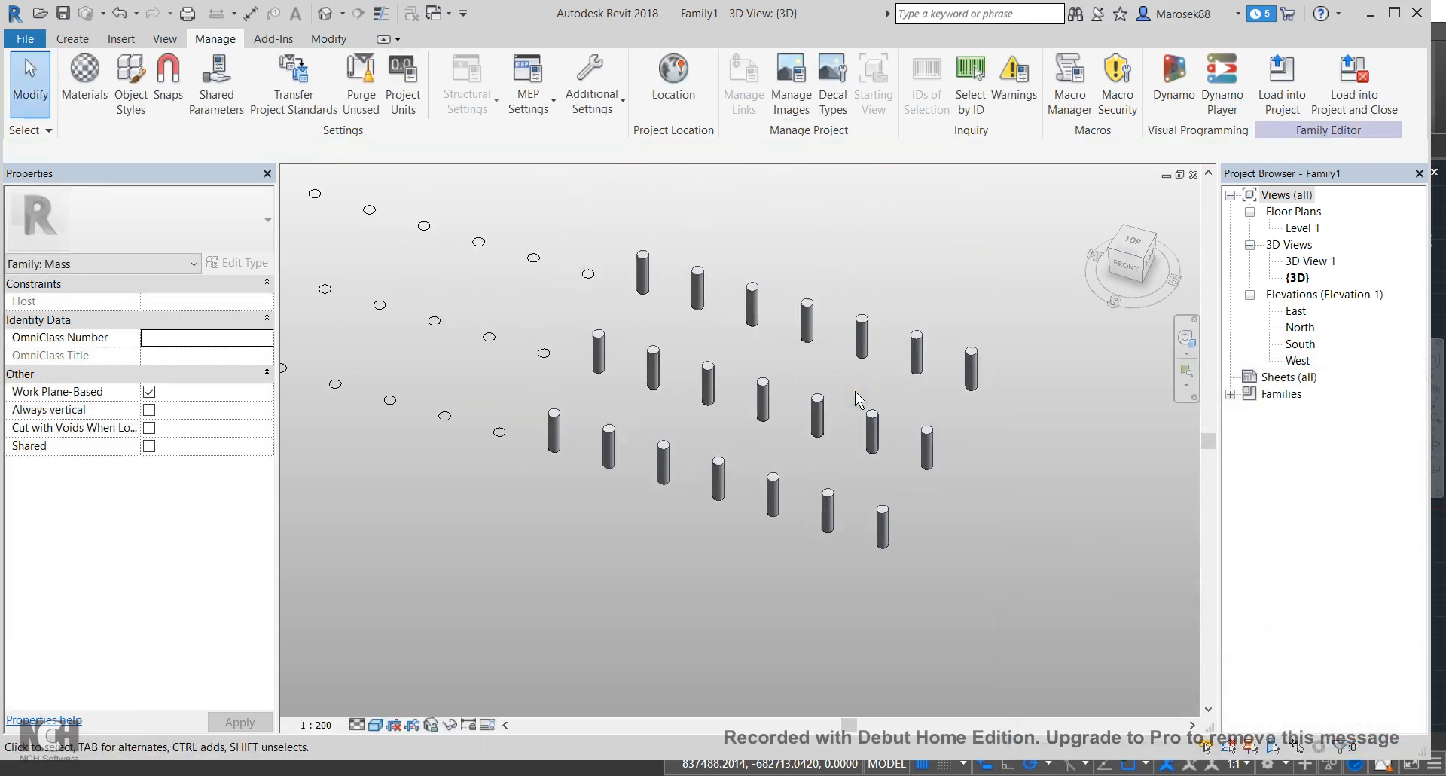
mouse_move(361, 83)
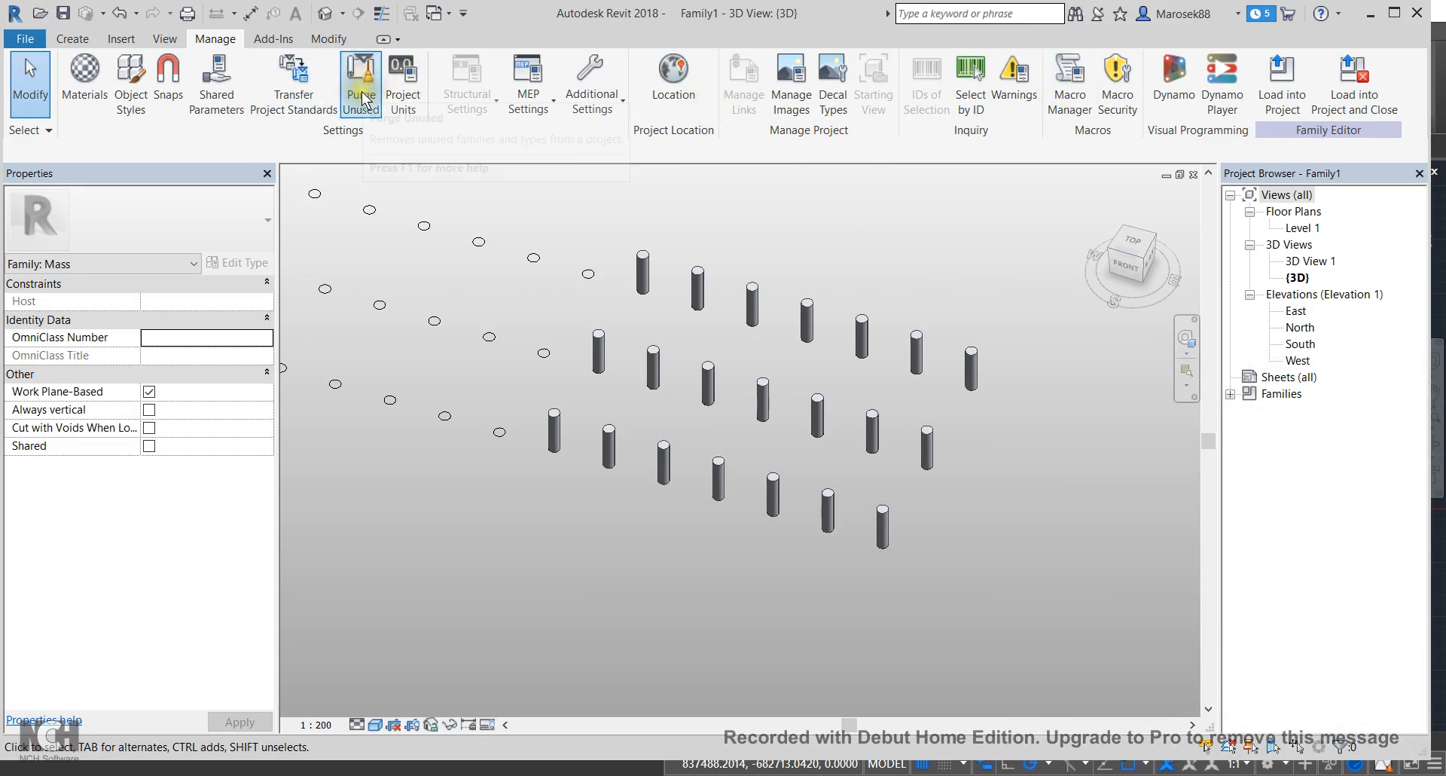
left_click(361, 75)
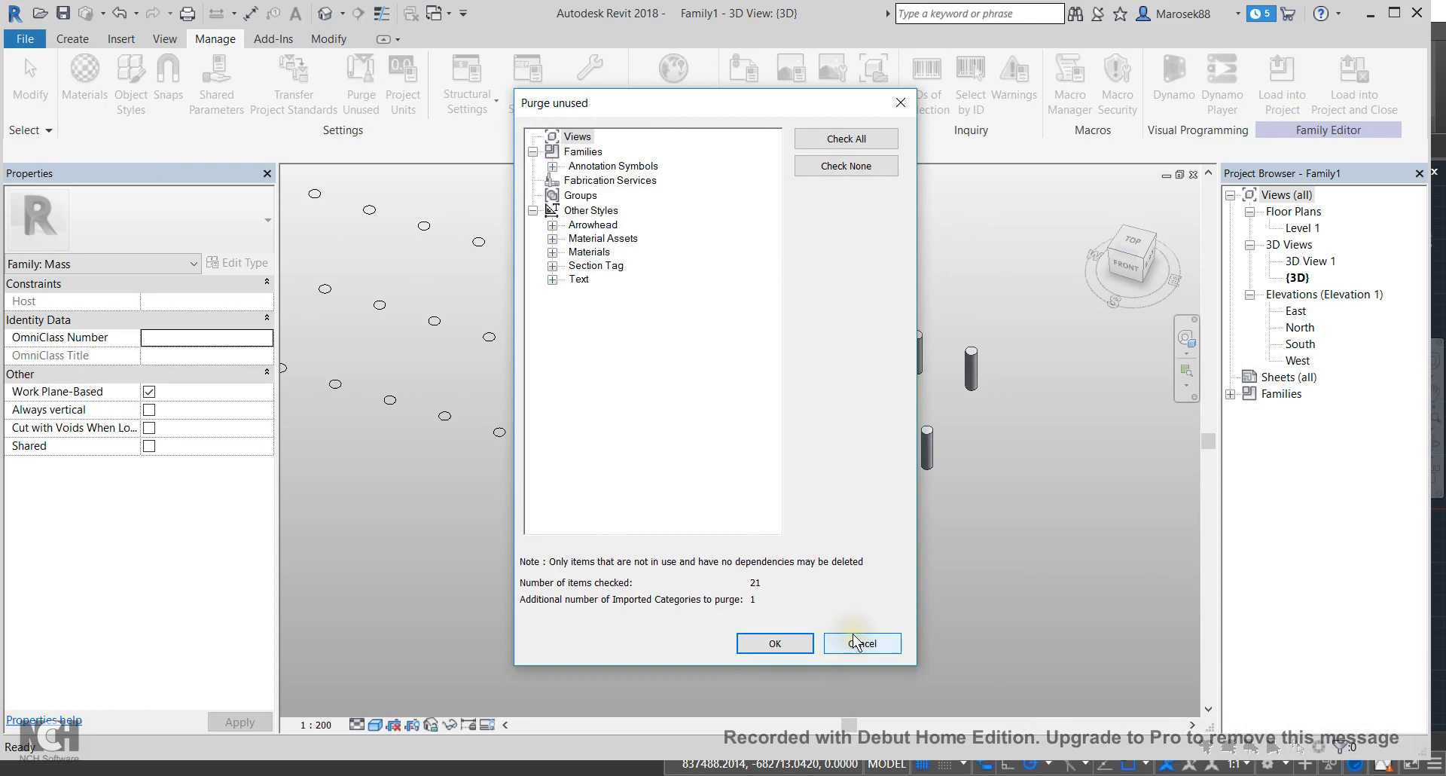
left_click(862, 643)
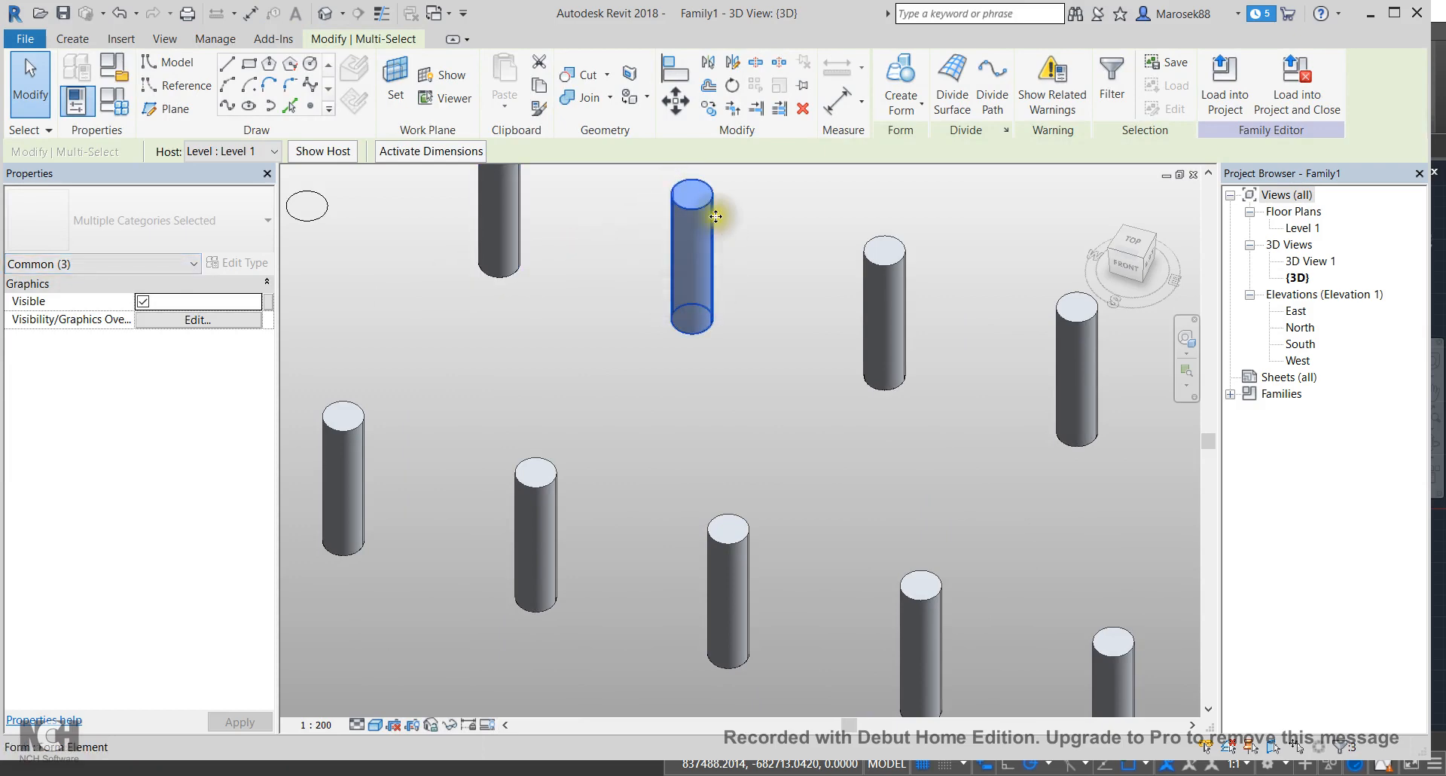
mouse_move(672, 267)
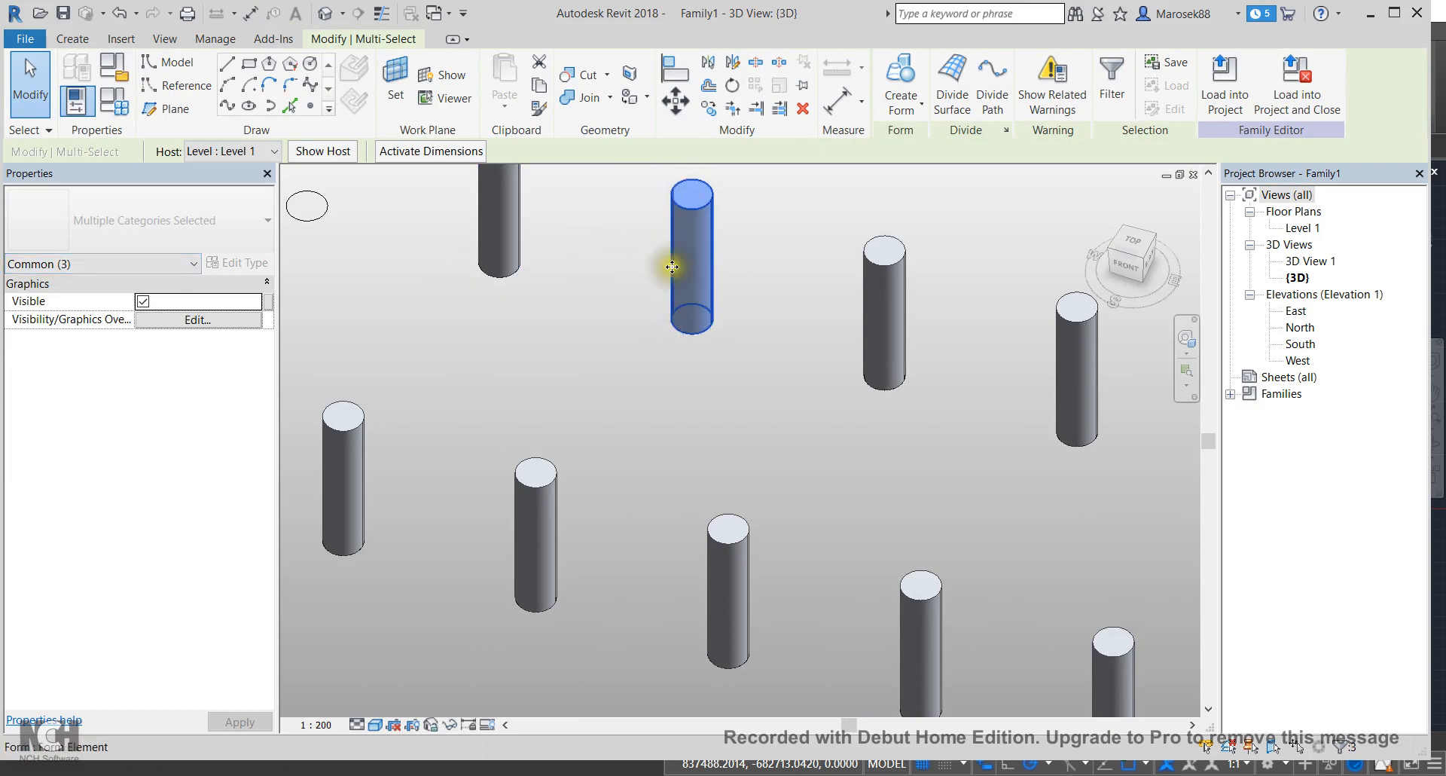
mouse_move(699, 318)
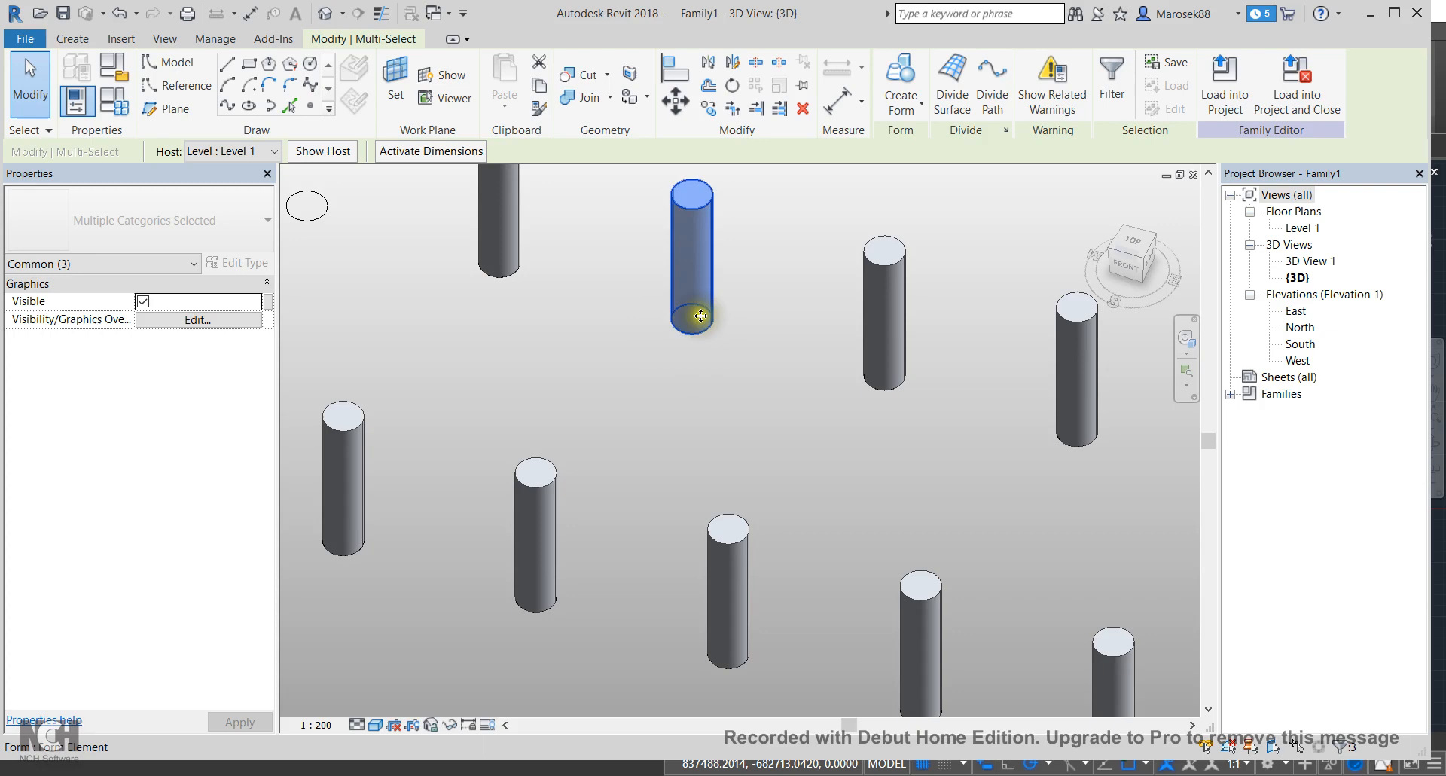
mouse_move(695, 266)
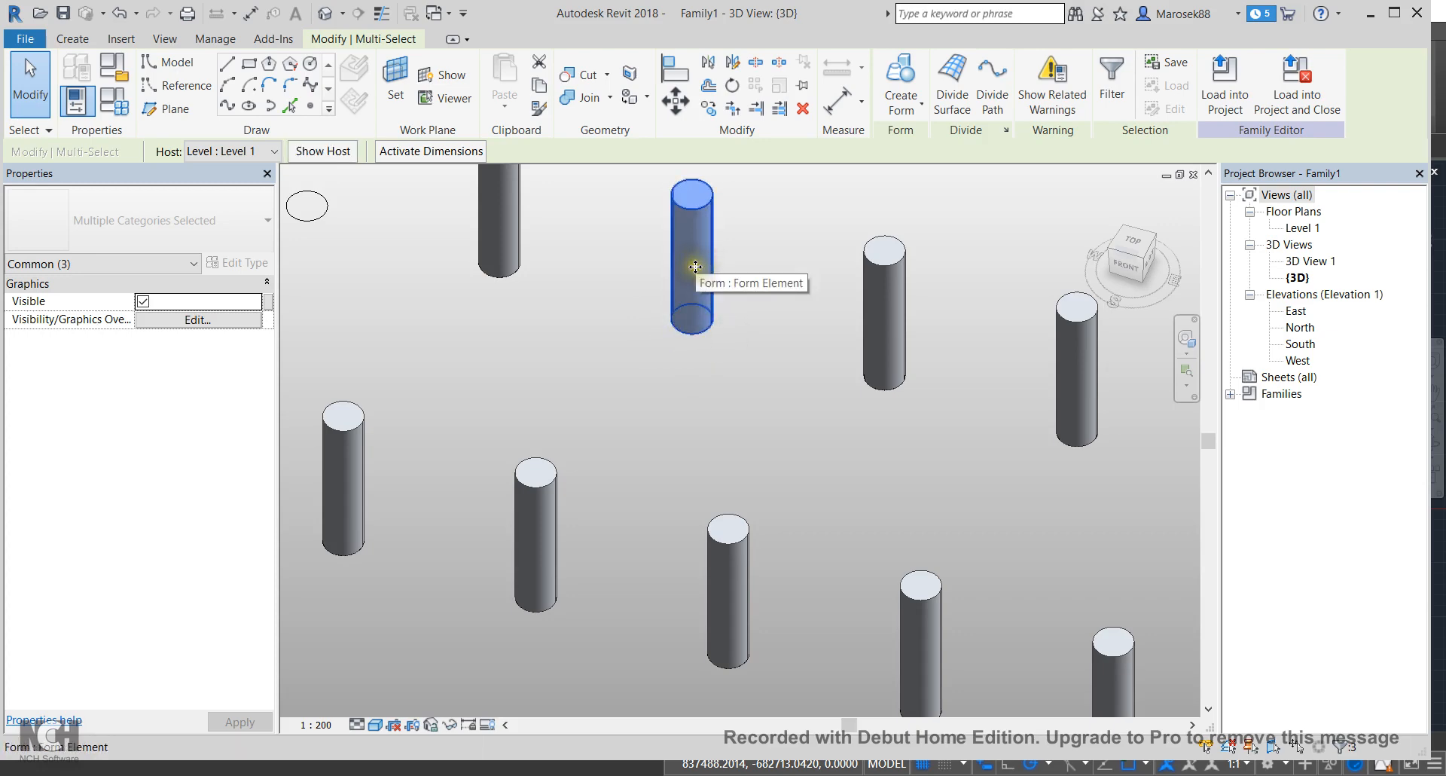
mouse_move(696, 239)
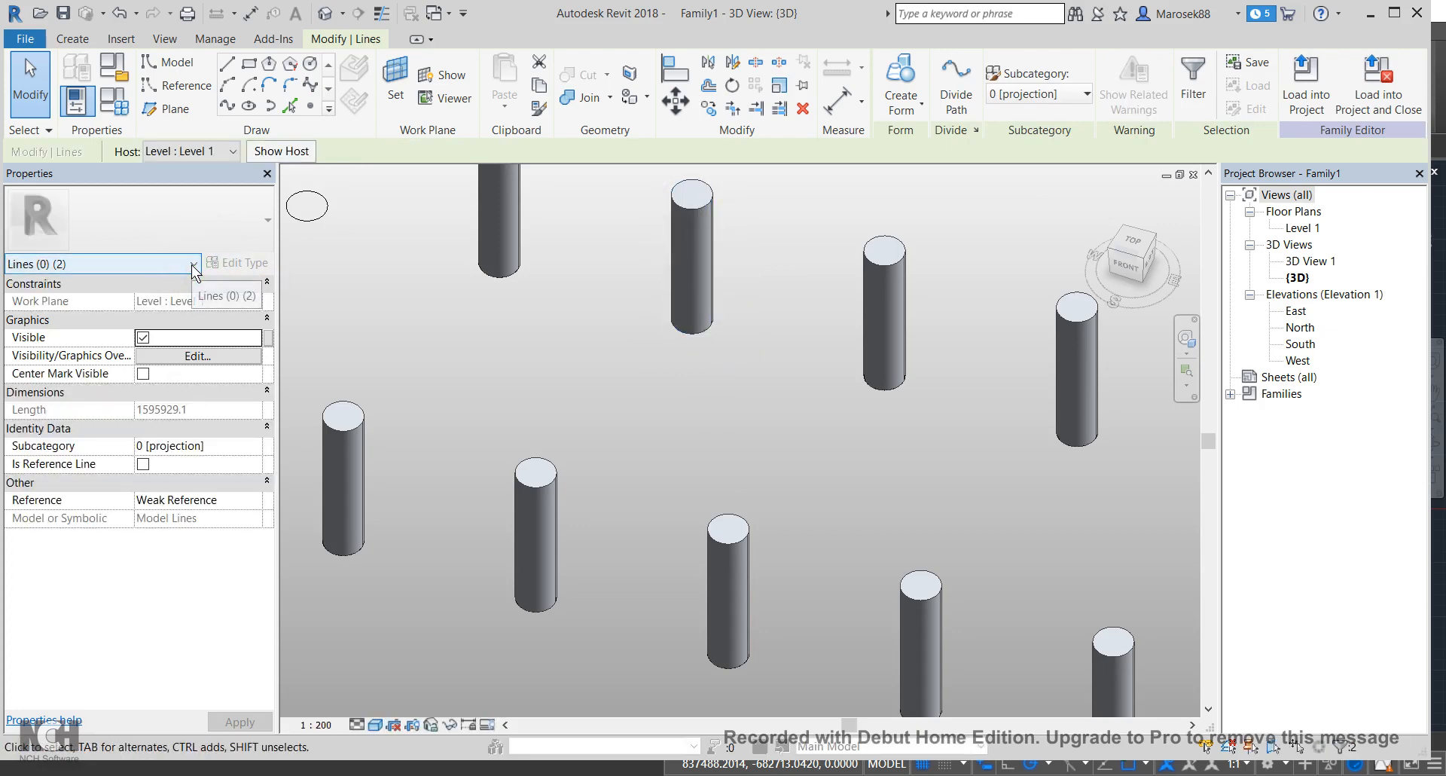
left_click(193, 264)
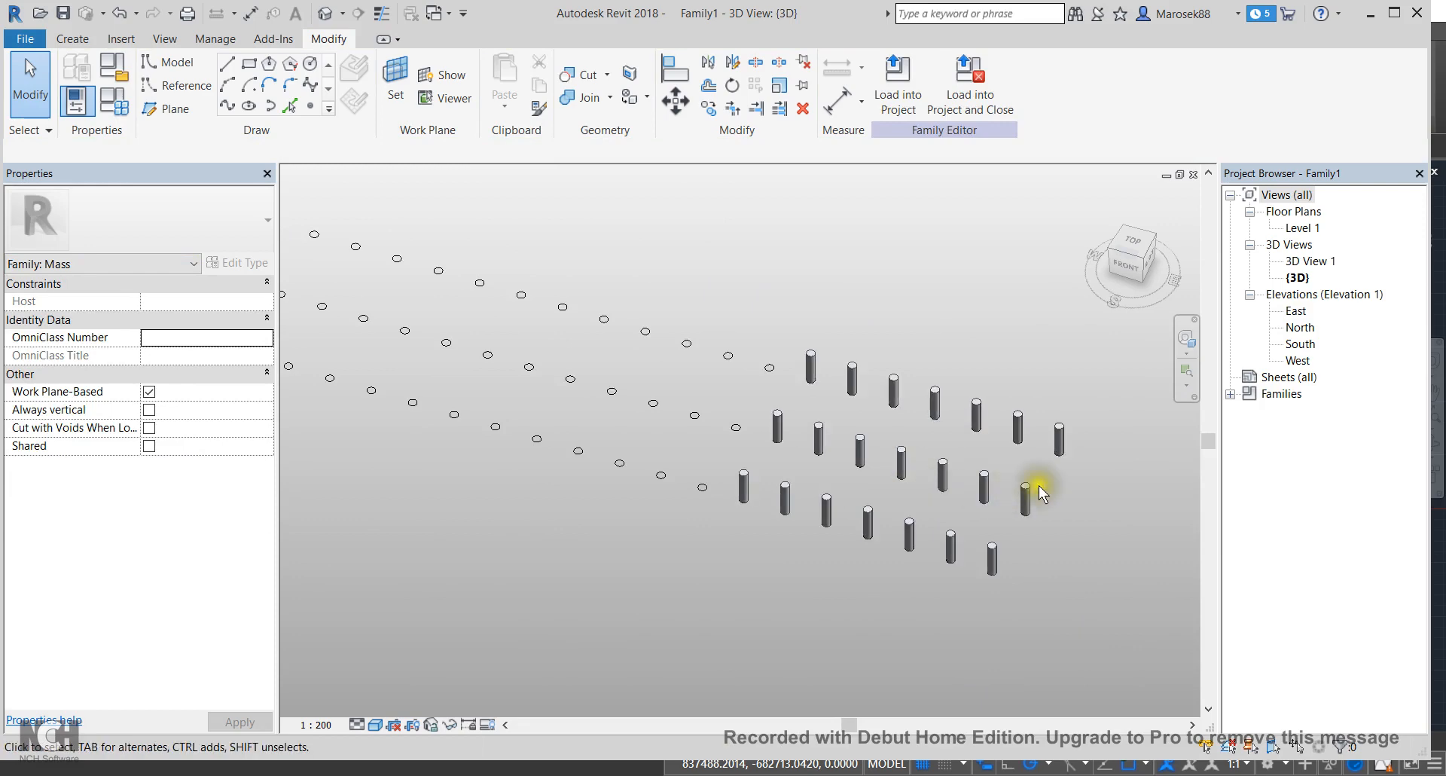
mouse_move(1142, 656)
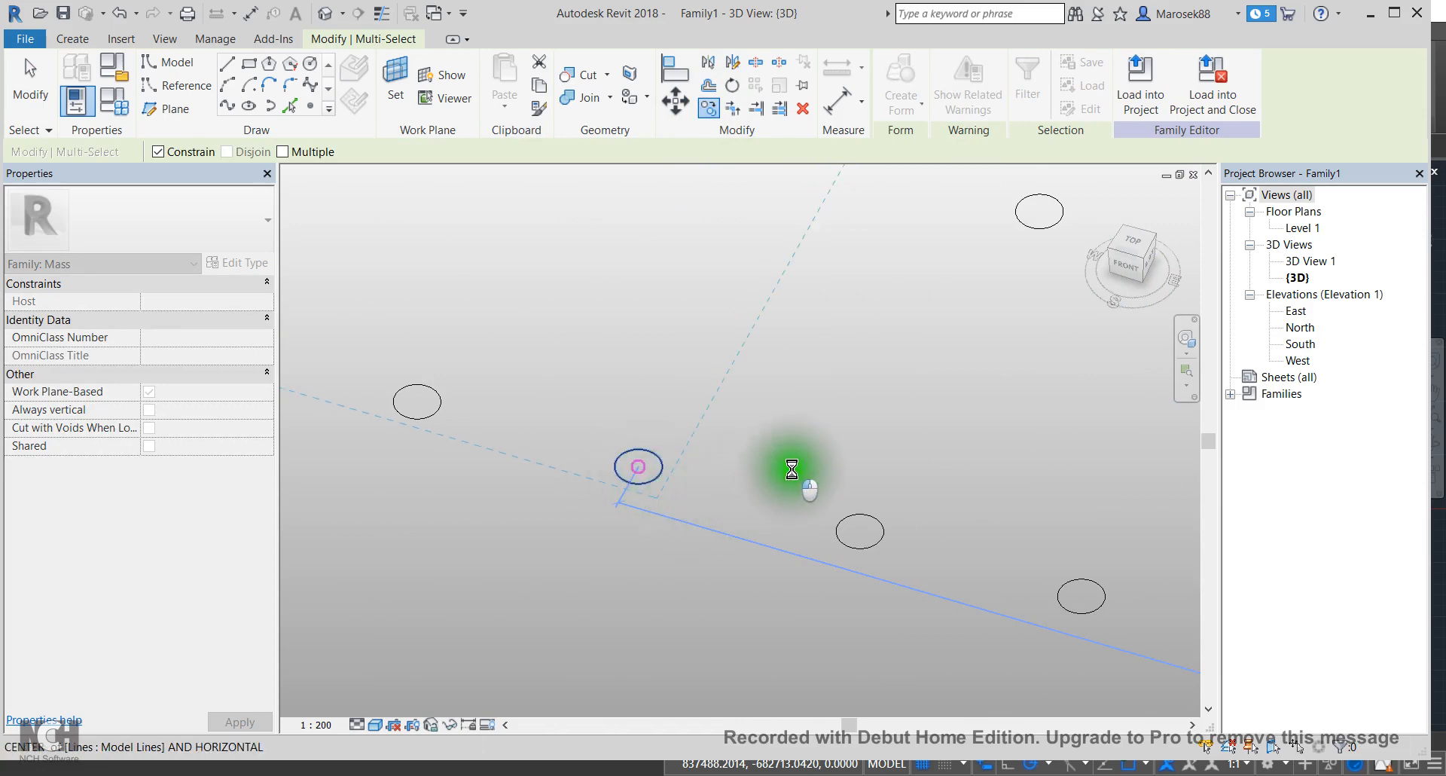
mouse_move(1288, 445)
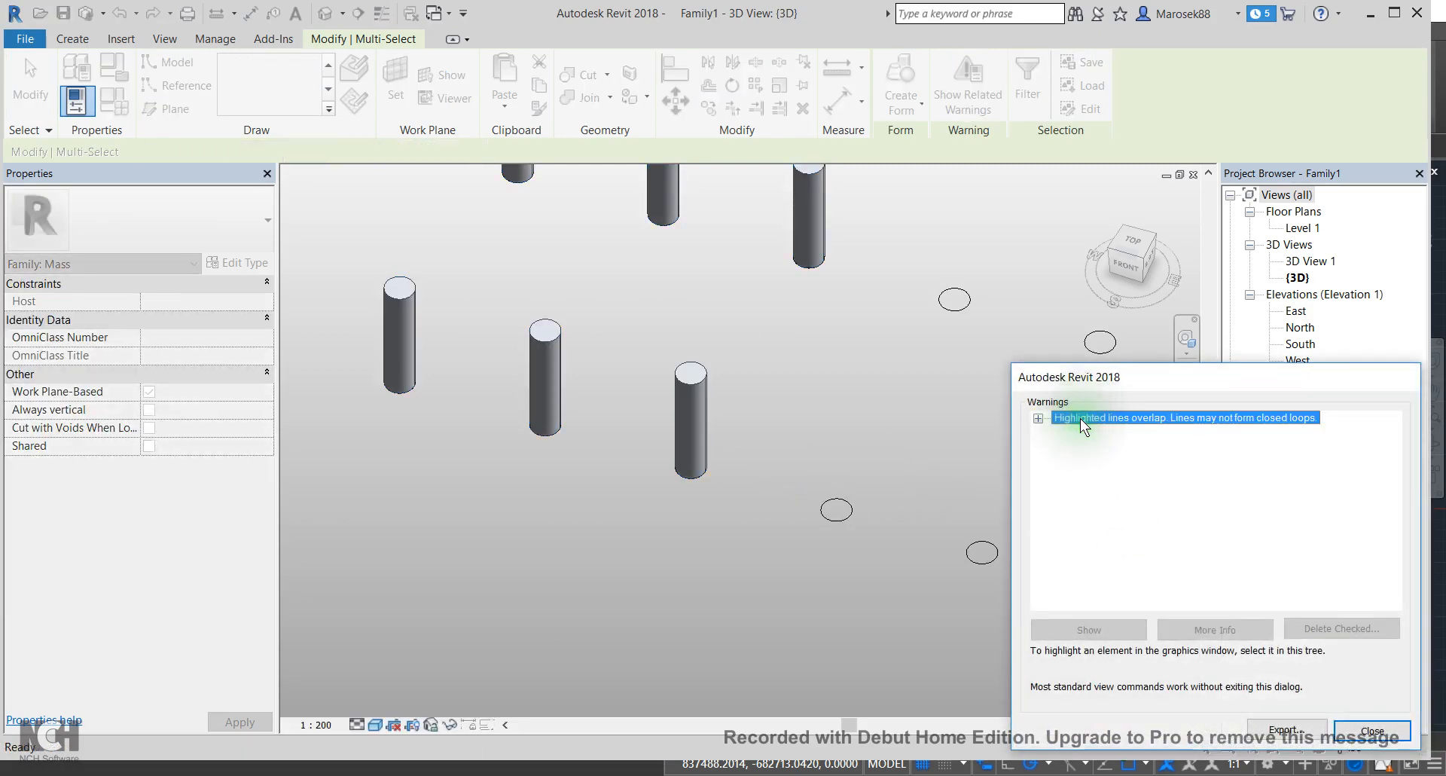
Step: Expand the overlapping-lines warning, inspect Warning 1 and dismiss the viewing-elements message
left_click(1038, 419)
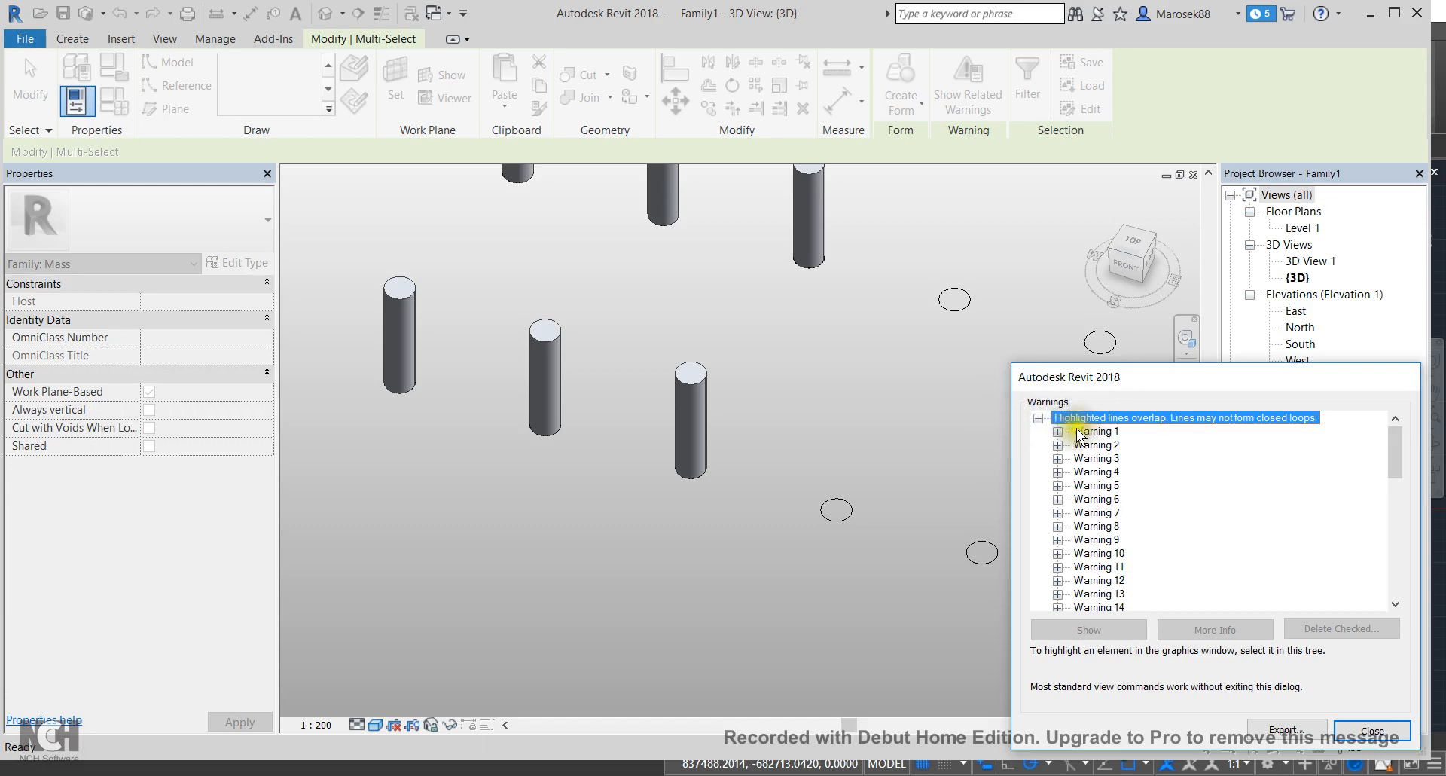
left_click(1096, 431)
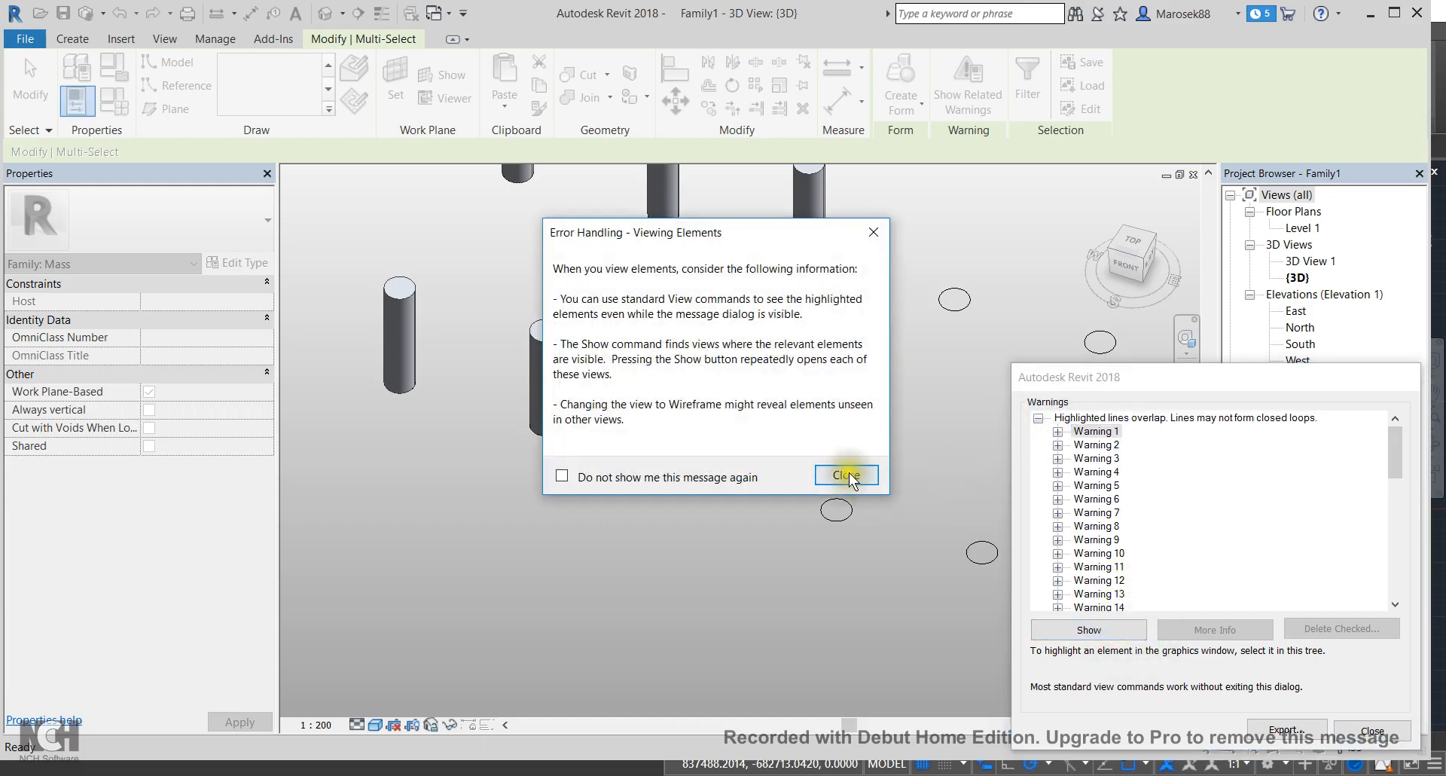
left_click(847, 476)
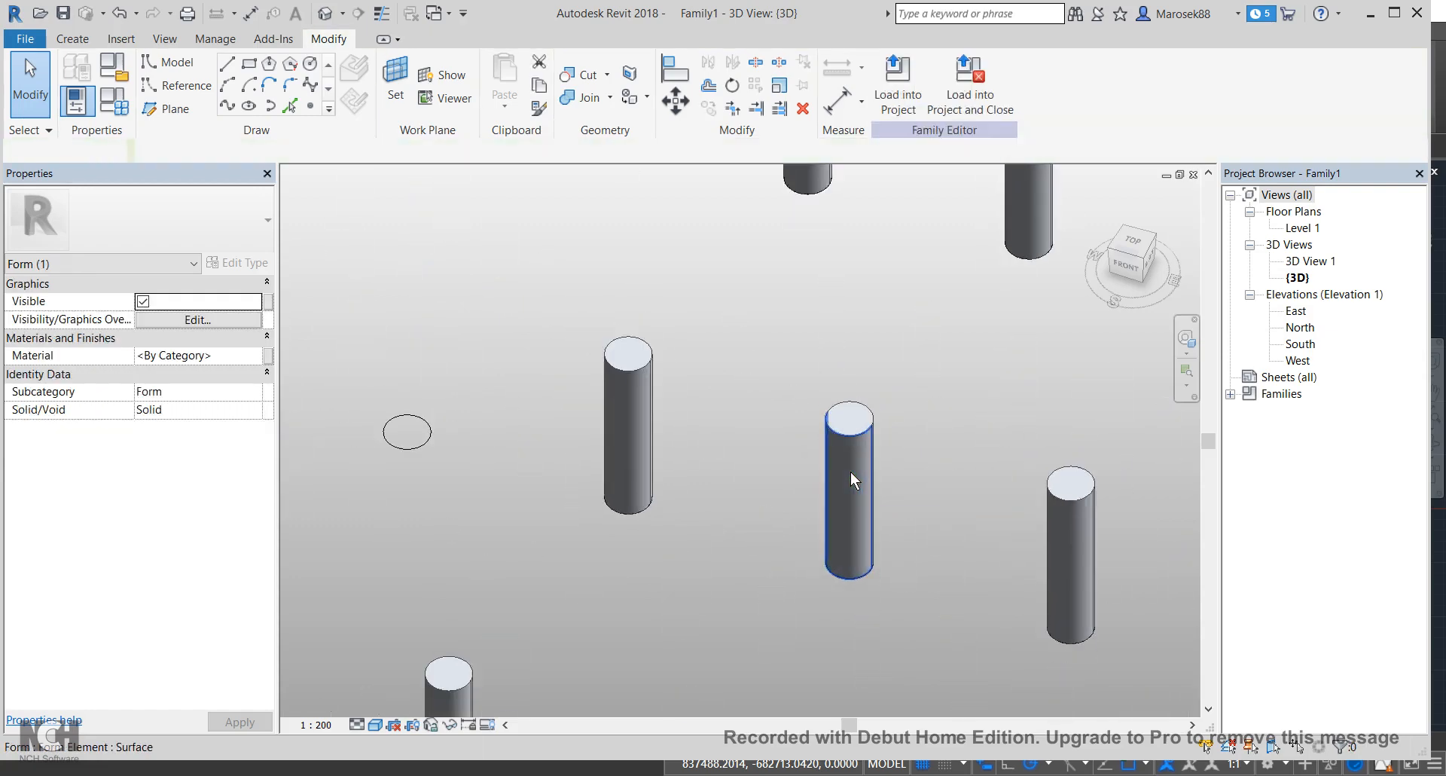
left_click(739, 440)
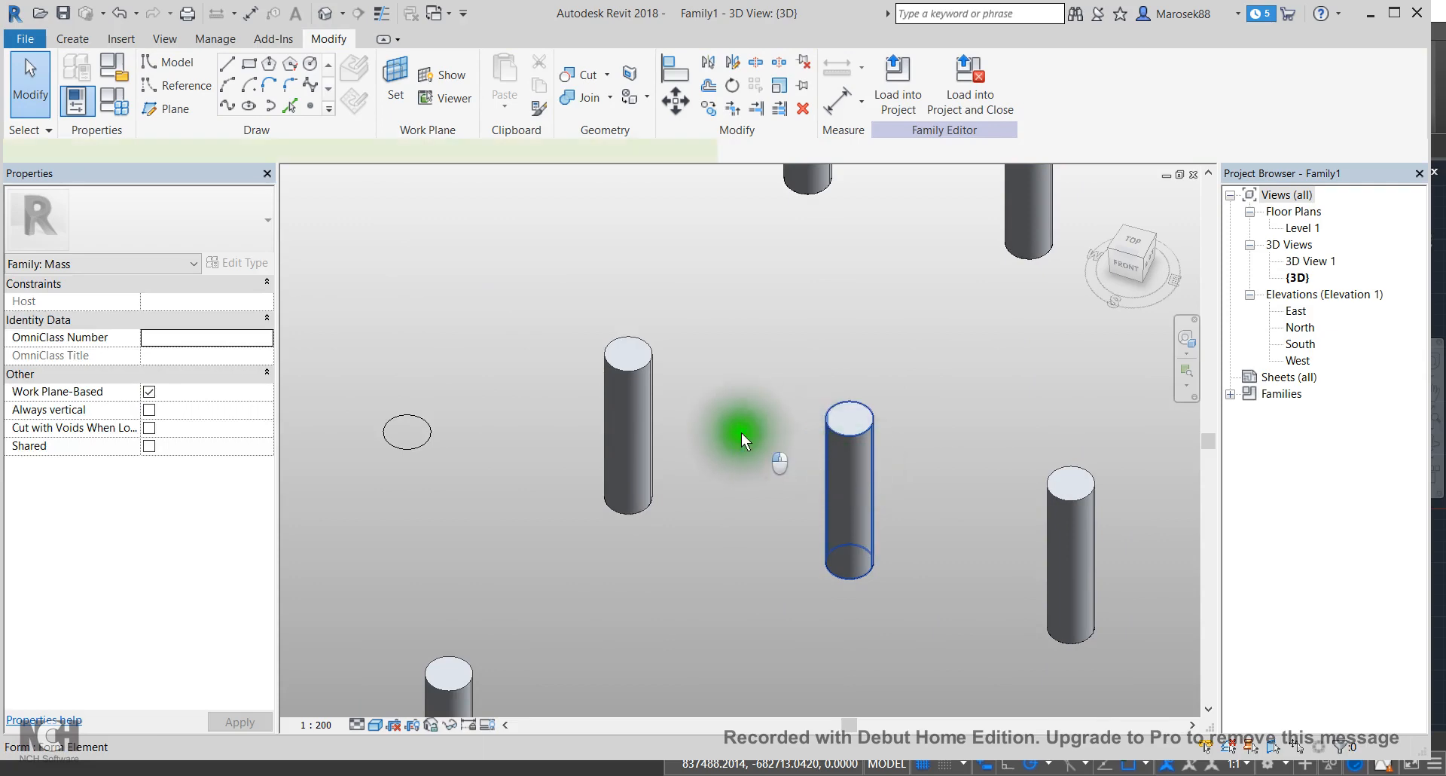
left_click(628, 427)
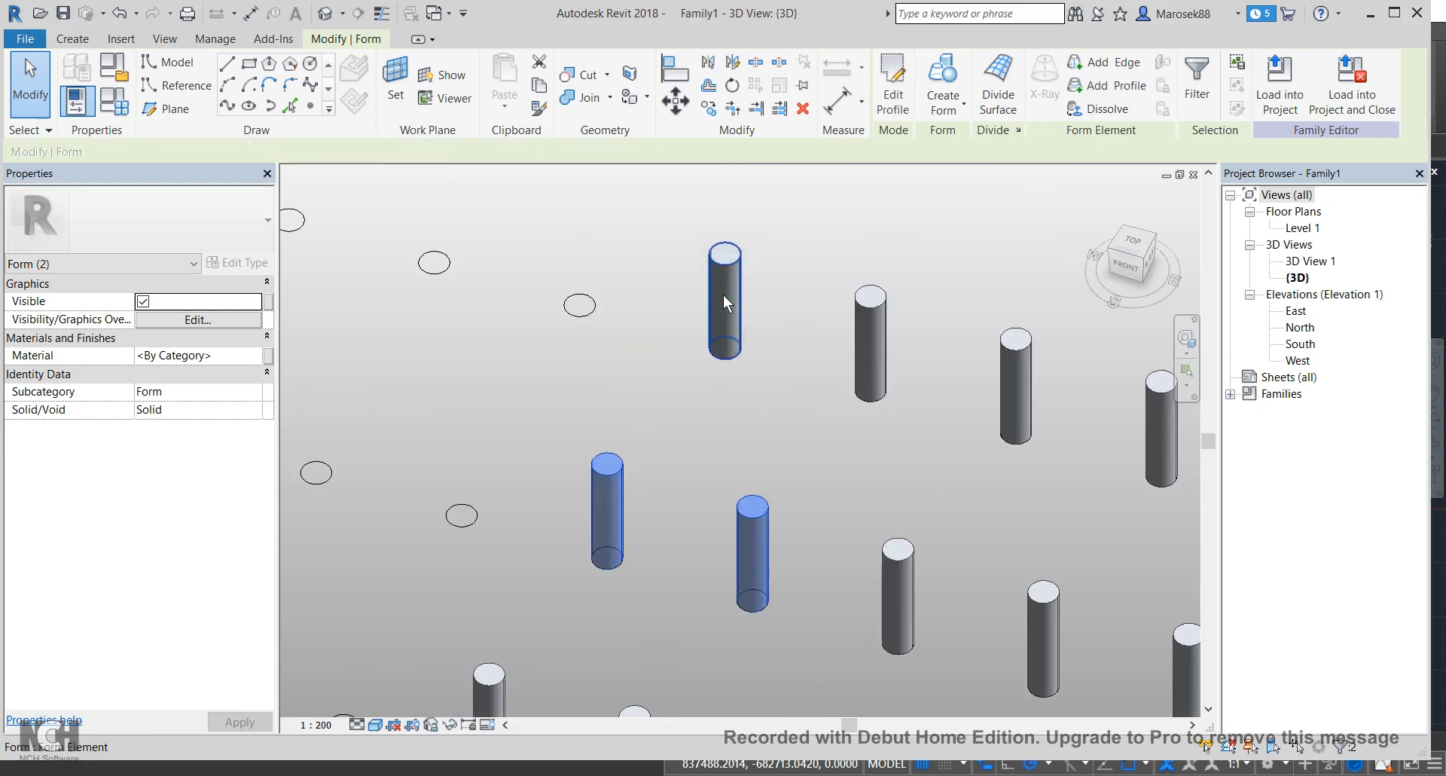
left_click(870, 341)
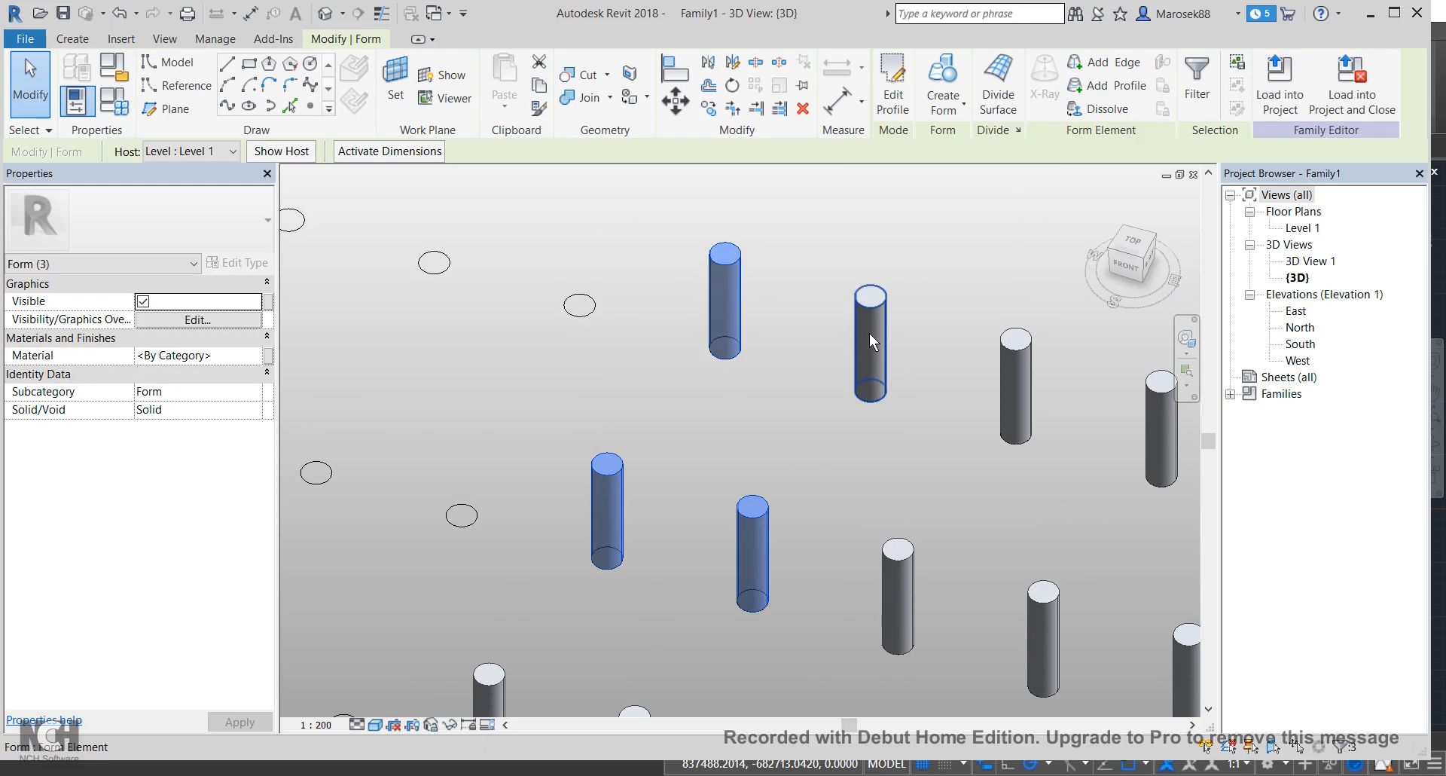
mouse_move(871, 327)
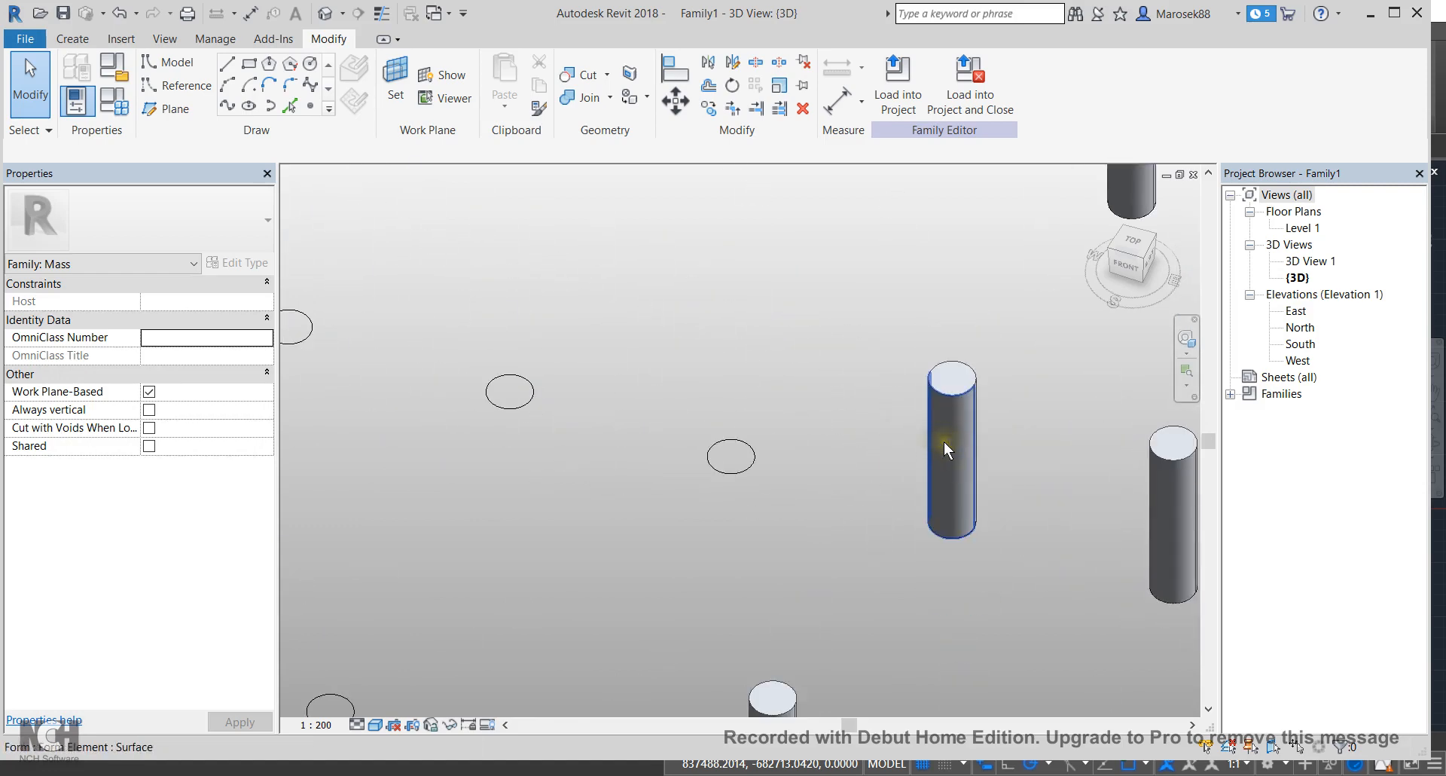
mouse_move(947, 451)
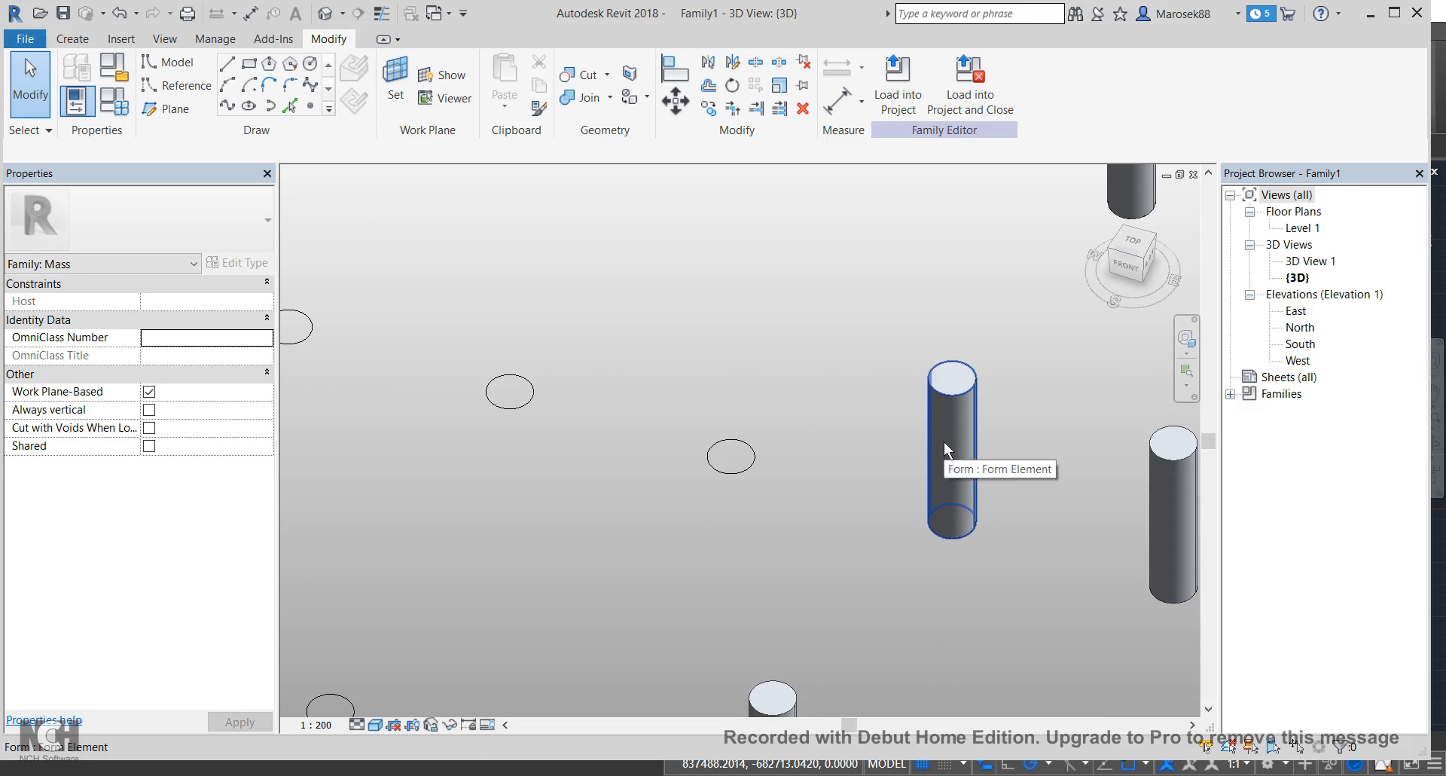
Step: Copy the selected column from its base centre onto another imported circle centre
left_click(951, 452)
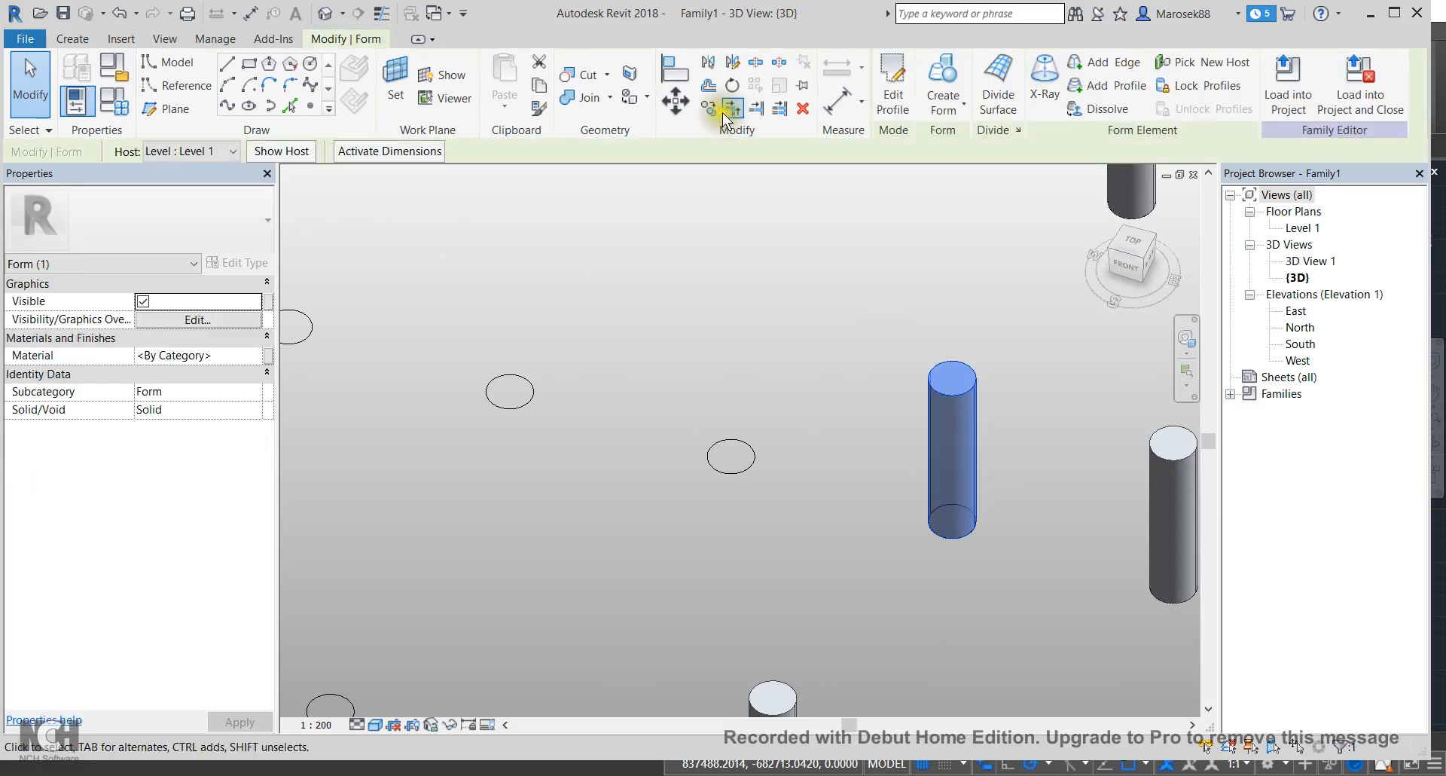
mouse_move(536, 412)
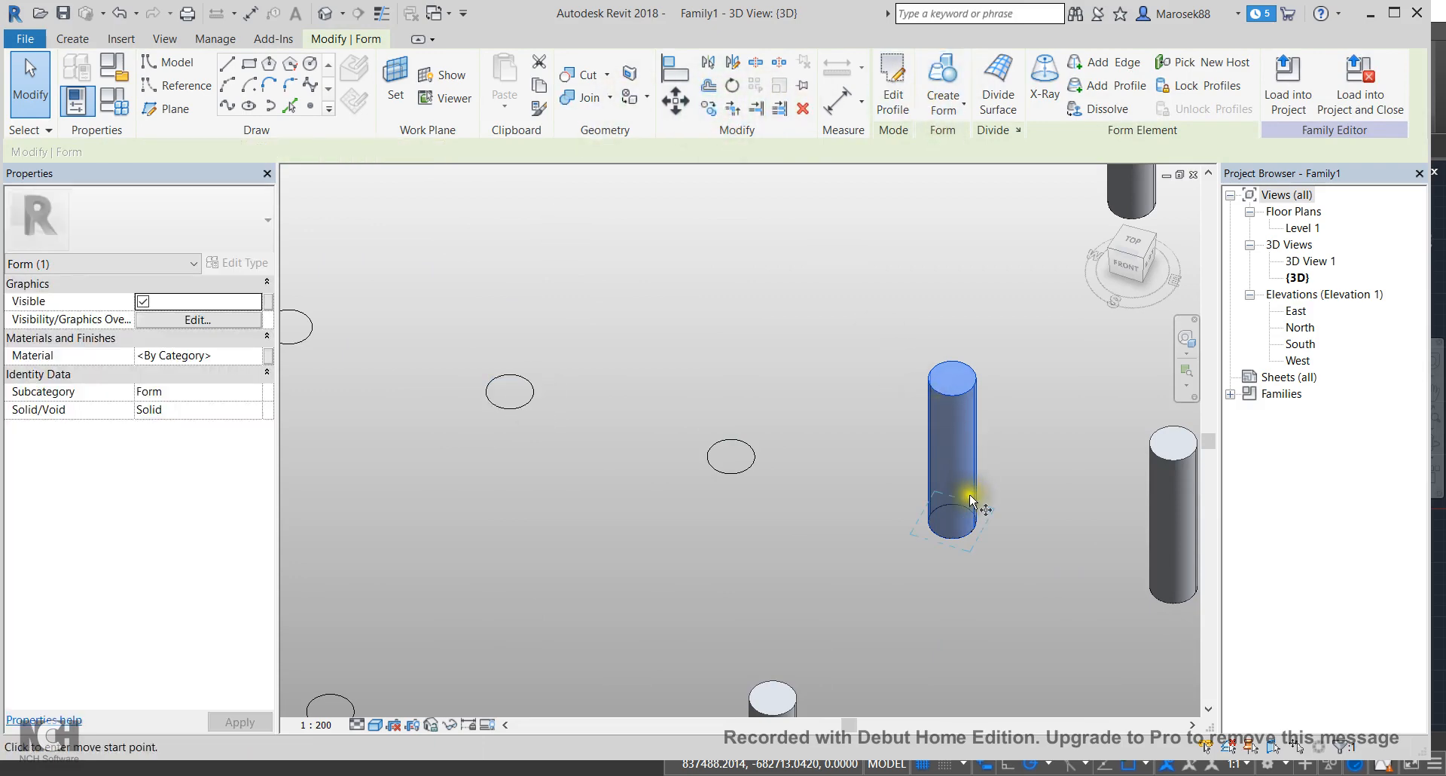
left_click_drag(951, 512, 734, 461)
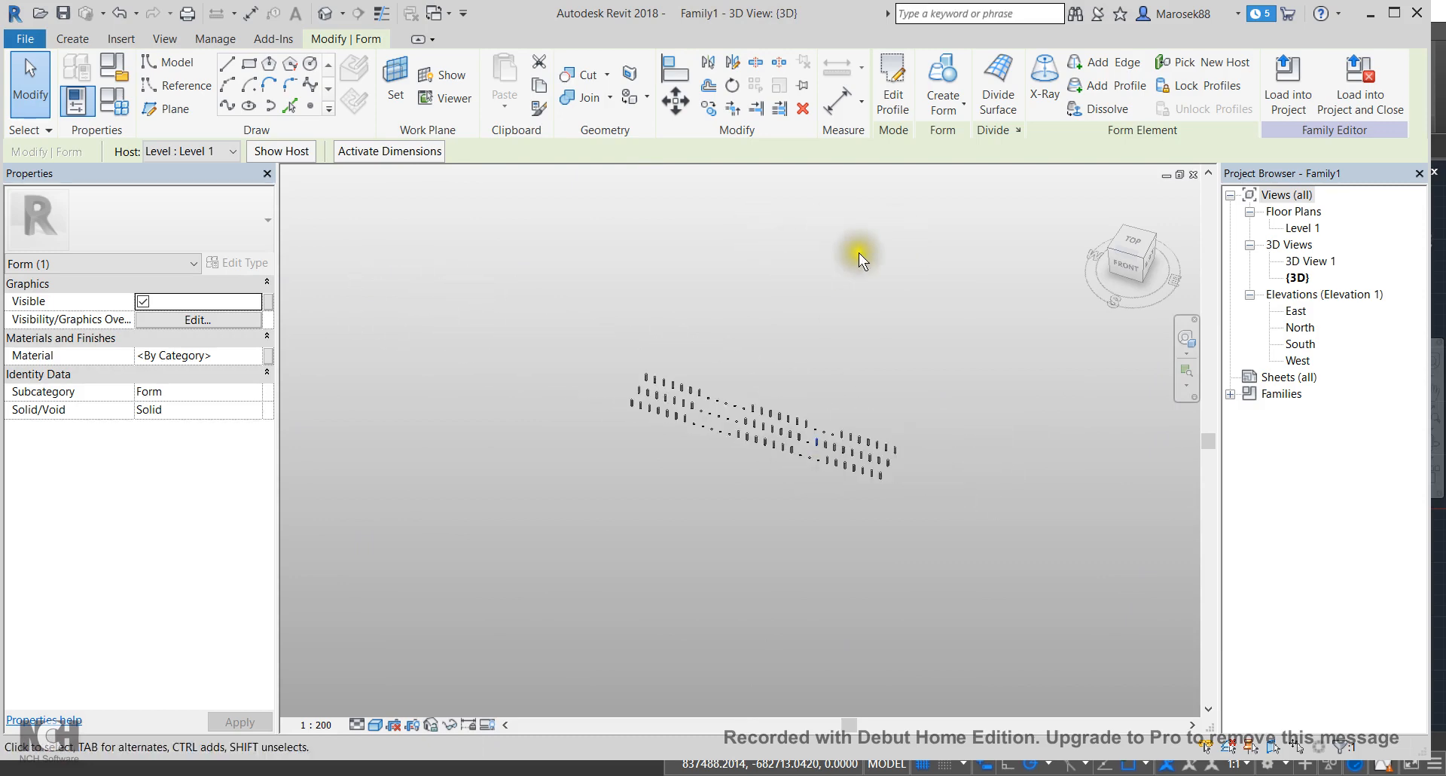
mouse_move(677, 425)
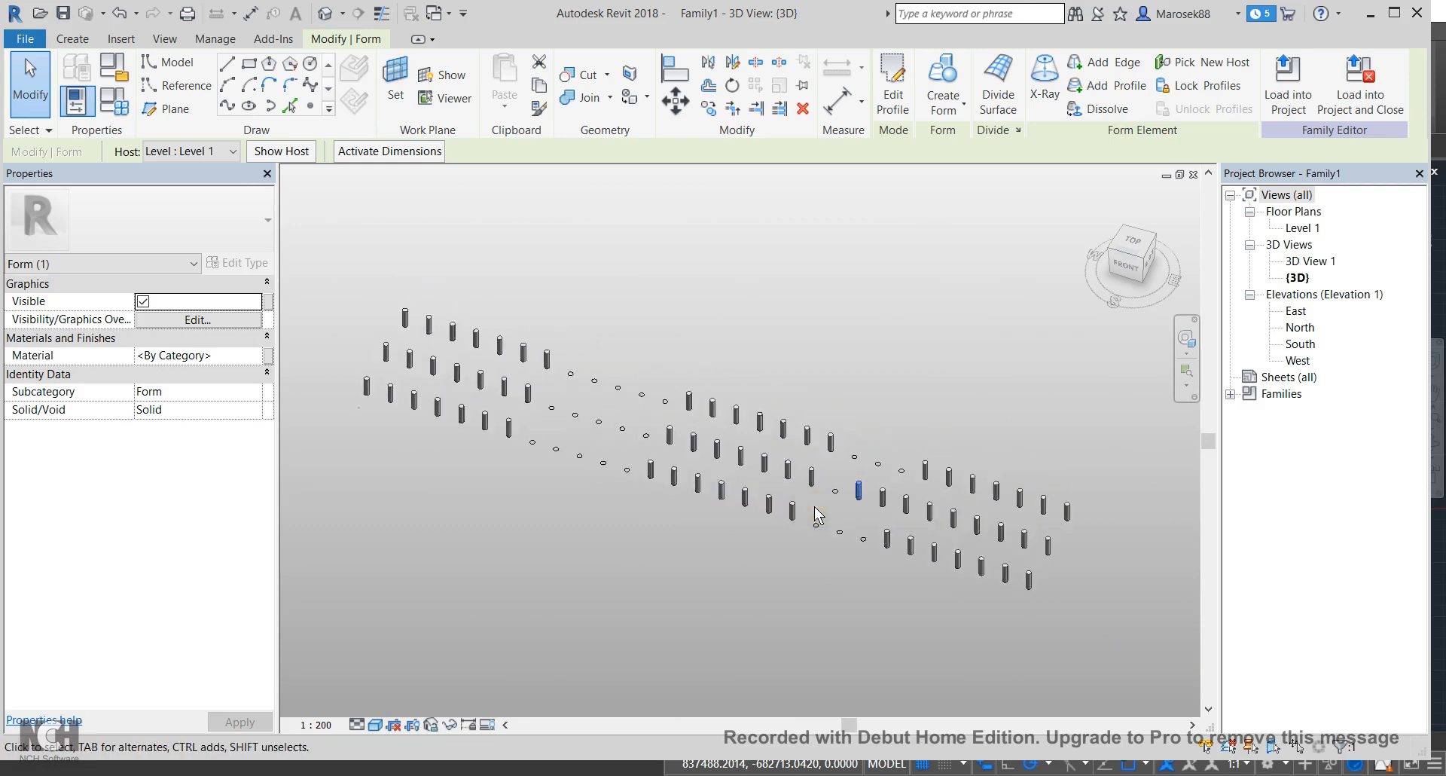
mouse_move(814, 526)
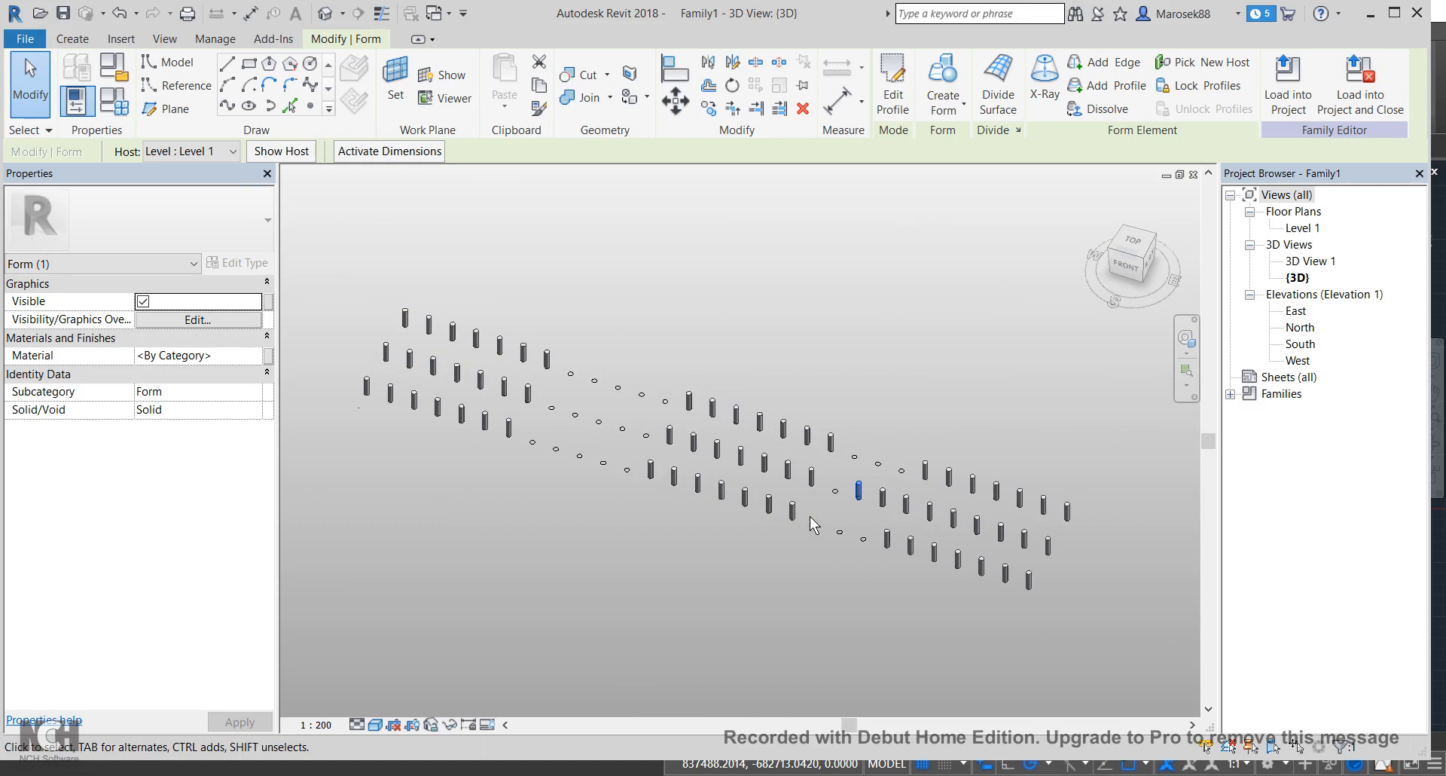
mouse_move(839, 523)
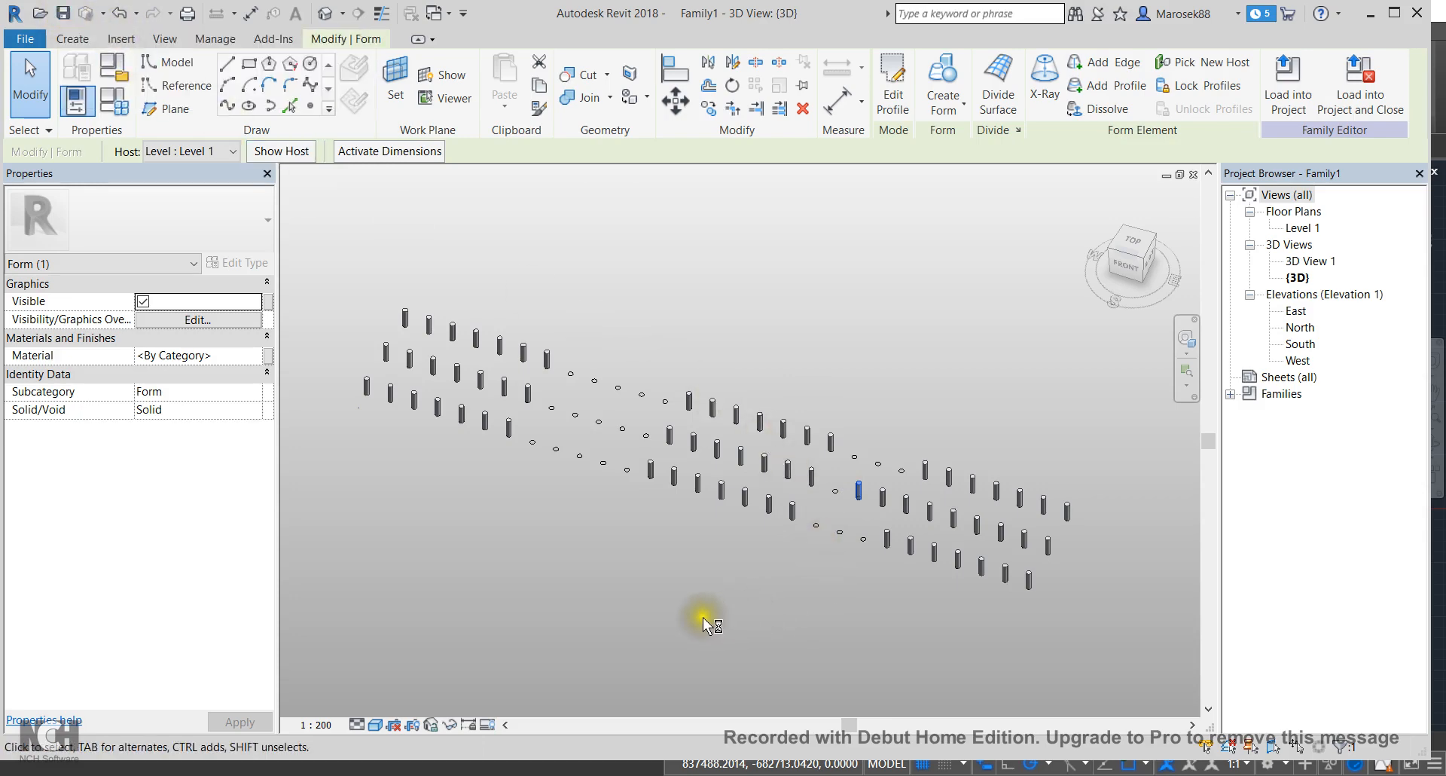
mouse_move(666, 672)
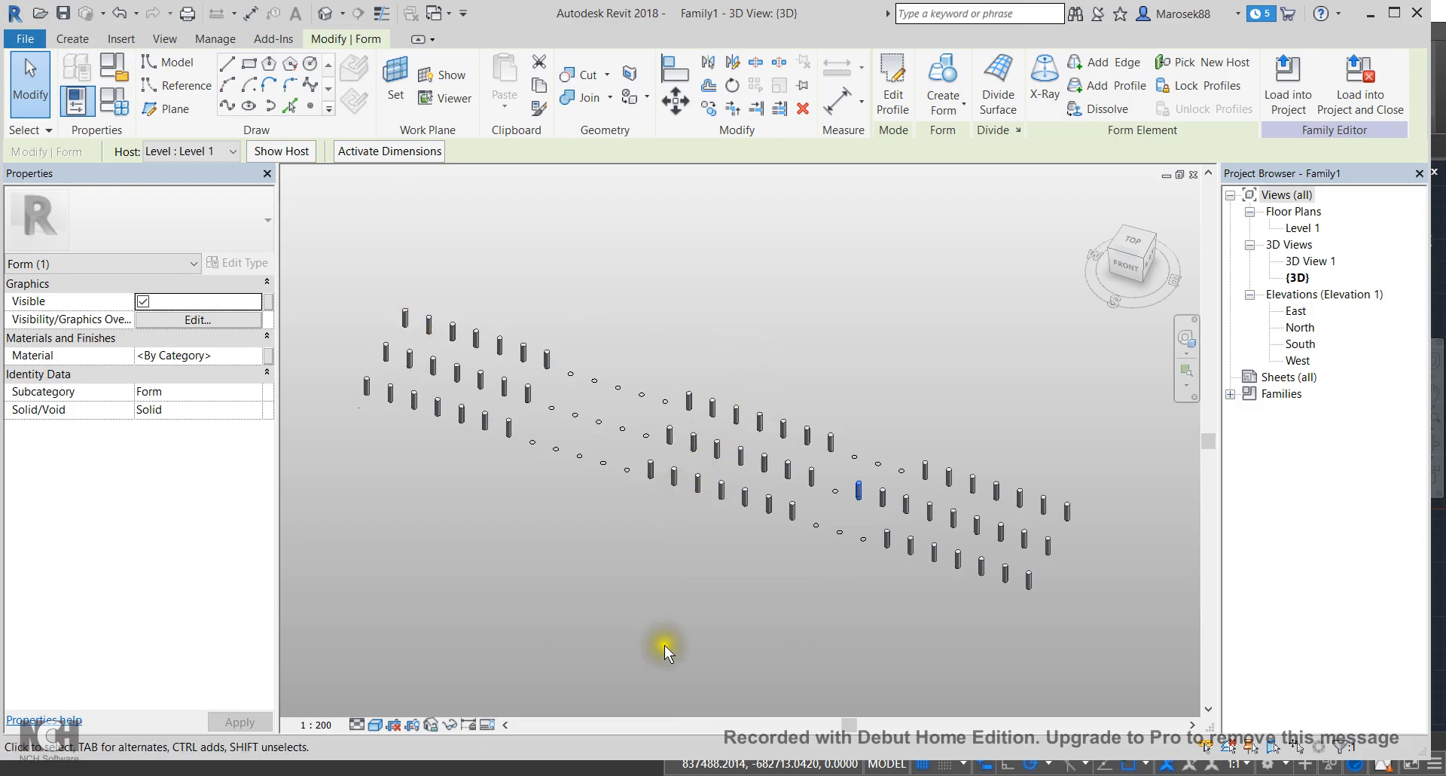
mouse_move(532, 406)
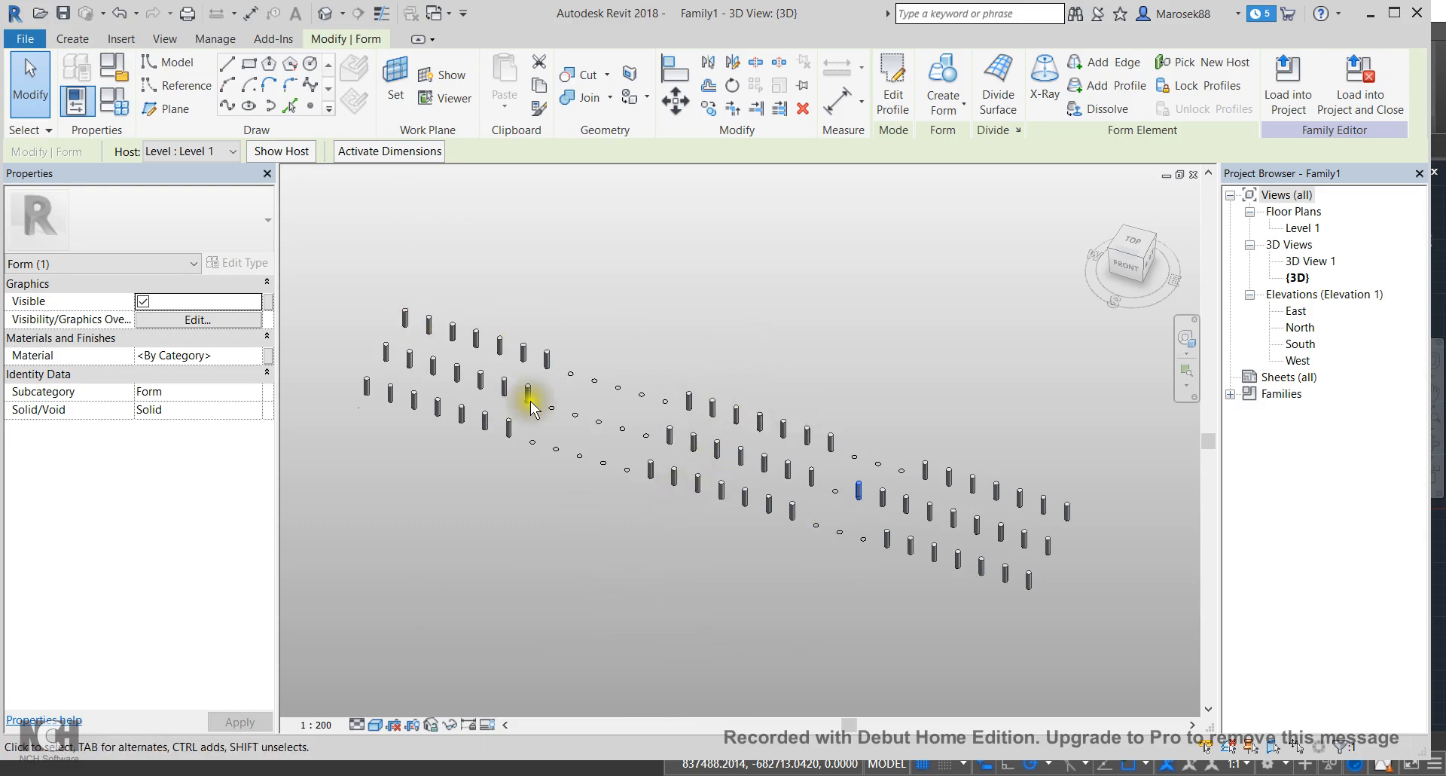